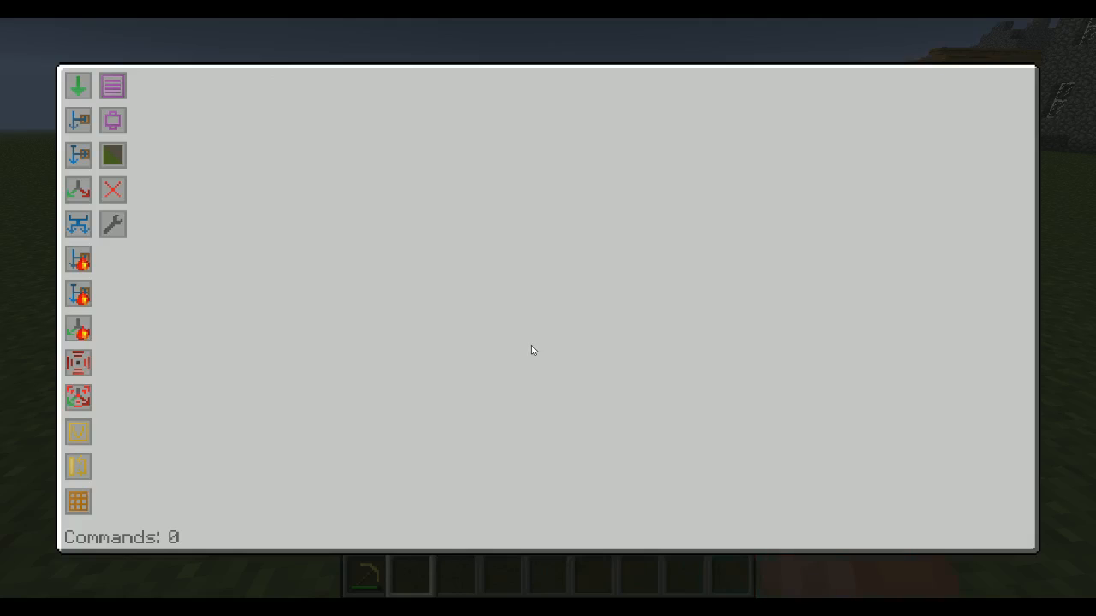
pyautogui.moveTo(112, 224)
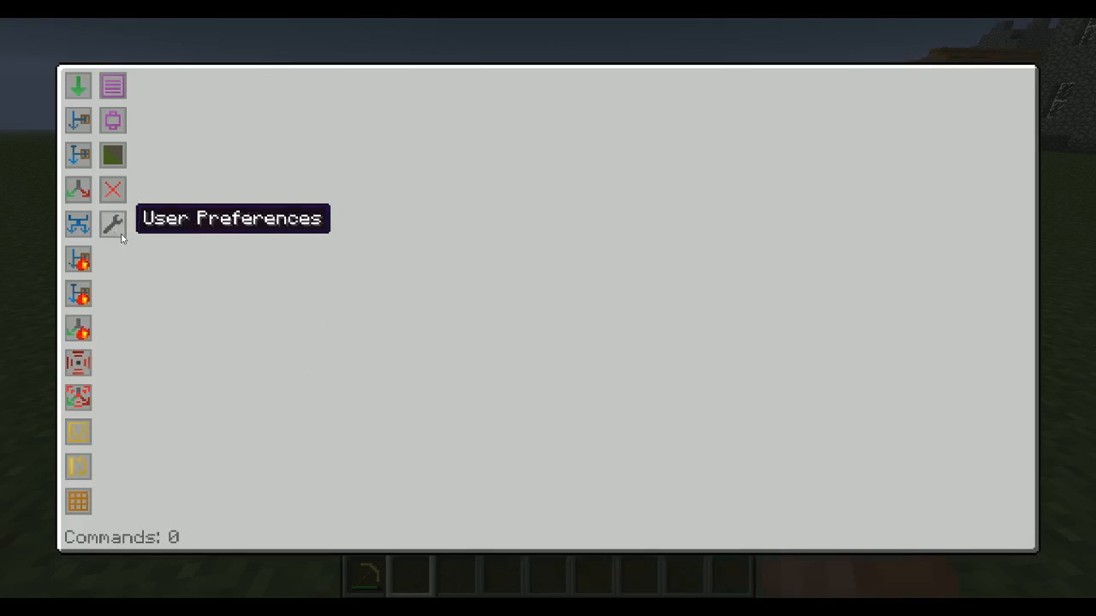
pyautogui.moveTo(115, 228)
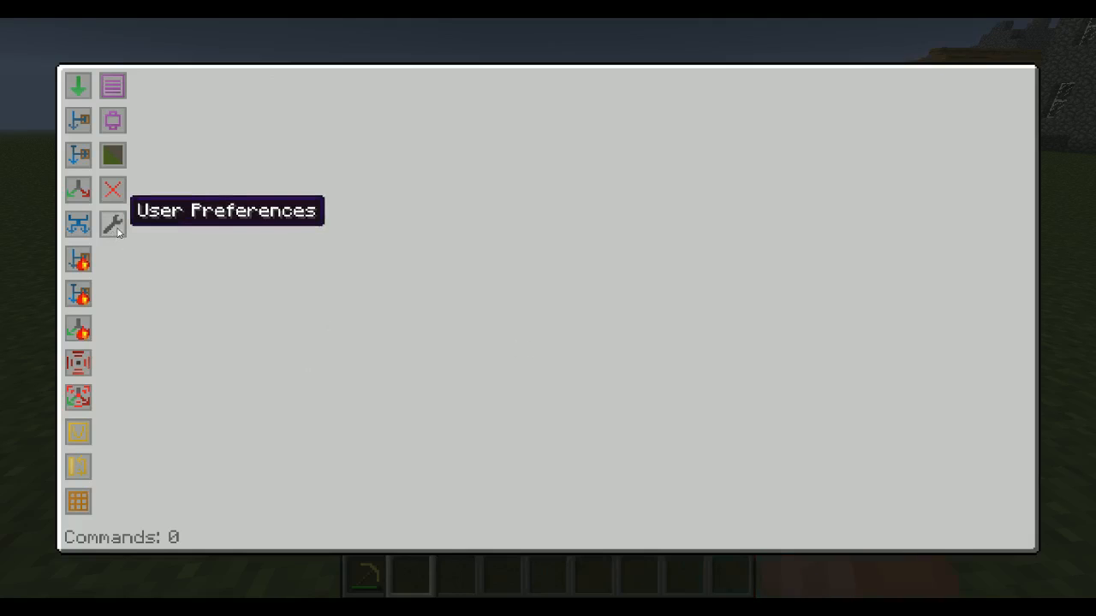
# Step: Open User Preferences with the wrench button, close it, then reopen it
pyautogui.click(112, 224)
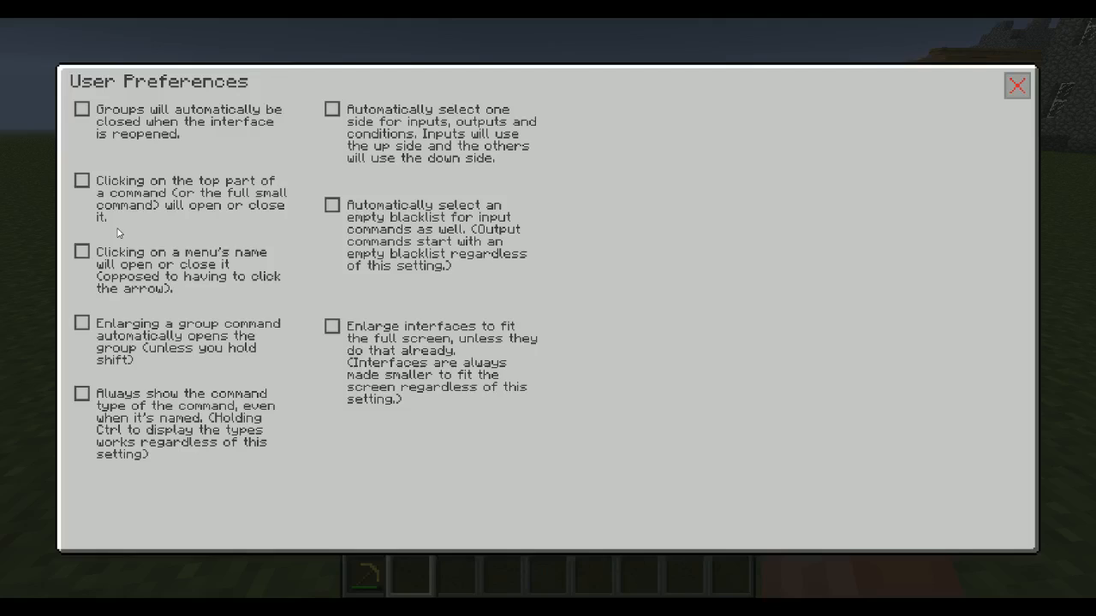
pyautogui.moveTo(419, 485)
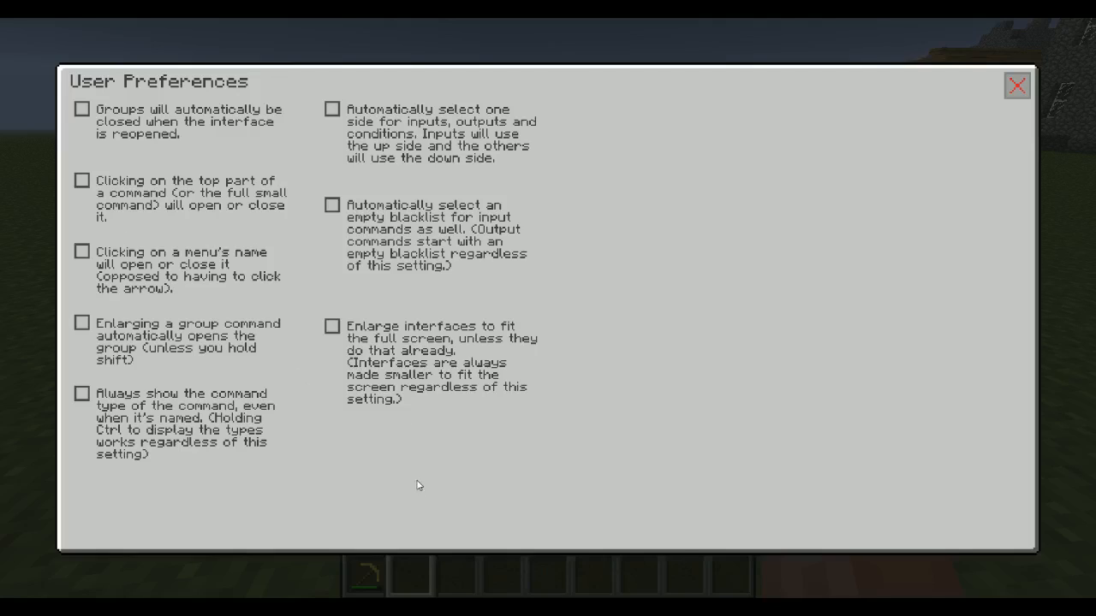
pyautogui.moveTo(792, 338)
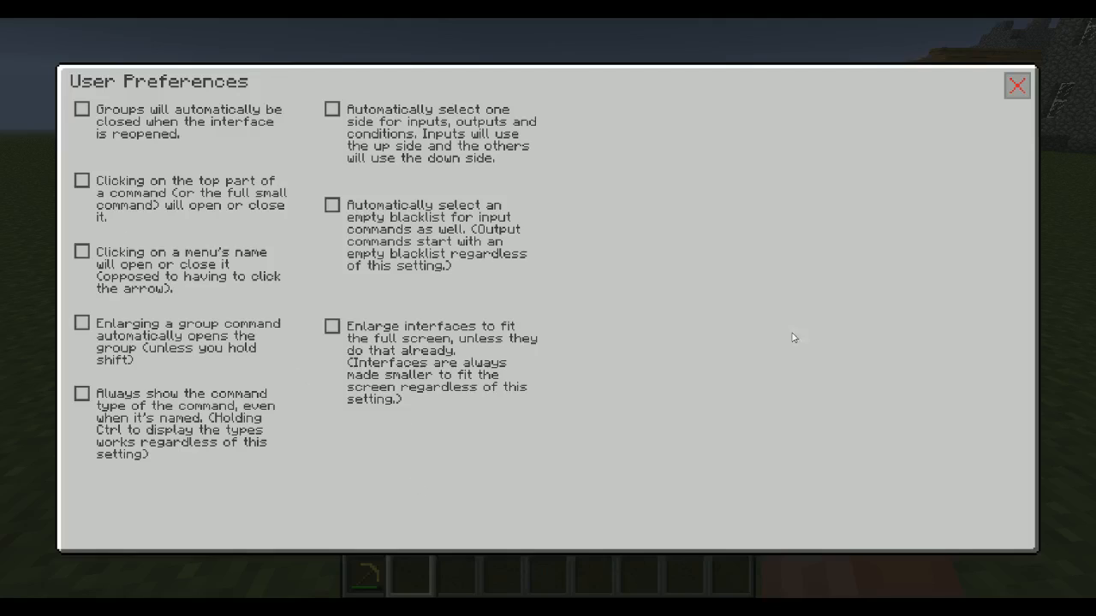
pyautogui.click(1016, 85)
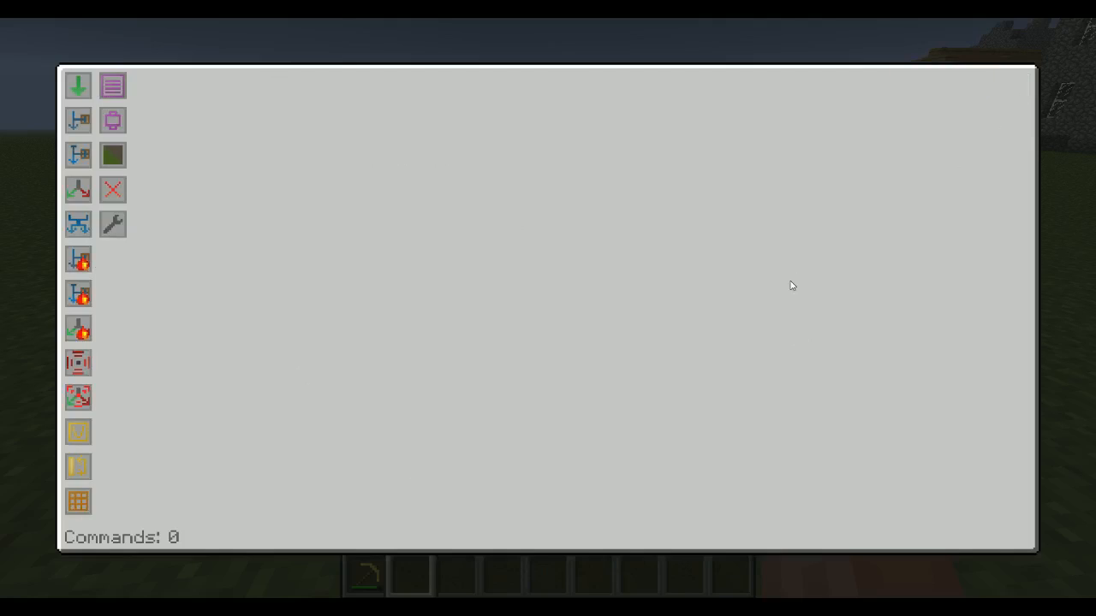
pyautogui.moveTo(576, 386)
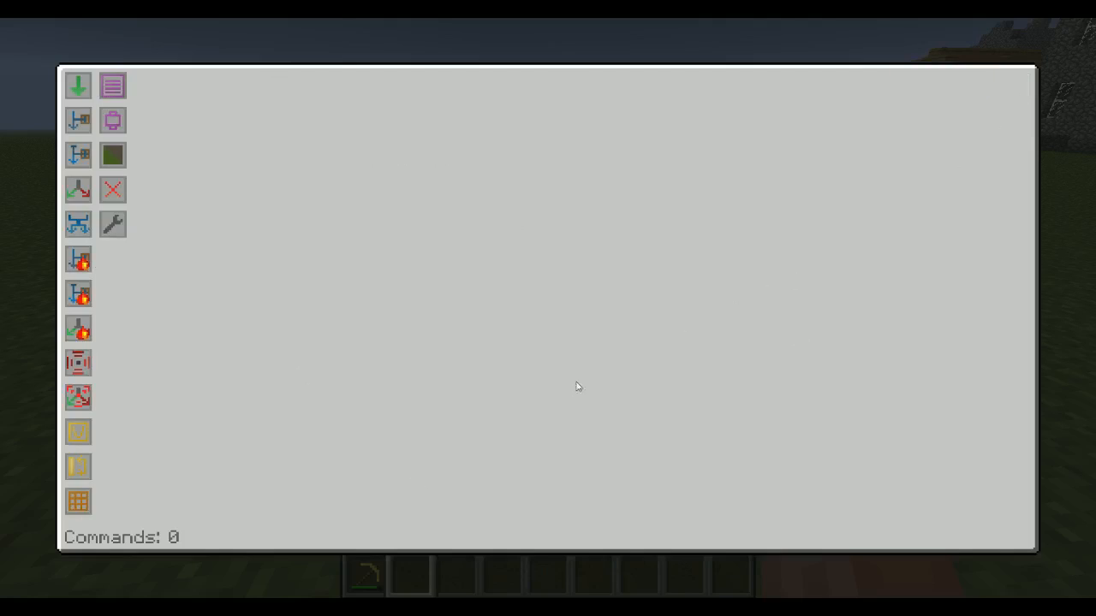
pyautogui.click(112, 223)
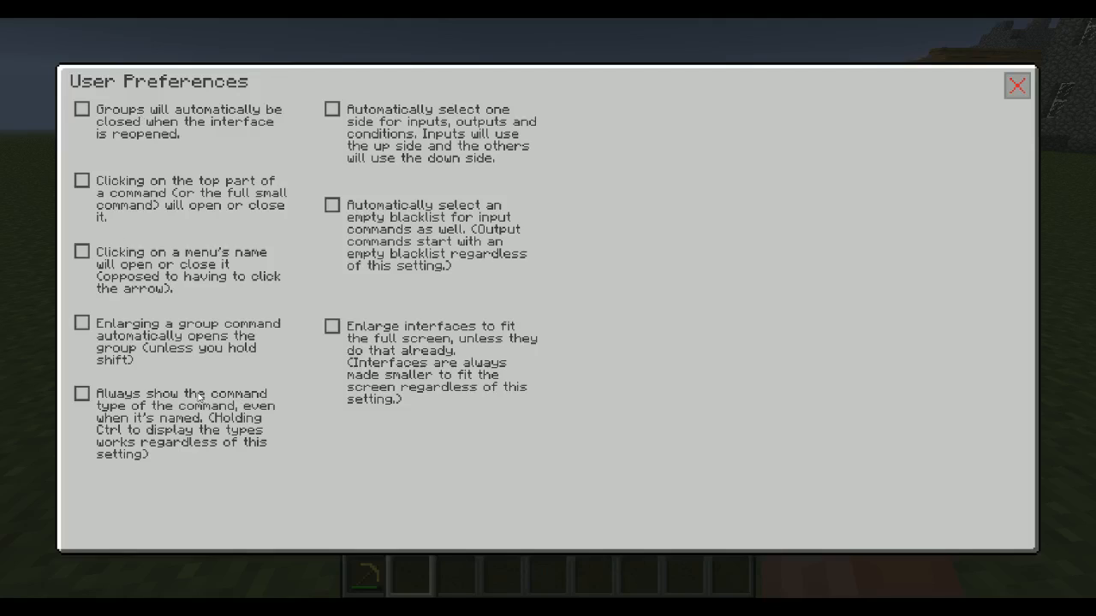
pyautogui.moveTo(12, 116)
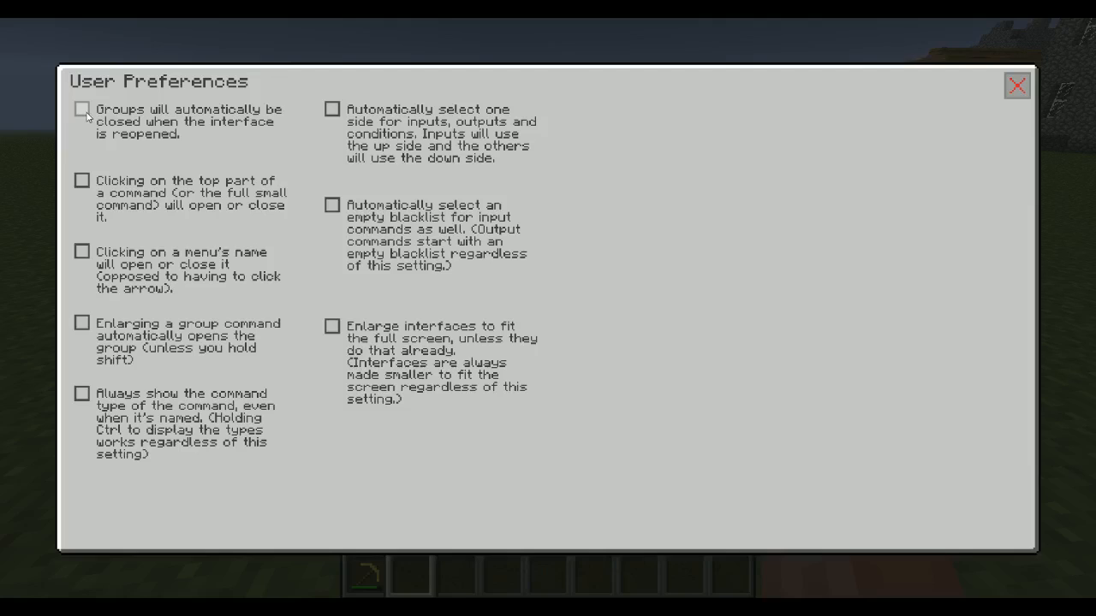
# Step: Enable auto-closing groups on reopen, then exit, re-enter the Group, and return to top level
pyautogui.click(81, 108)
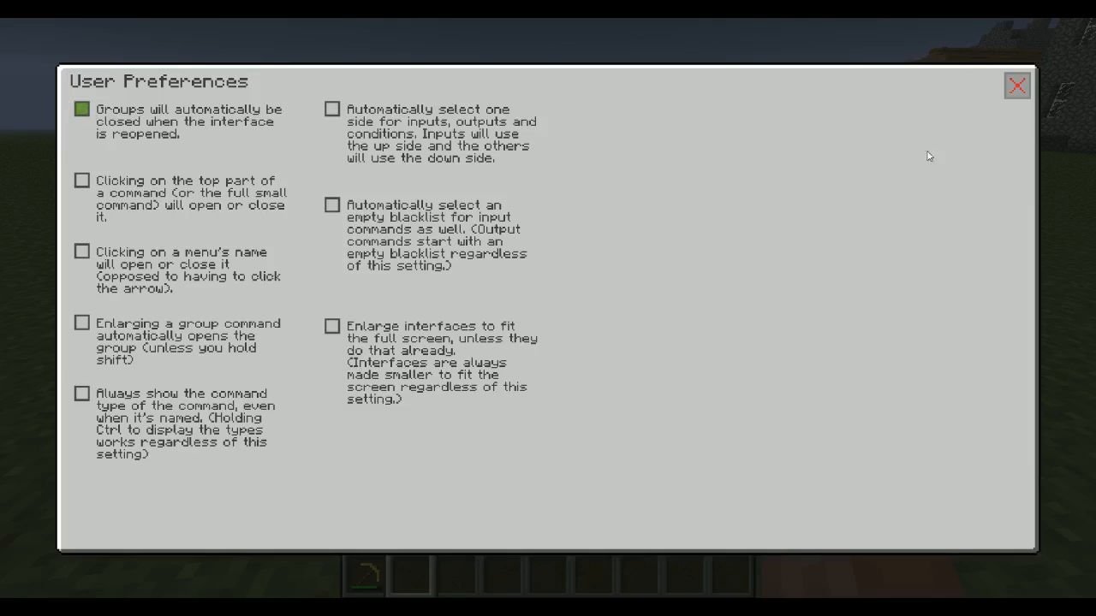
pyautogui.click(1016, 84)
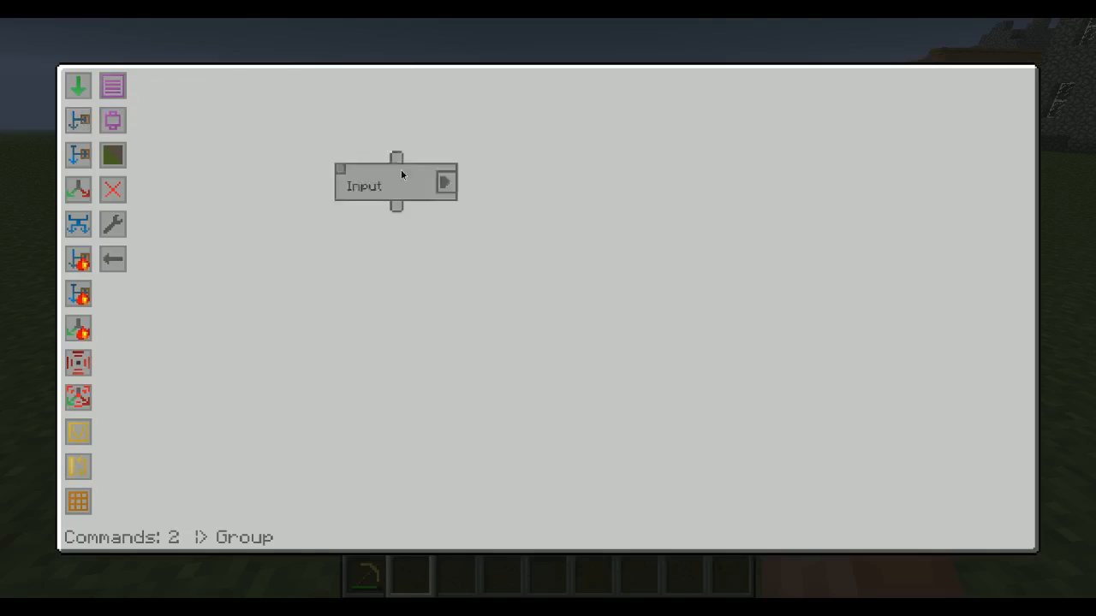
pyautogui.press('Escape')
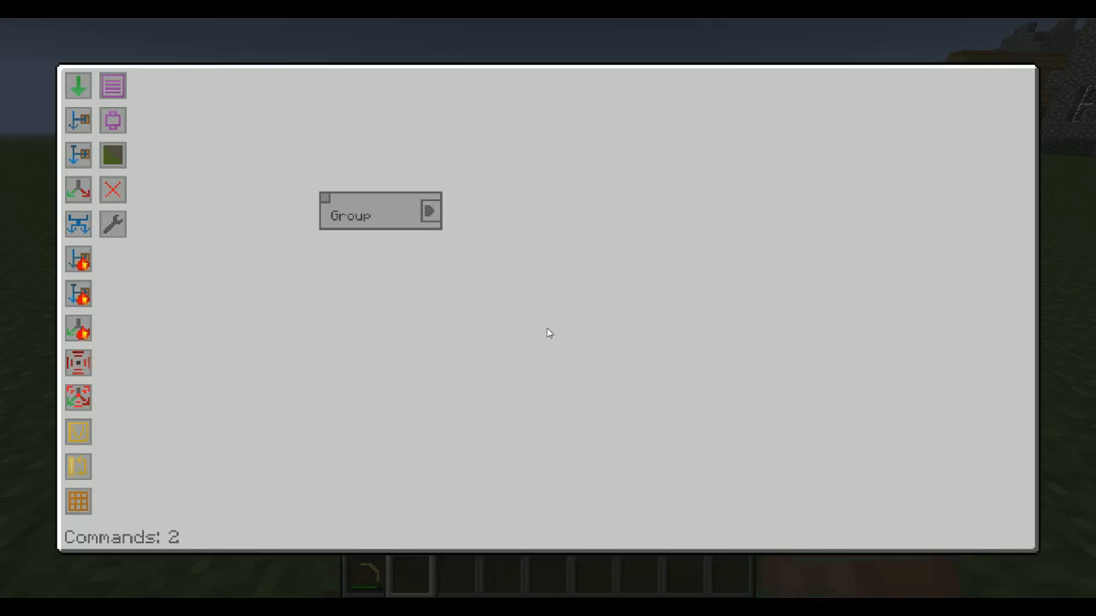
pyautogui.moveTo(180, 233)
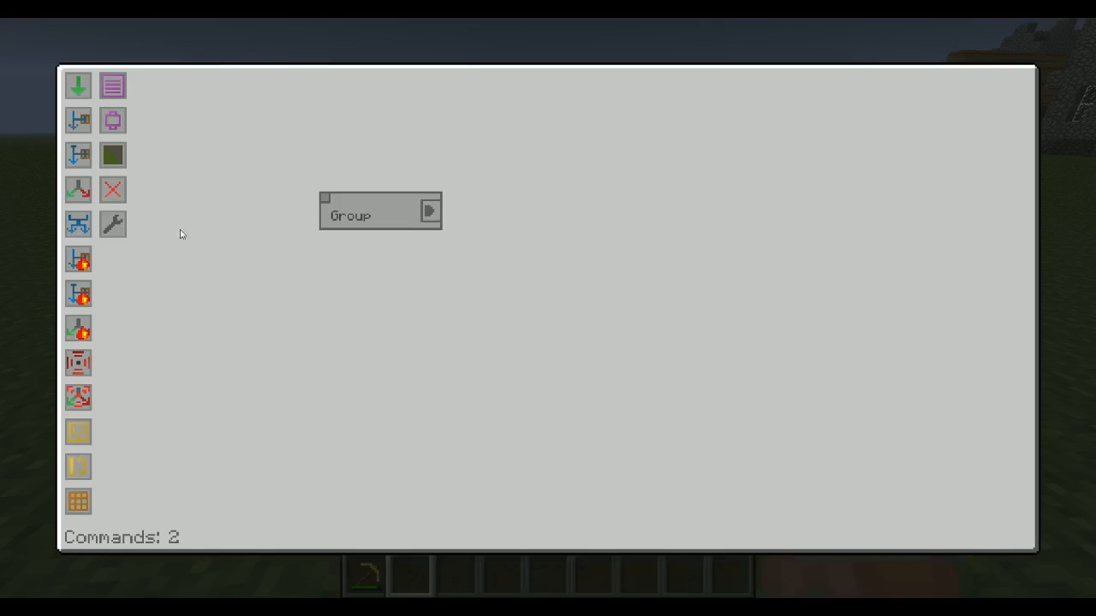
pyautogui.click(112, 224)
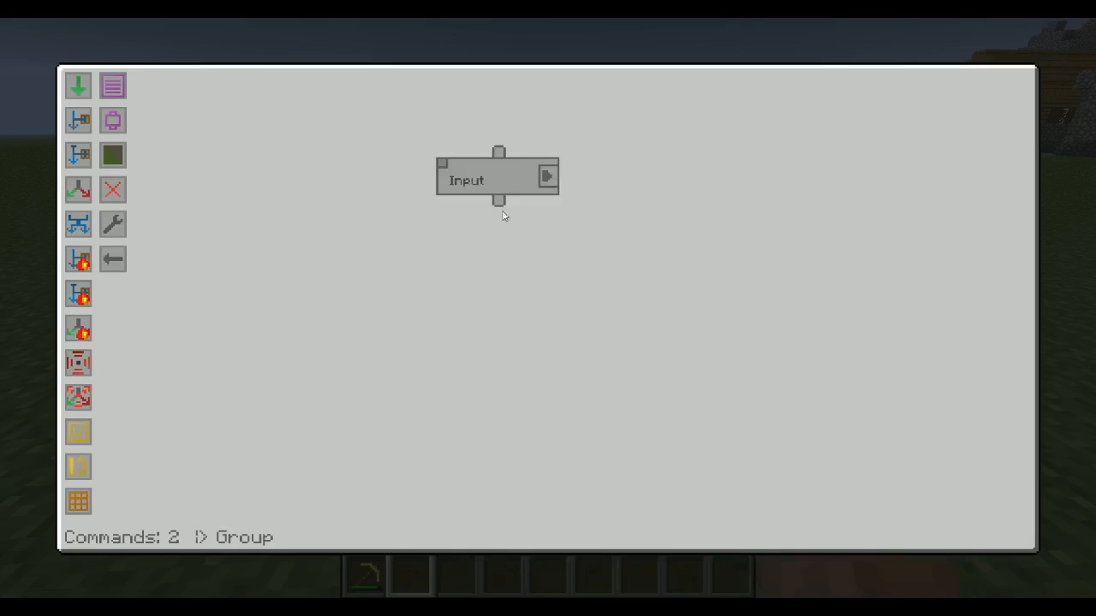
pyautogui.moveTo(246, 558)
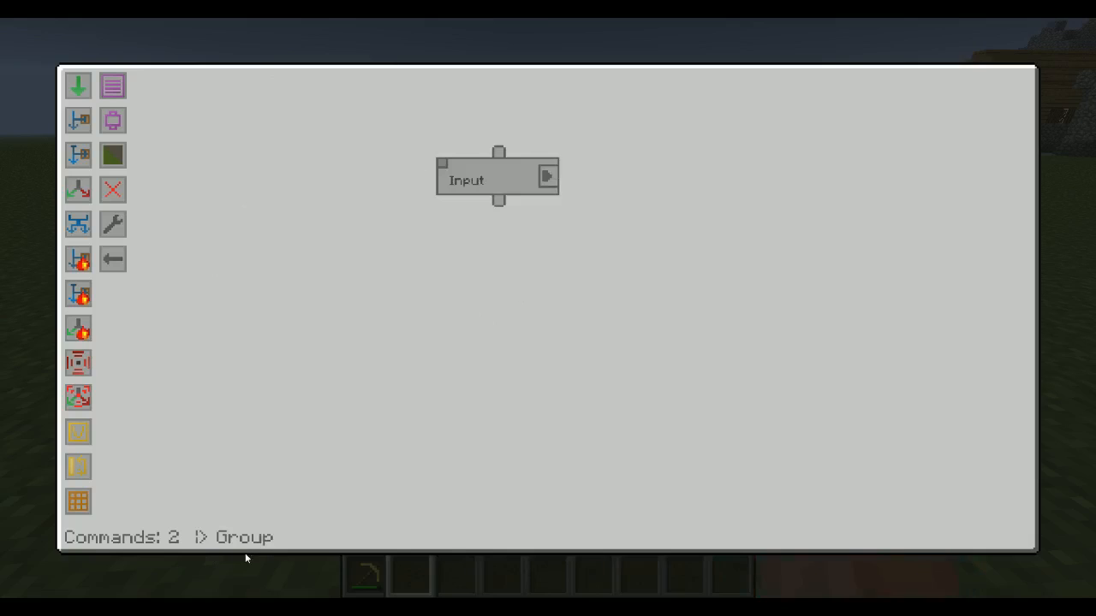
pyautogui.moveTo(285, 545)
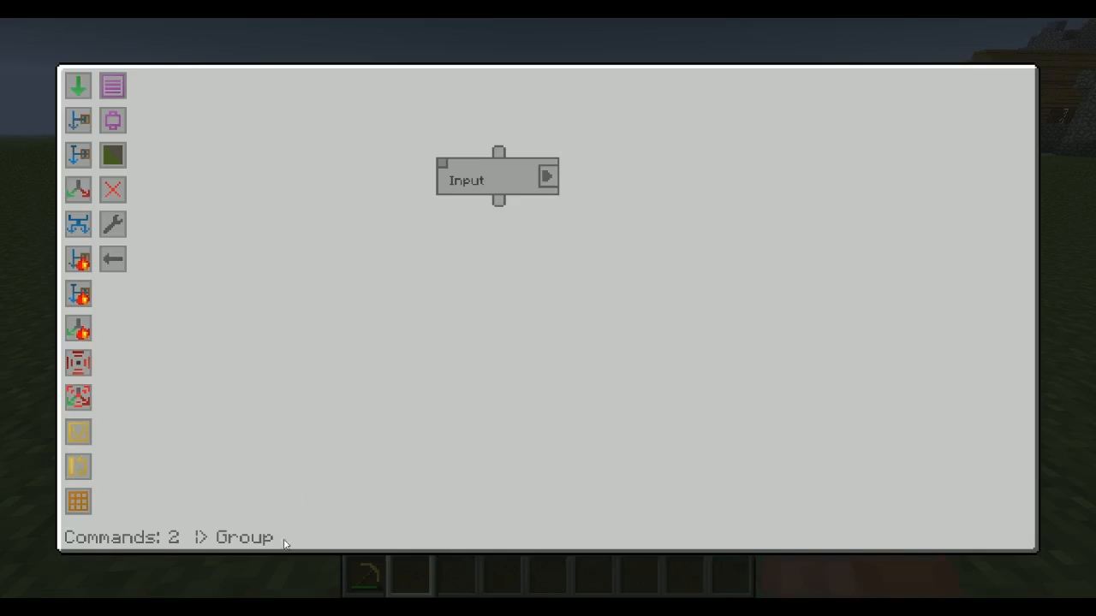
pyautogui.moveTo(272, 532)
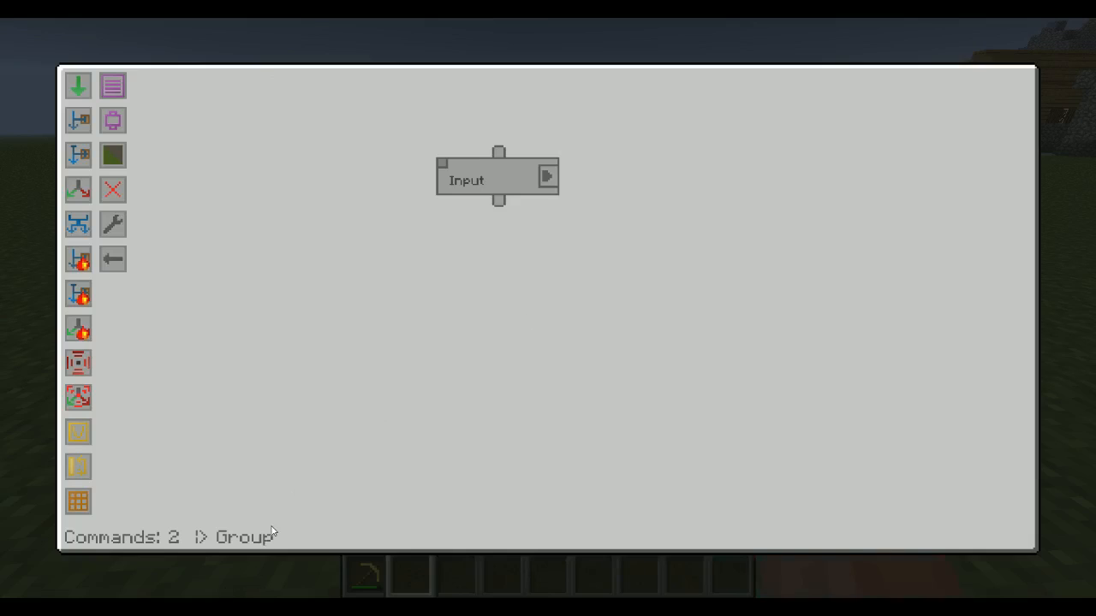
pyautogui.moveTo(210, 449)
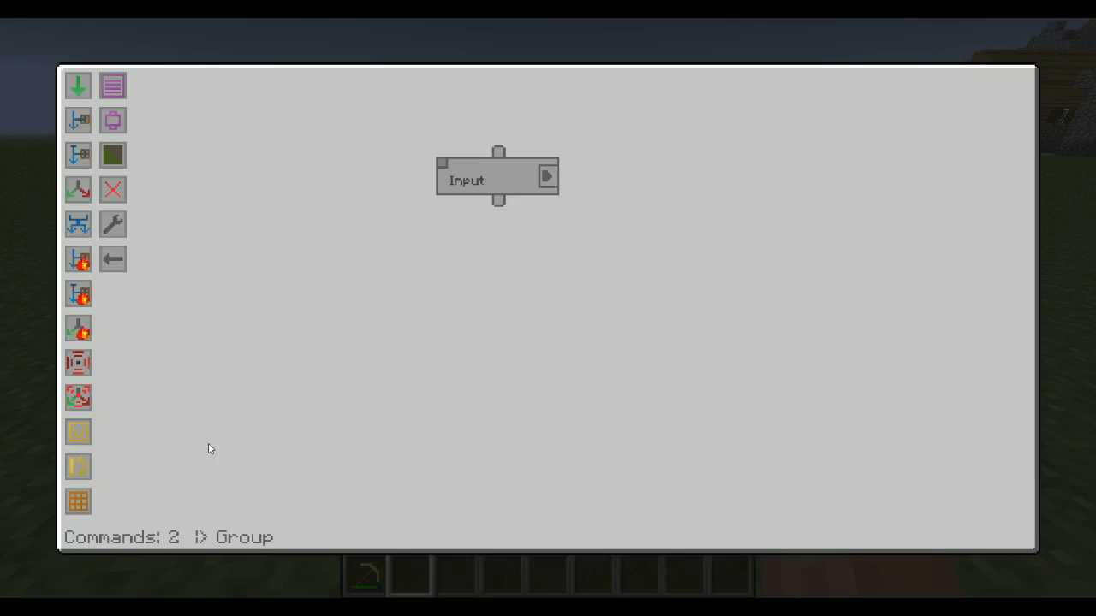
pyautogui.click(112, 258)
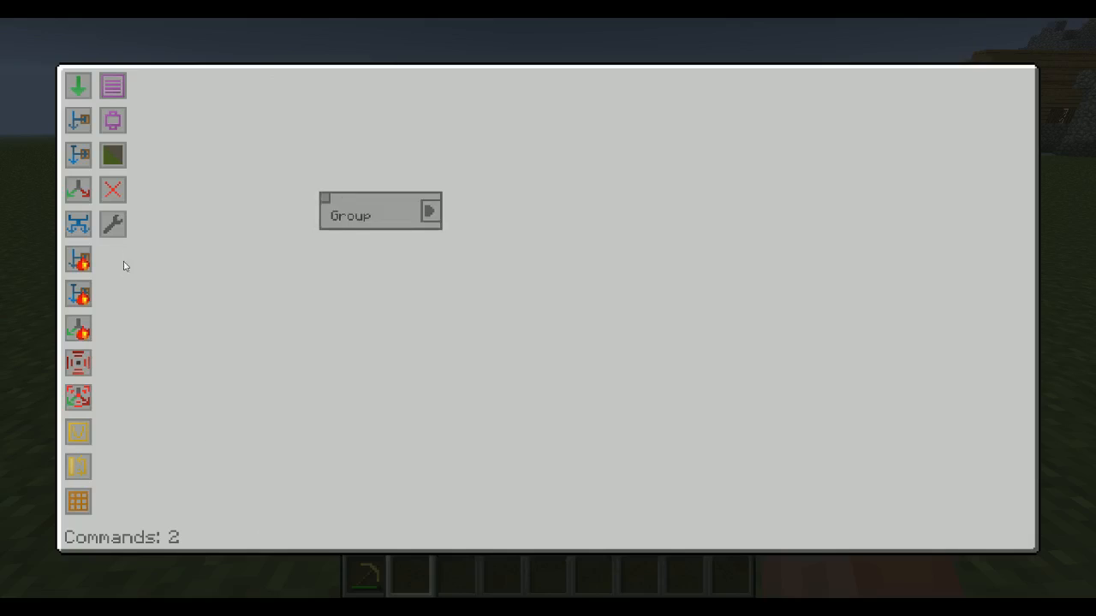
# Step: Reopen User Preferences and tick 'Clicking on the top part of a command will open or close it'
pyautogui.click(112, 223)
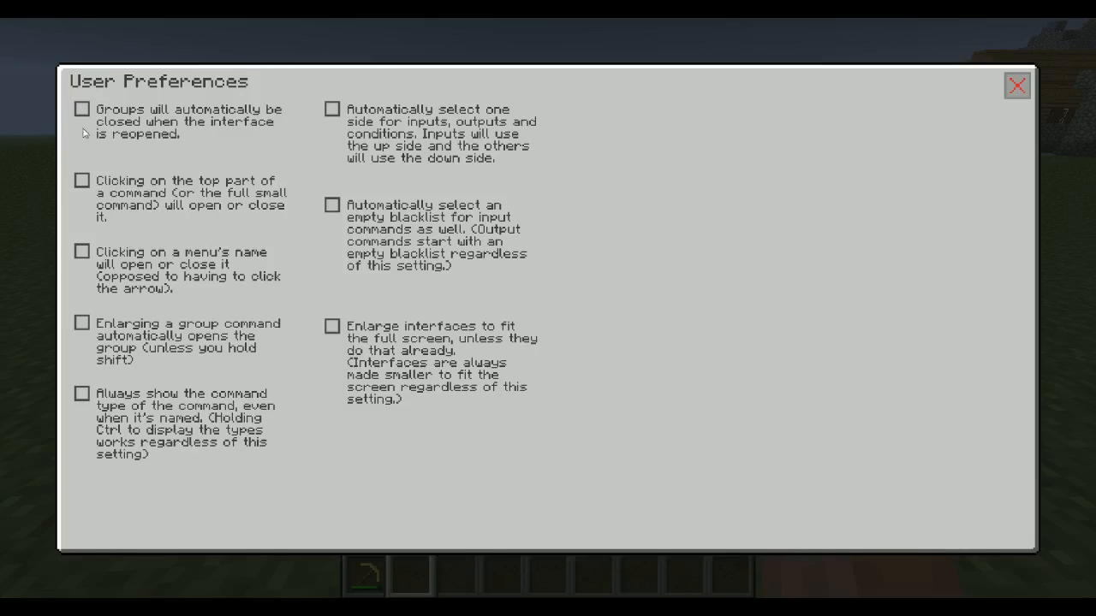
pyautogui.moveTo(139, 161)
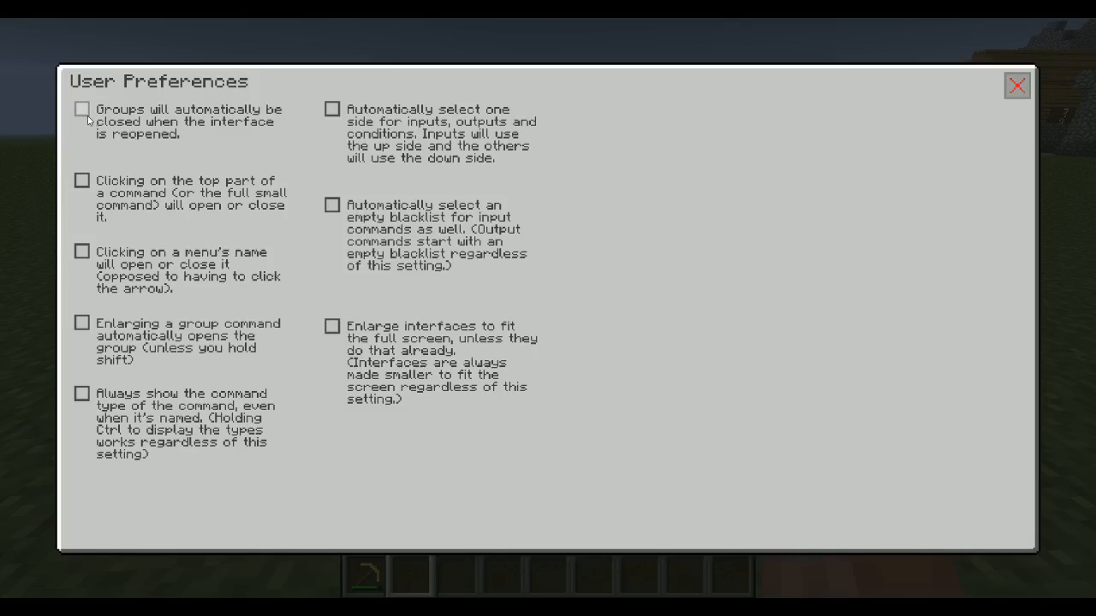
pyautogui.moveTo(182, 145)
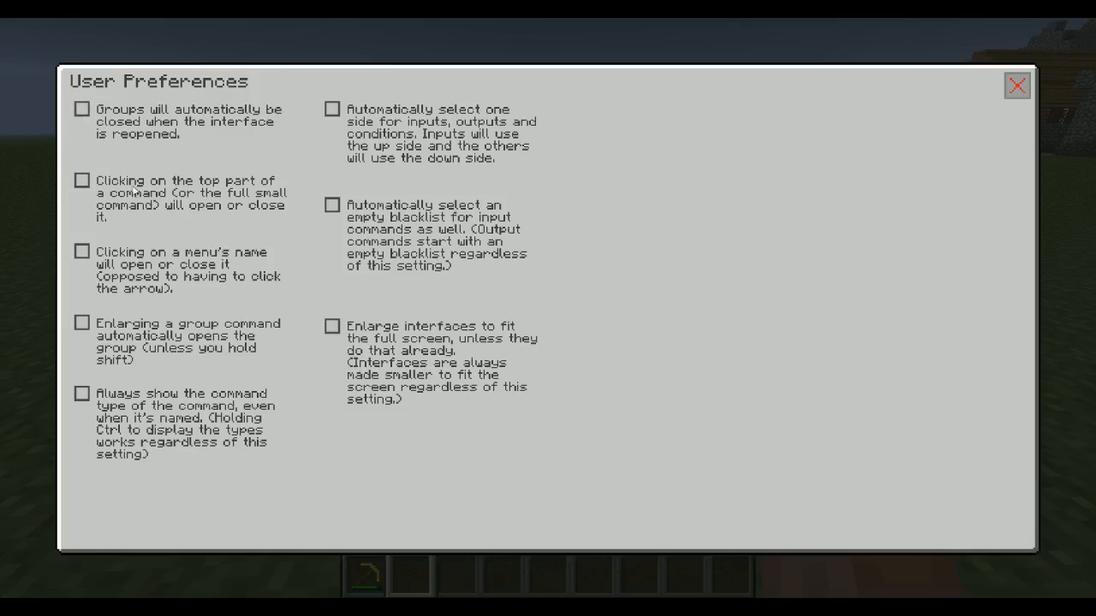
pyautogui.moveTo(361, 439)
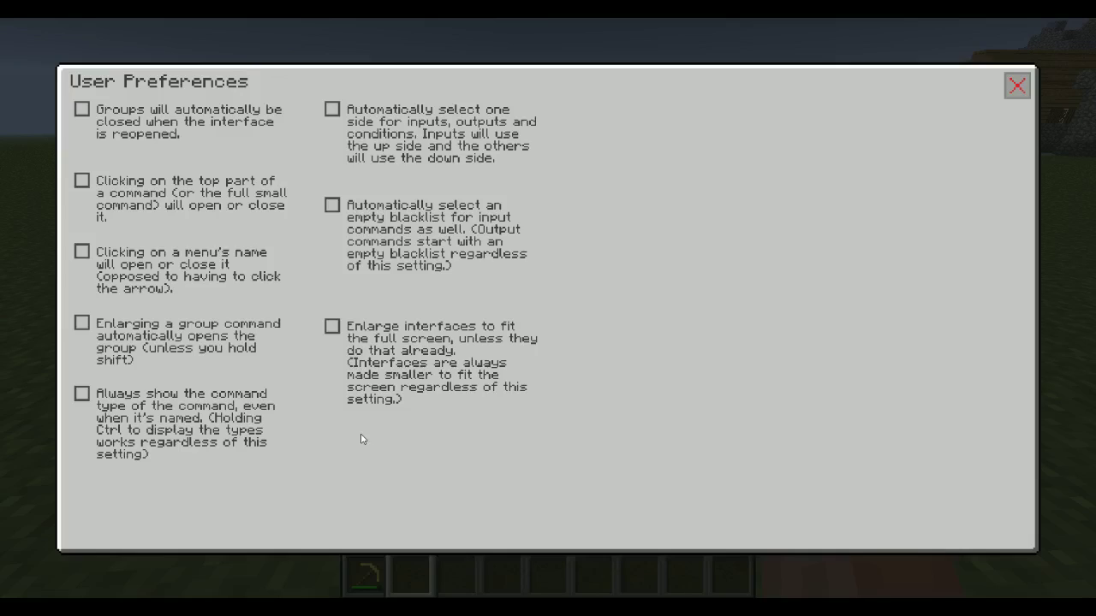
pyautogui.moveTo(270, 328)
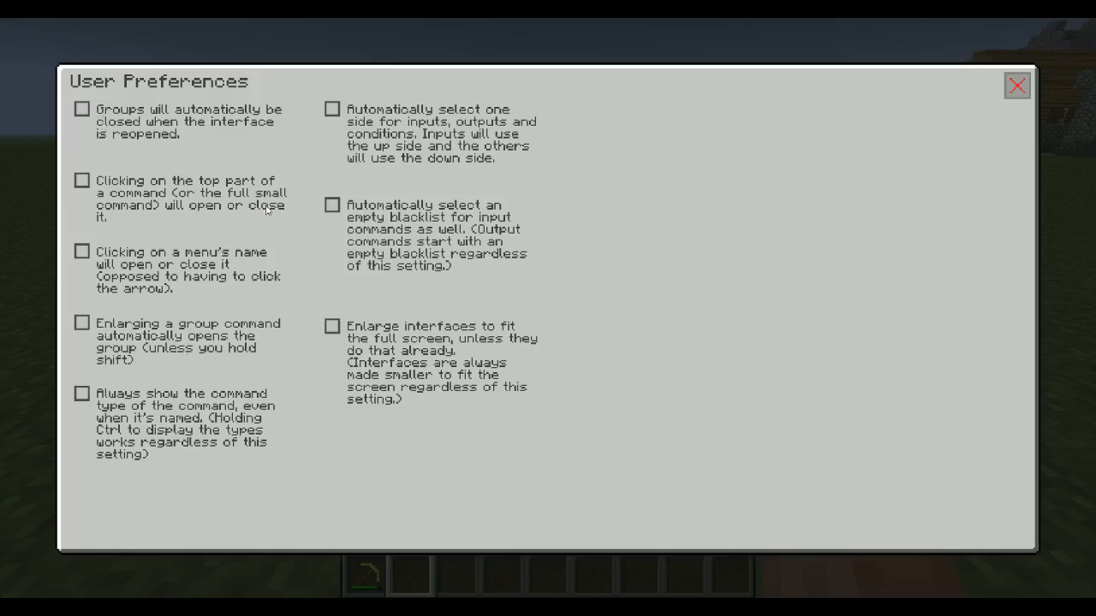
pyautogui.click(82, 179)
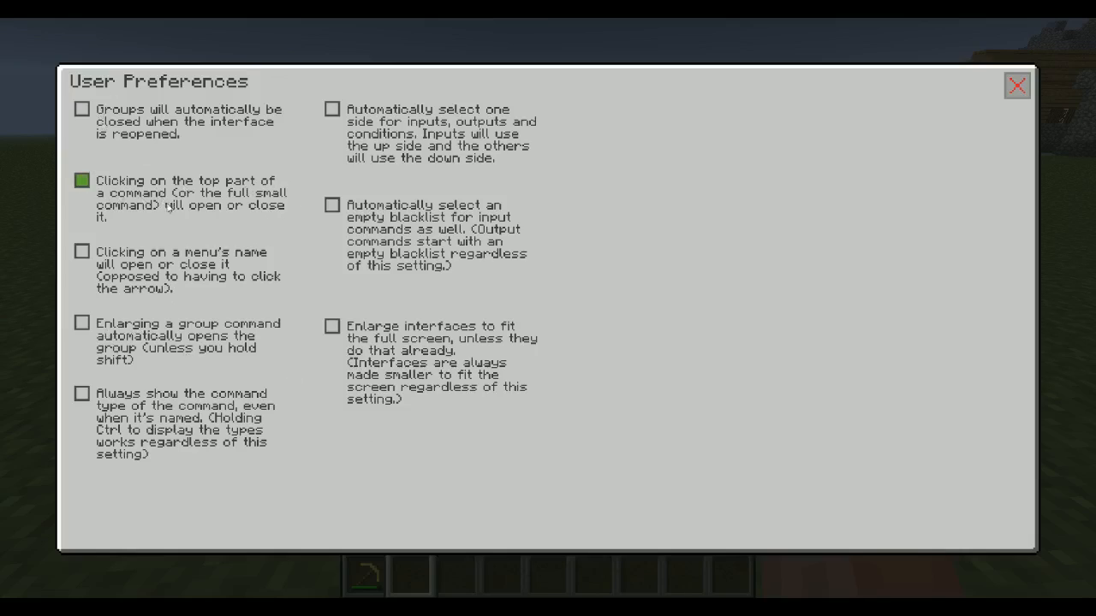
pyautogui.moveTo(1017, 85)
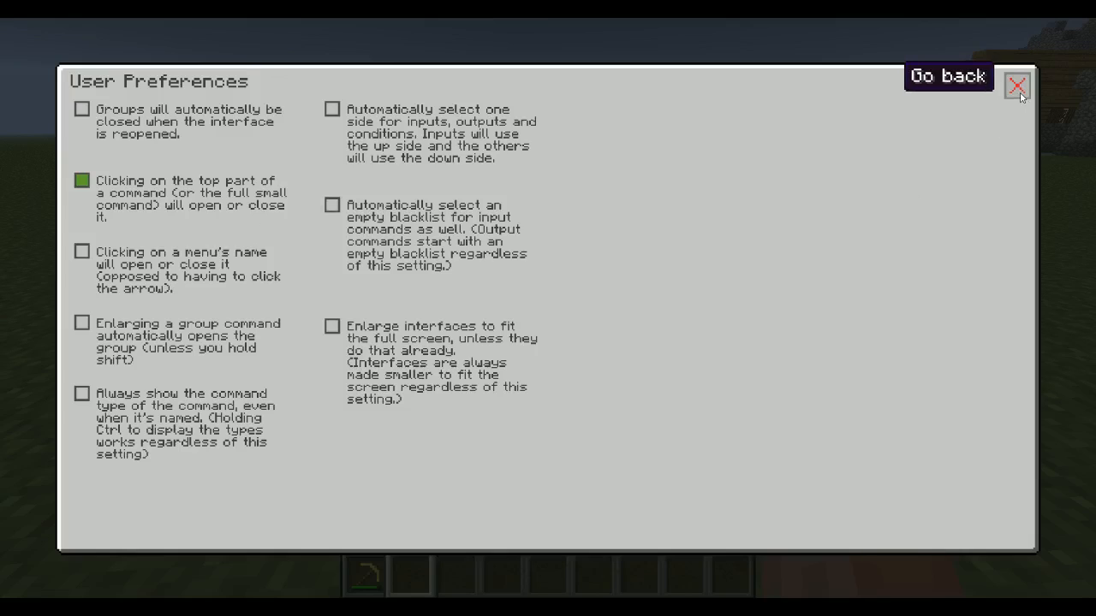
# Step: Close preferences and repeatedly expand and collapse the Group command, leaving it collapsed
pyautogui.click(1018, 85)
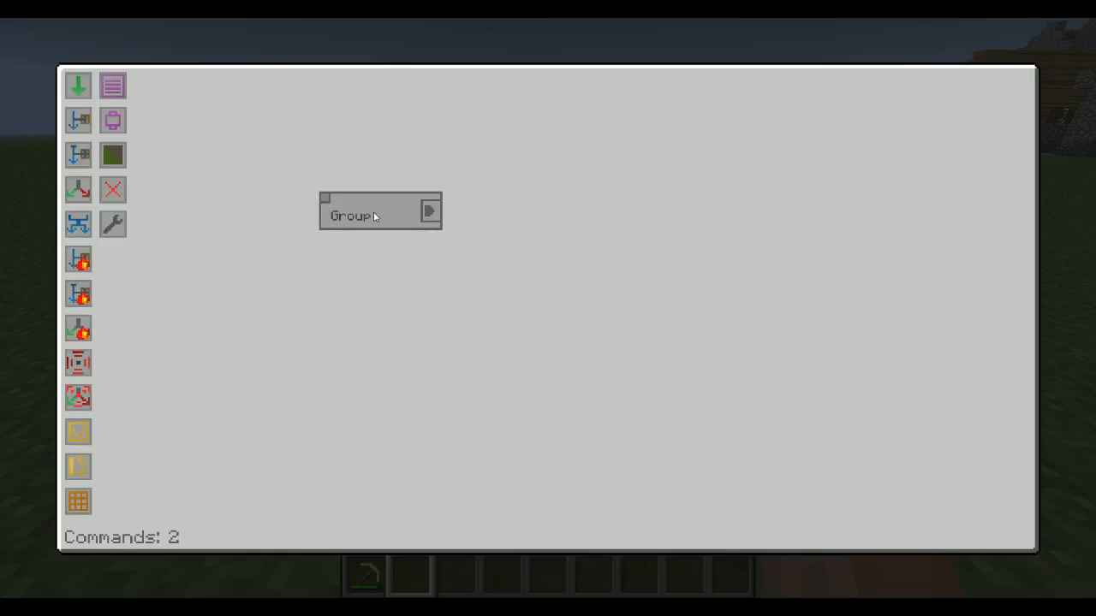
pyautogui.click(429, 211)
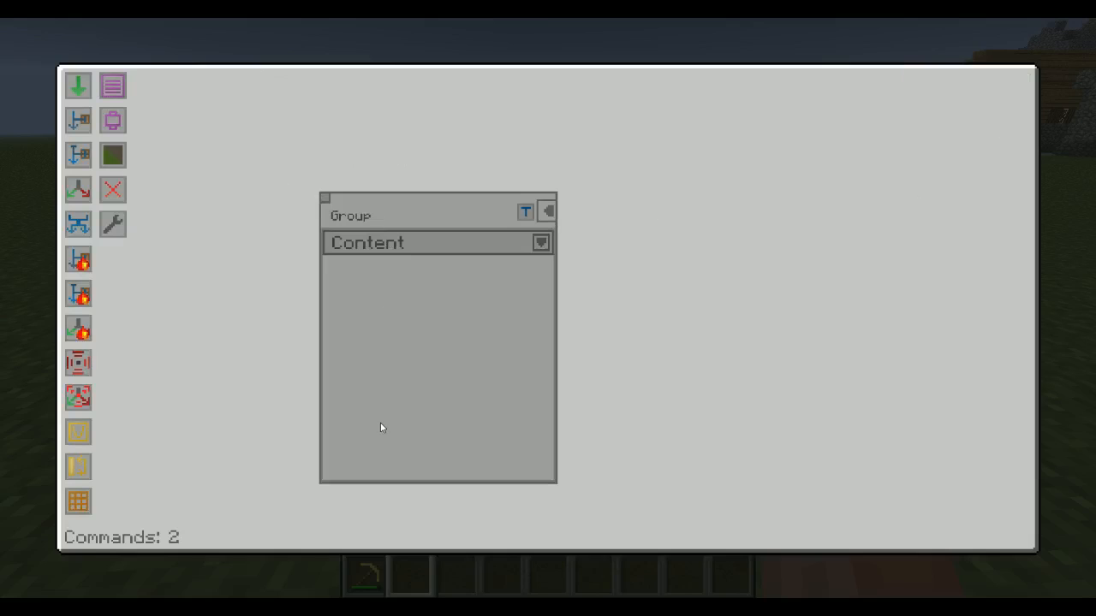
pyautogui.moveTo(473, 200)
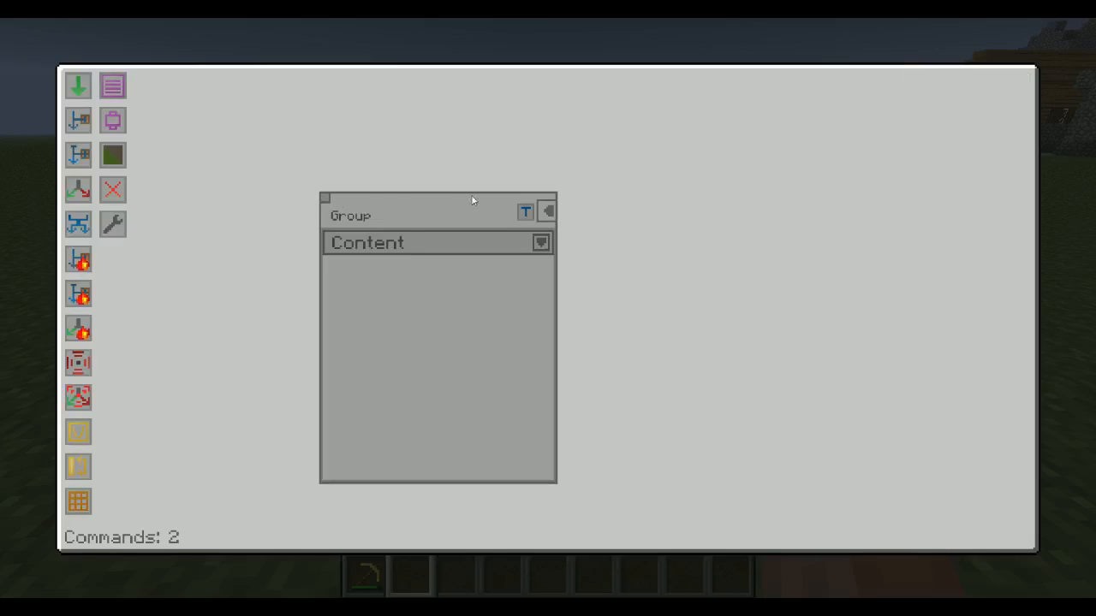
pyautogui.click(547, 212)
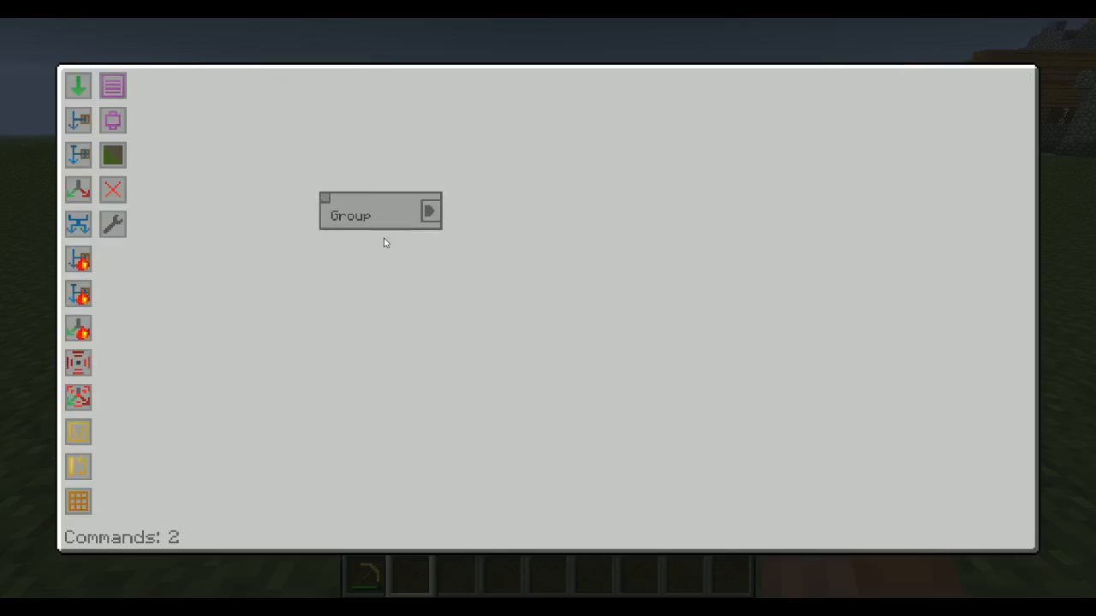
pyautogui.click(429, 211)
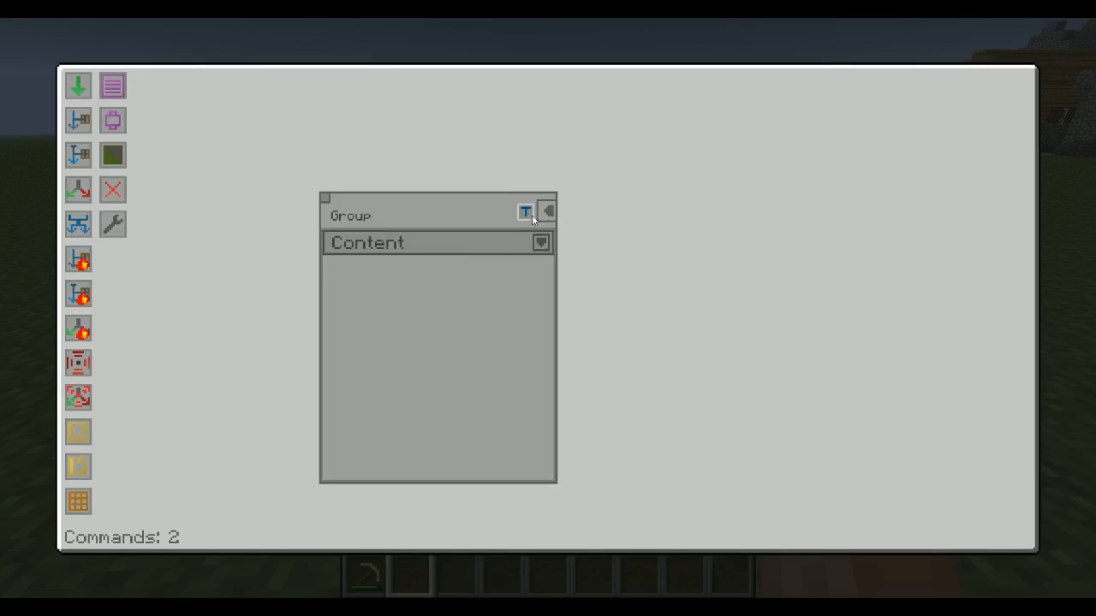
pyautogui.click(526, 212)
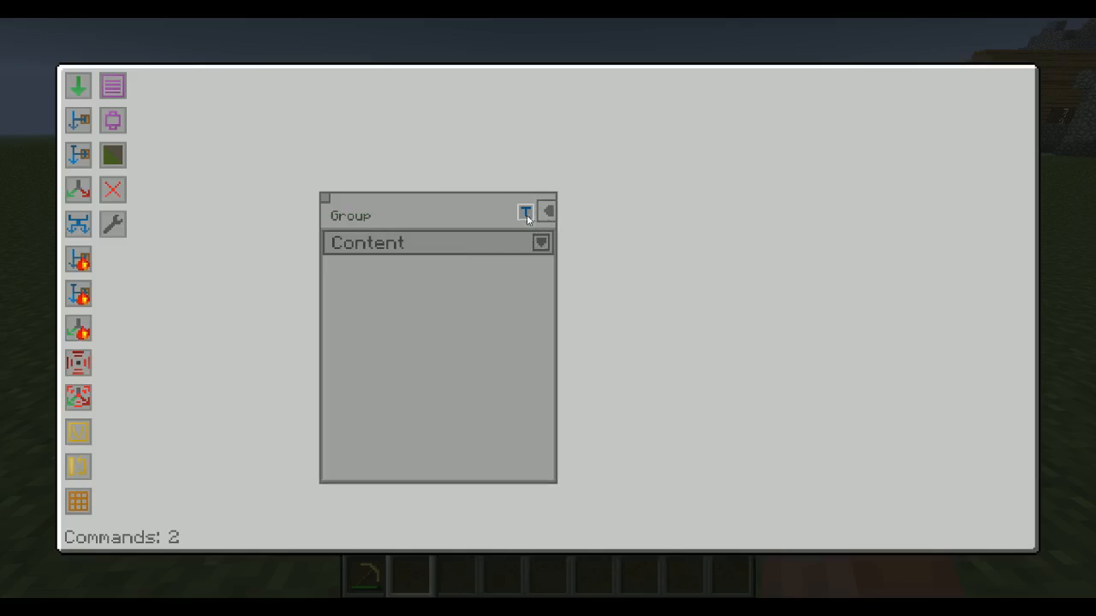
pyautogui.click(525, 212)
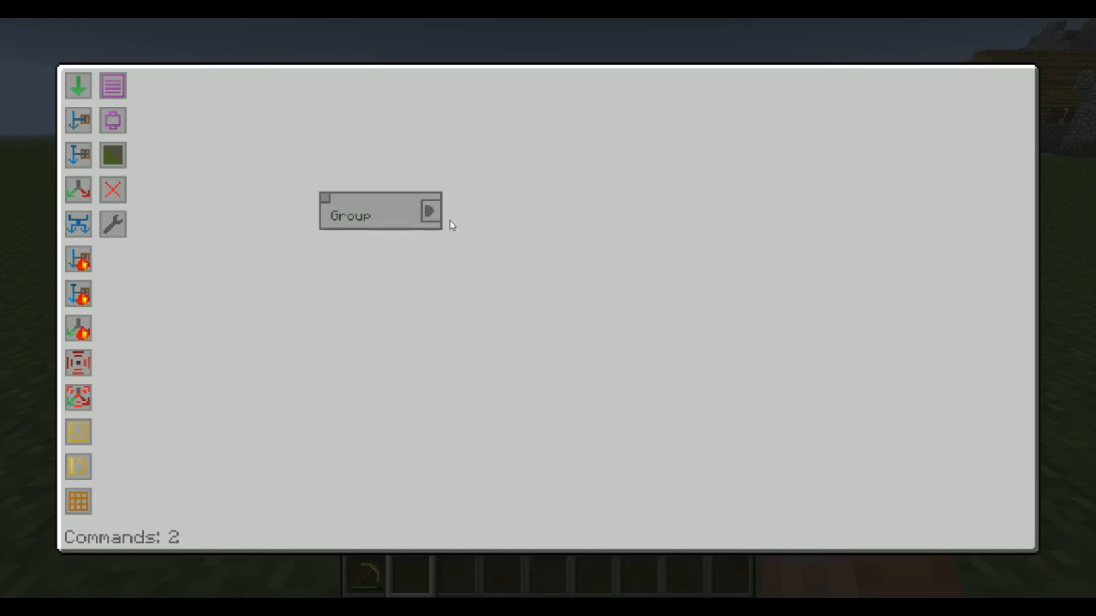
pyautogui.moveTo(374, 206)
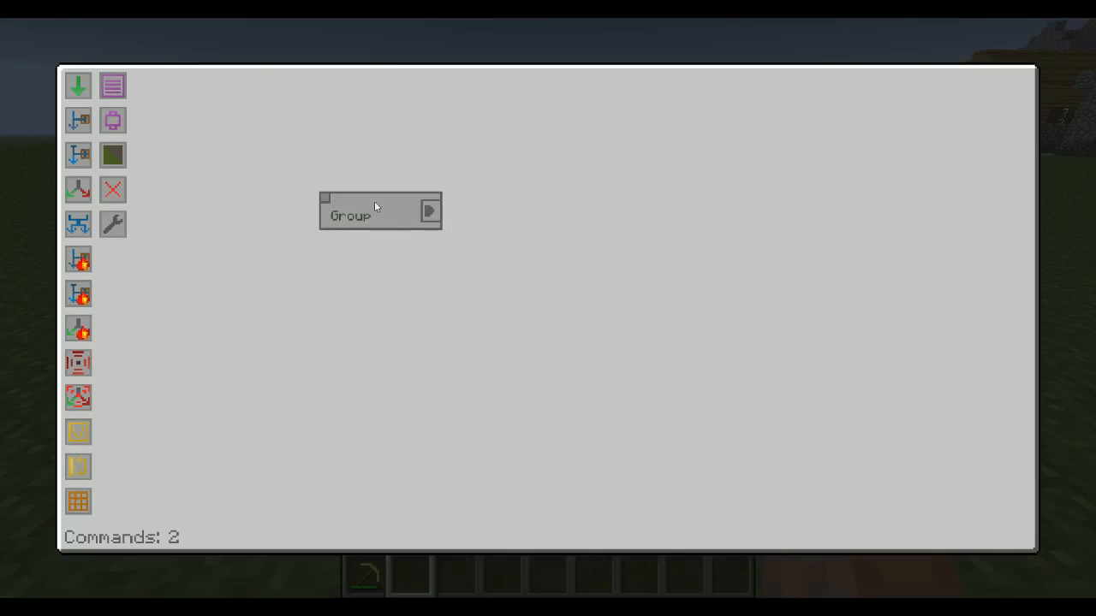
pyautogui.click(428, 211)
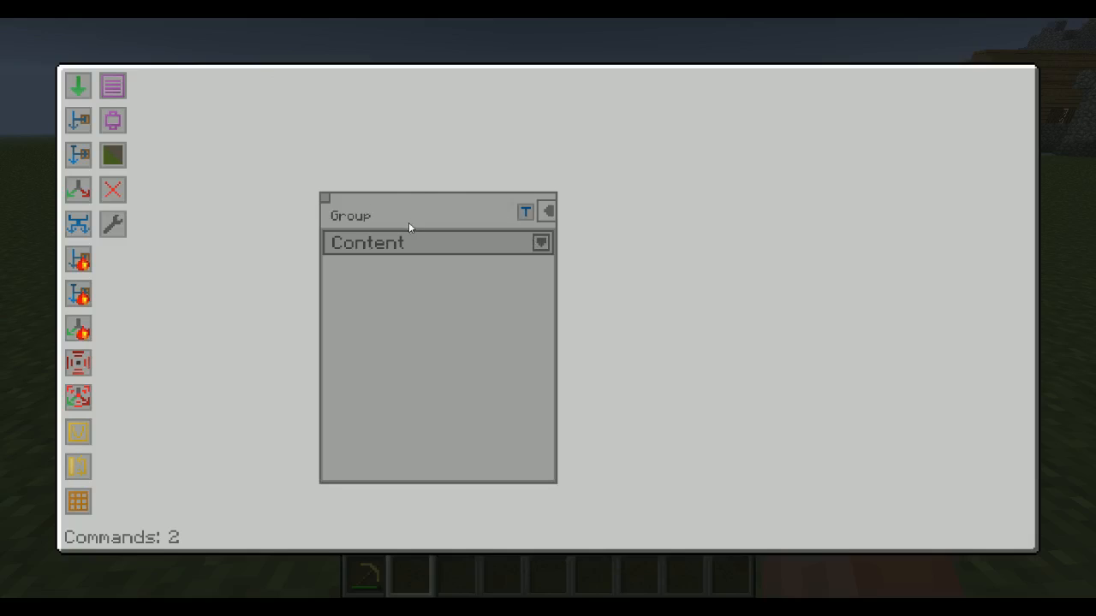
pyautogui.moveTo(409, 236)
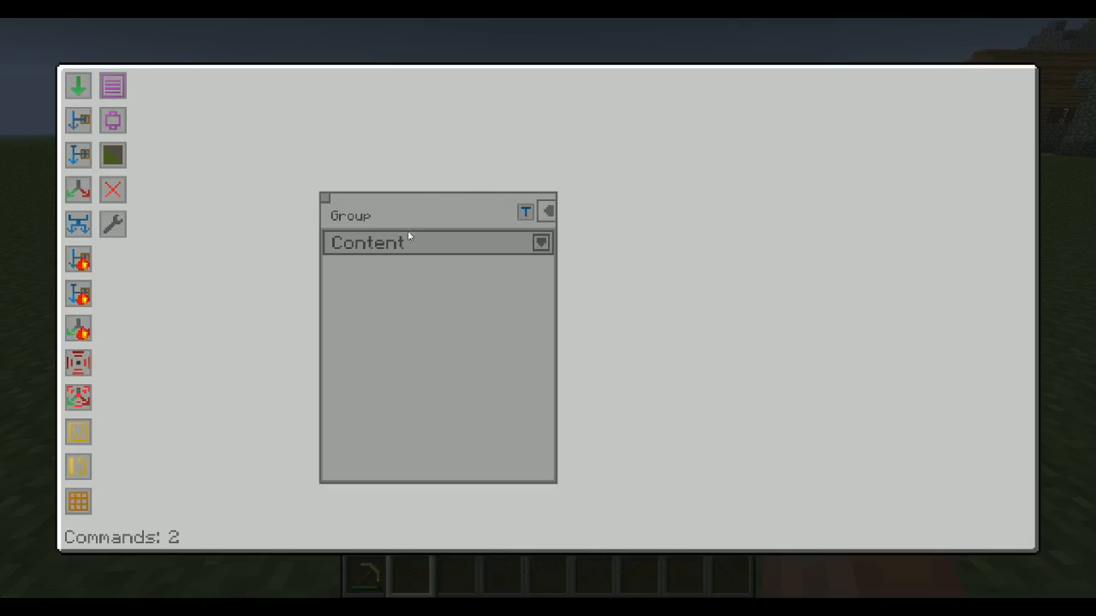
pyautogui.moveTo(139, 242)
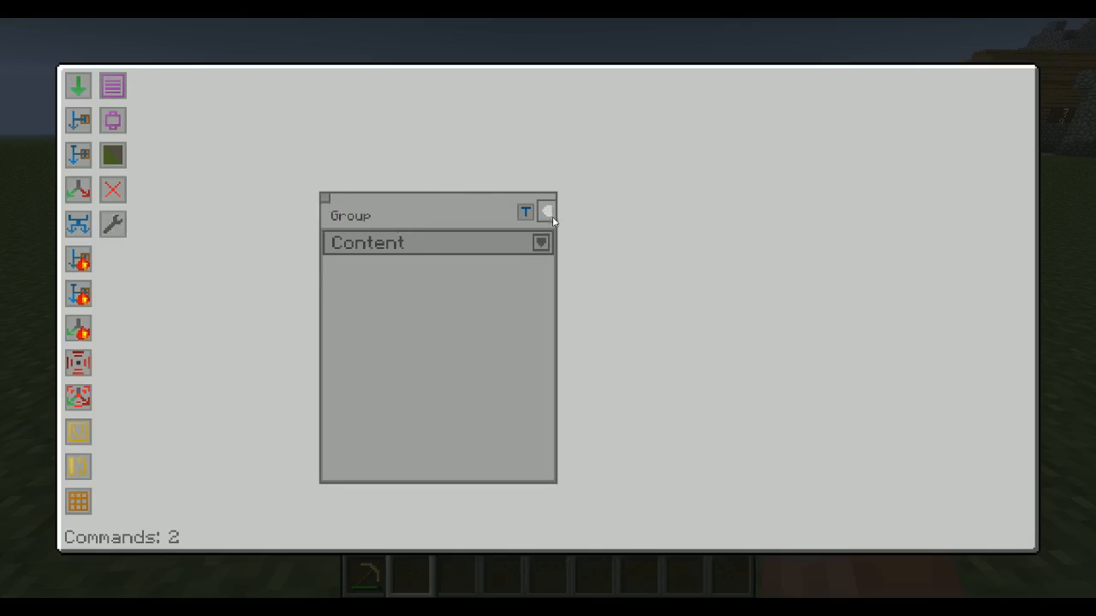
pyautogui.click(546, 211)
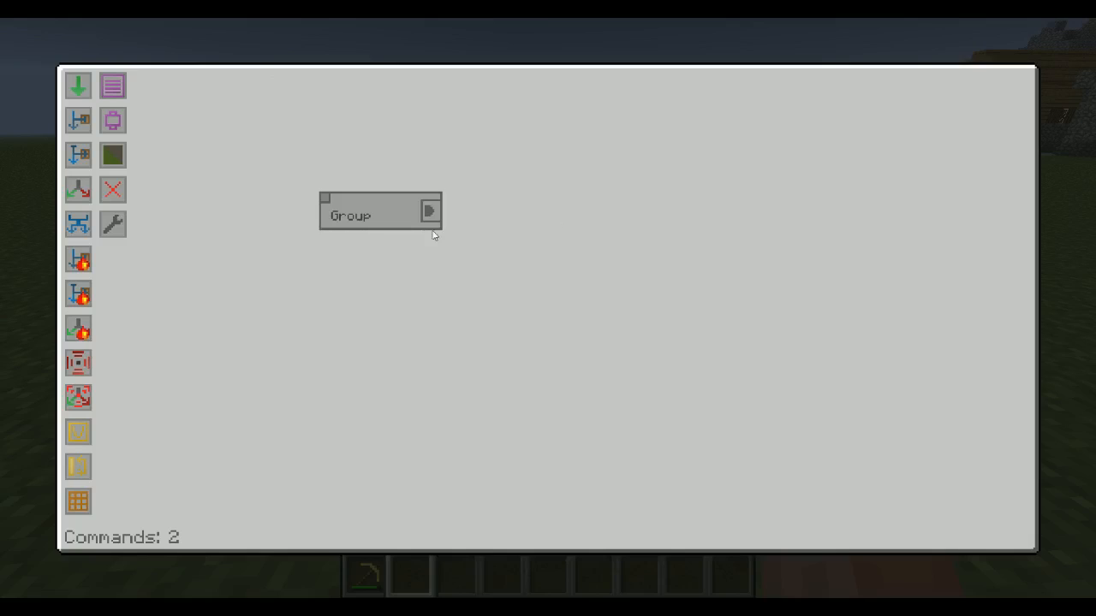
pyautogui.moveTo(113, 224)
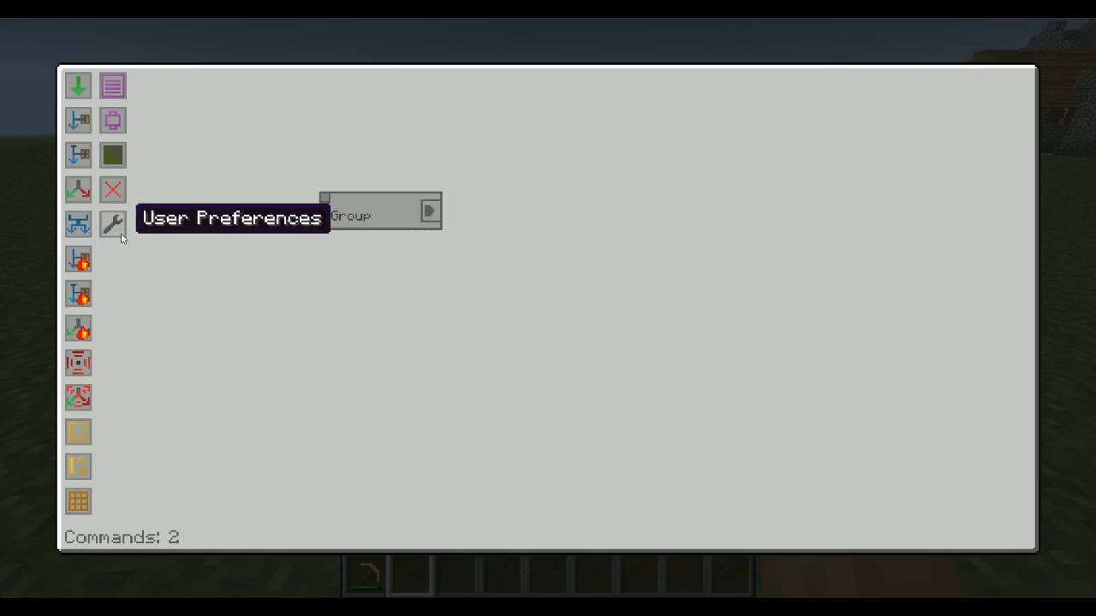
# Step: Expand the Group and its Input command to show the Target side options
pyautogui.click(112, 223)
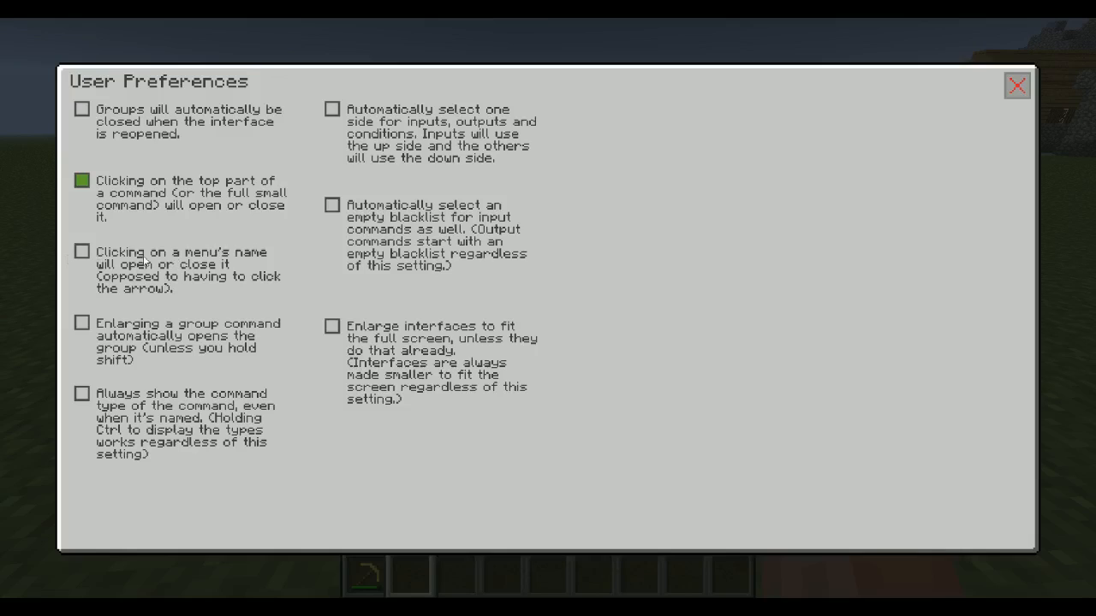
pyautogui.click(1017, 86)
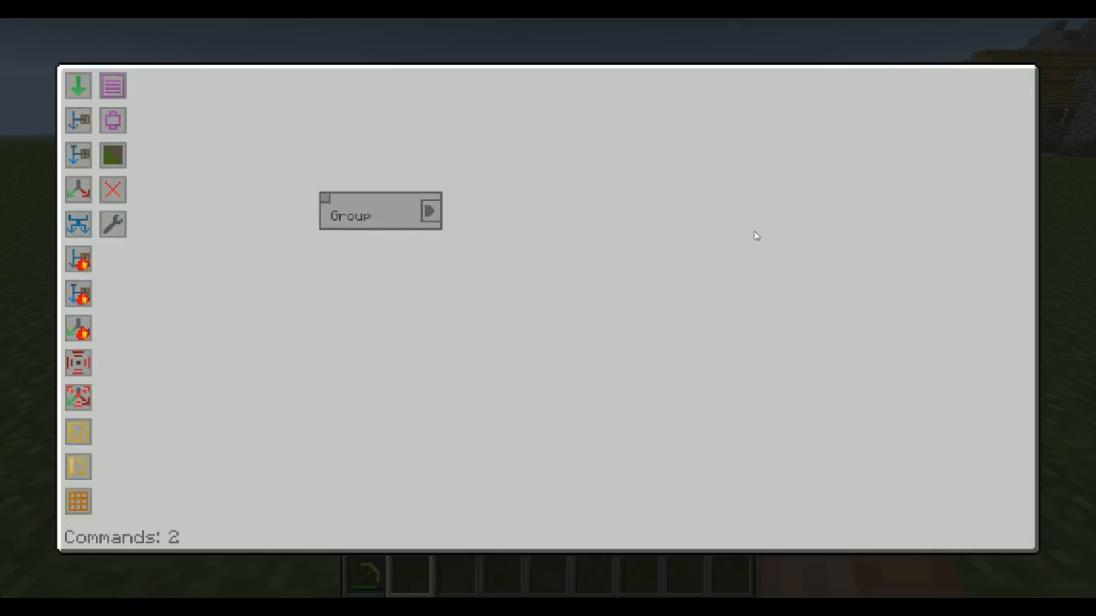
pyautogui.click(428, 211)
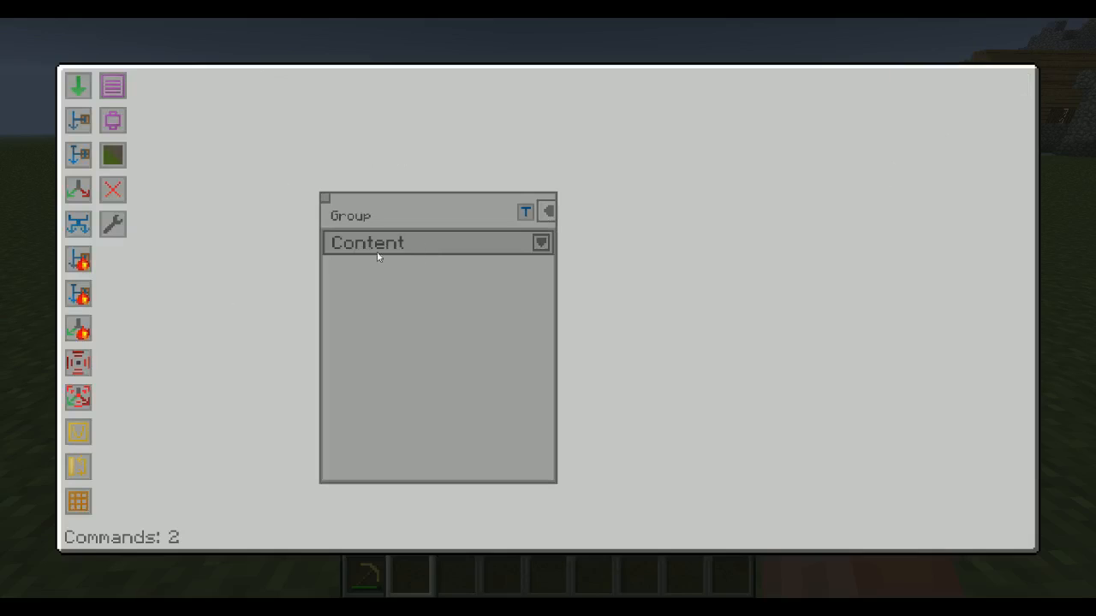
pyautogui.moveTo(402, 250)
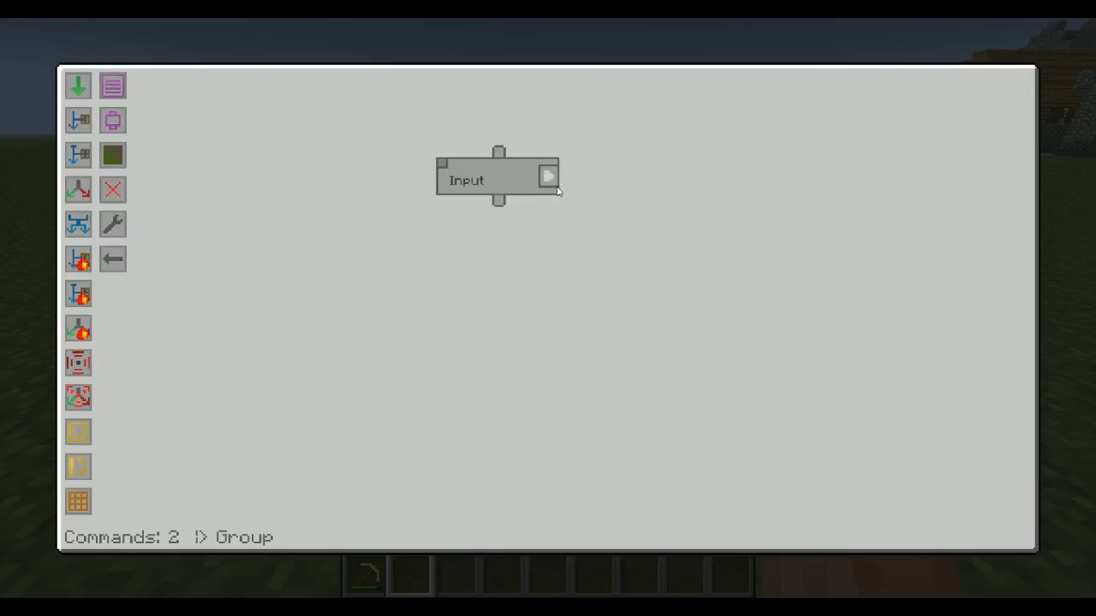
pyautogui.click(548, 177)
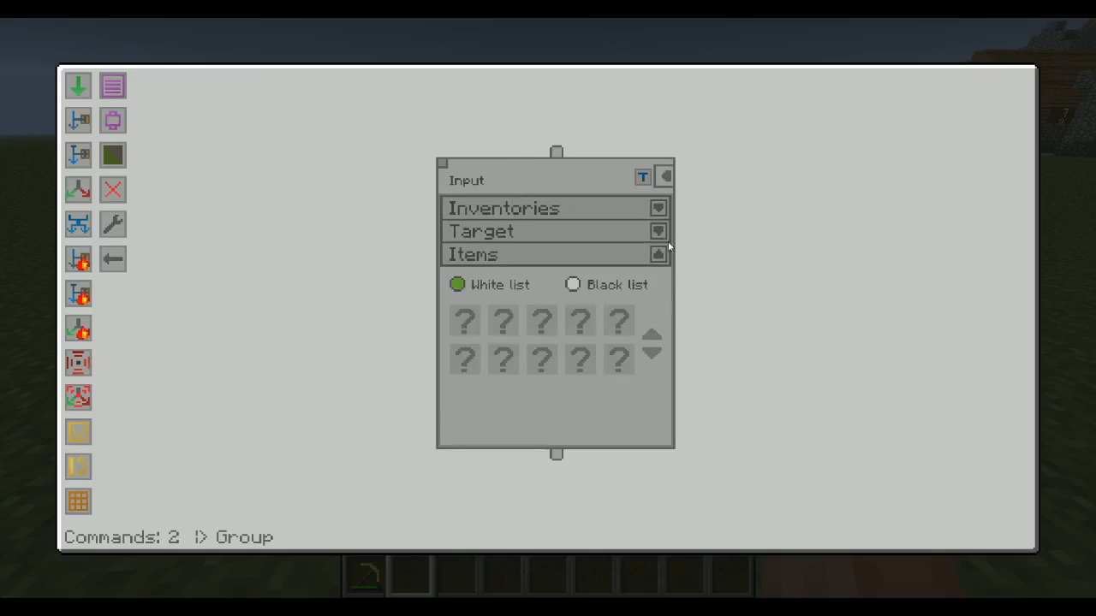
pyautogui.click(658, 231)
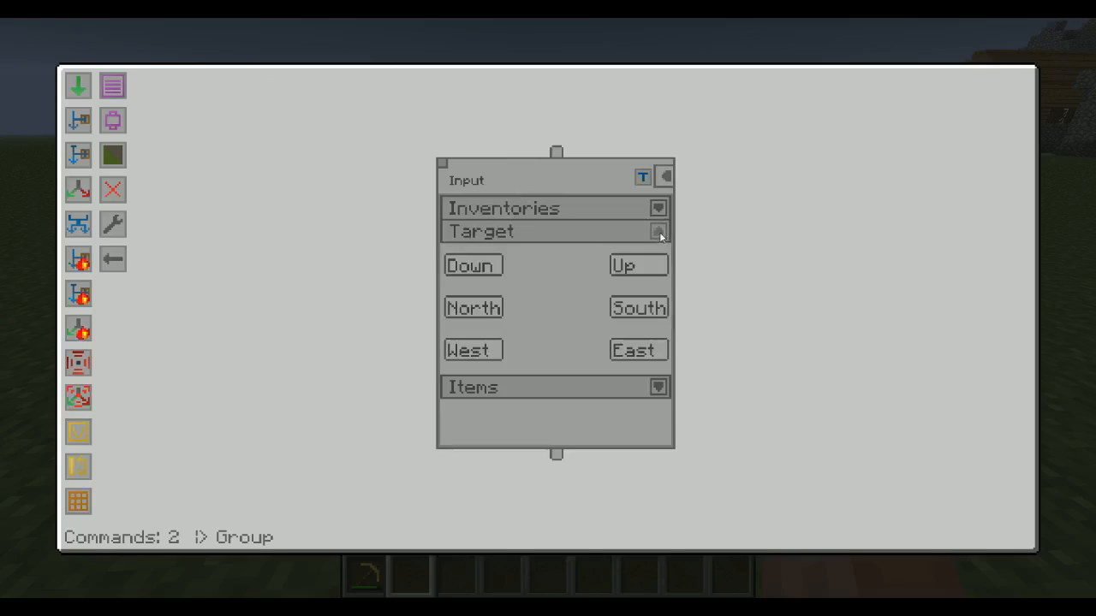
pyautogui.click(658, 231)
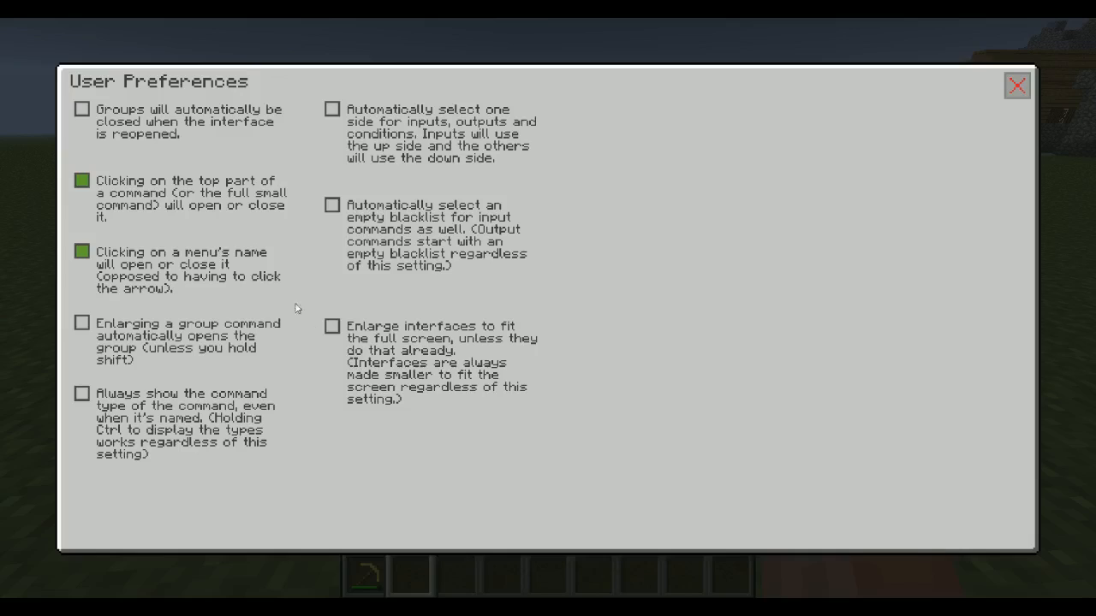
pyautogui.moveTo(142, 334)
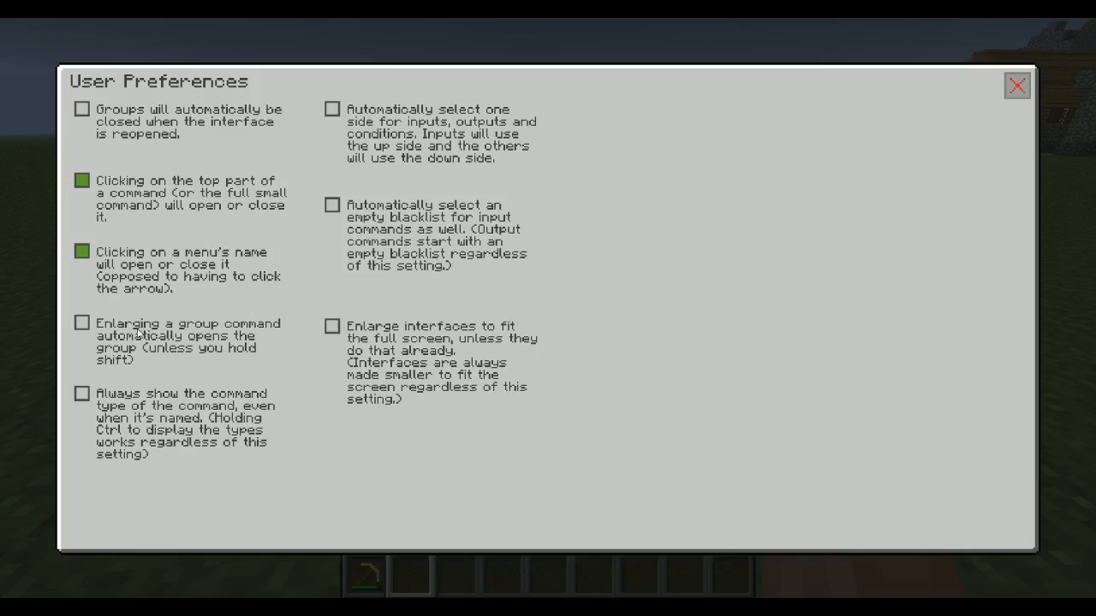
pyautogui.moveTo(222, 366)
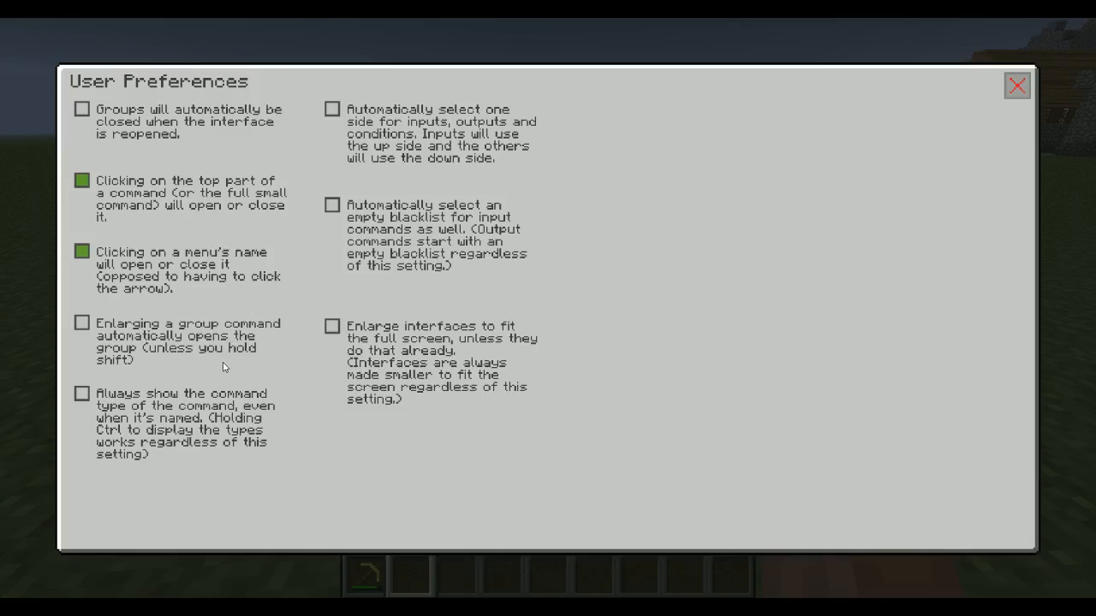
# Step: Tick 'Enlarging a group command automatically opens the group' and close preferences
pyautogui.click(82, 323)
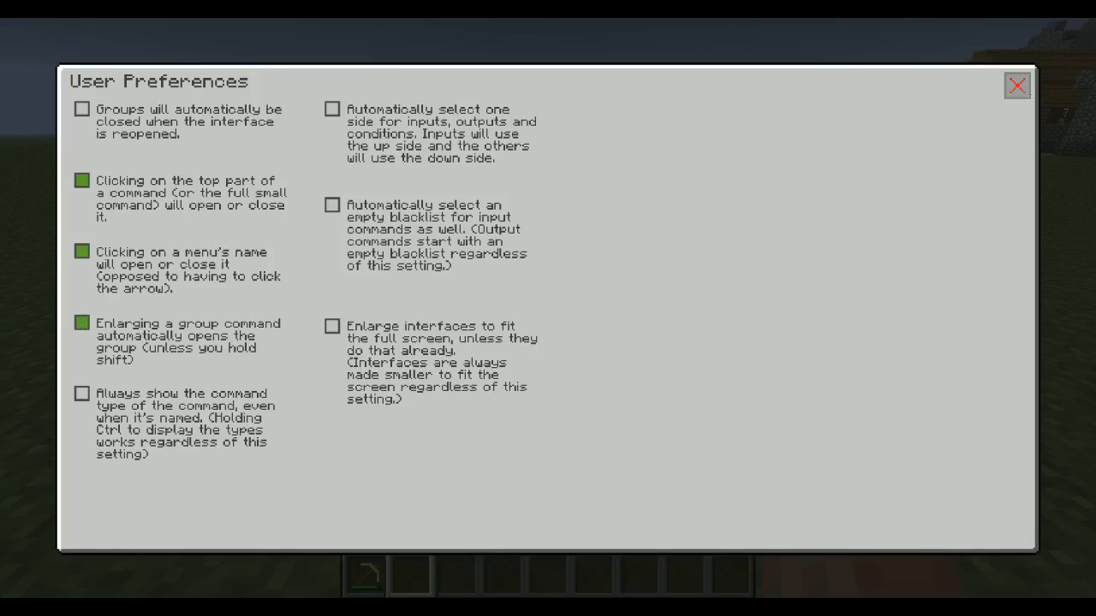
pyautogui.click(1017, 85)
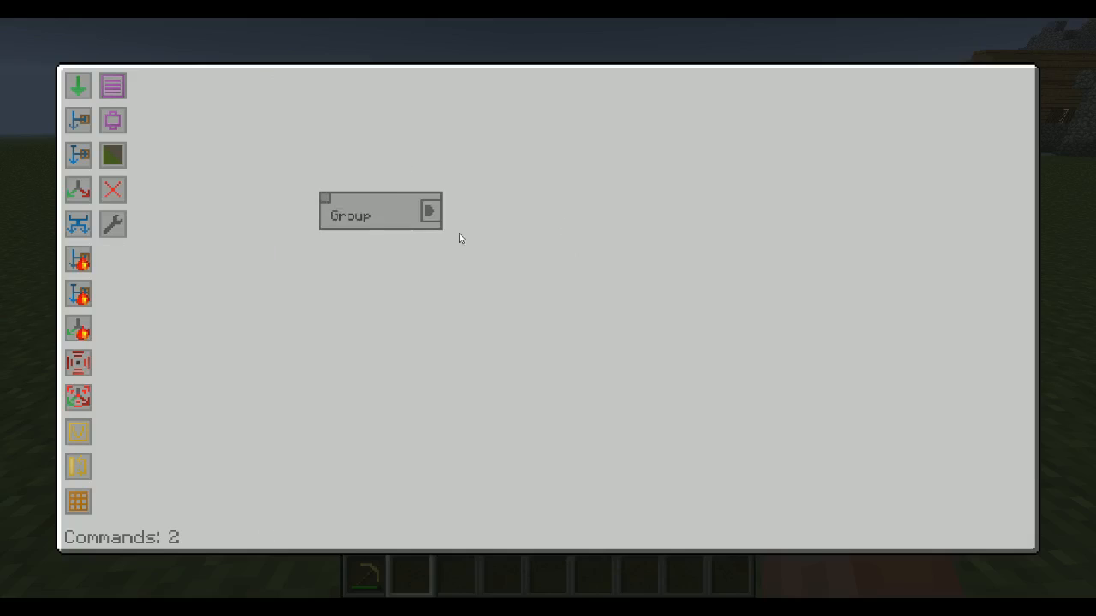
# Step: Enlarge the Group to enter it, go back out, expand it again, and reopen preferences
pyautogui.click(429, 209)
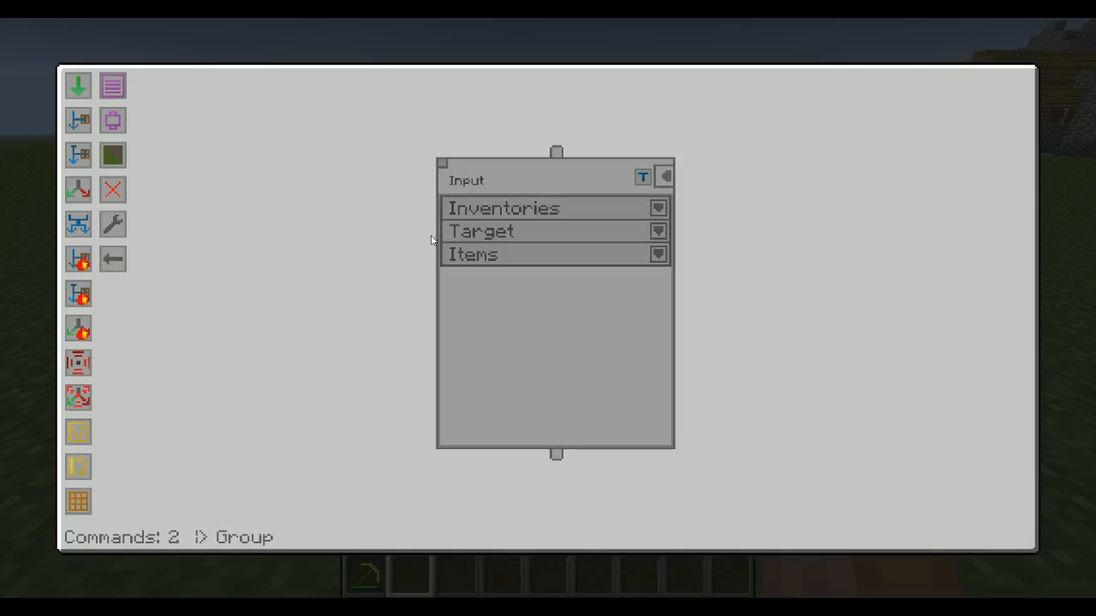
pyautogui.moveTo(229, 515)
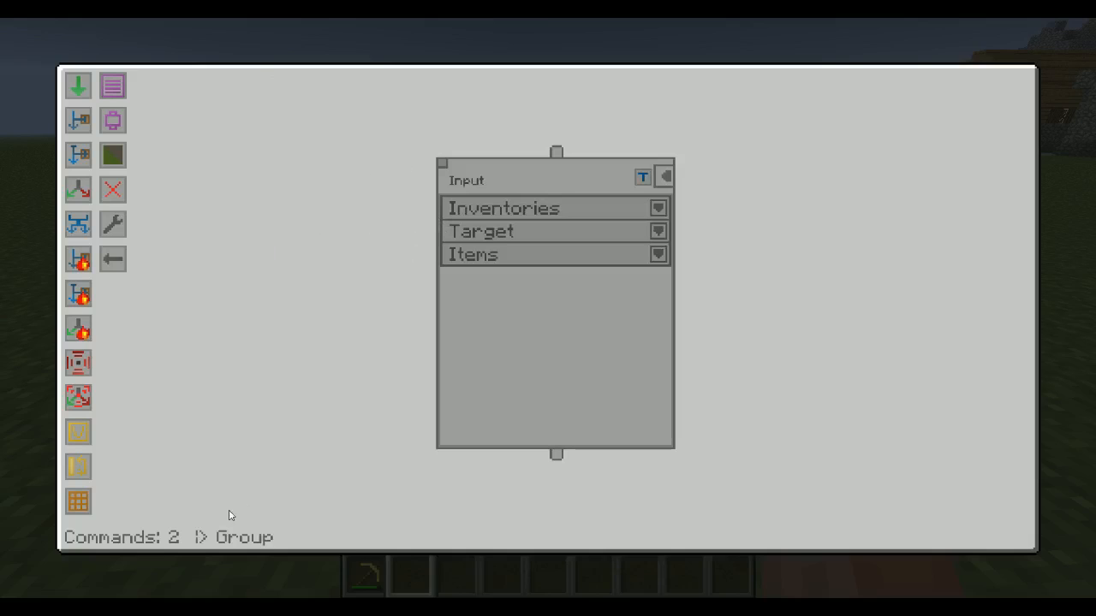
pyautogui.moveTo(319, 514)
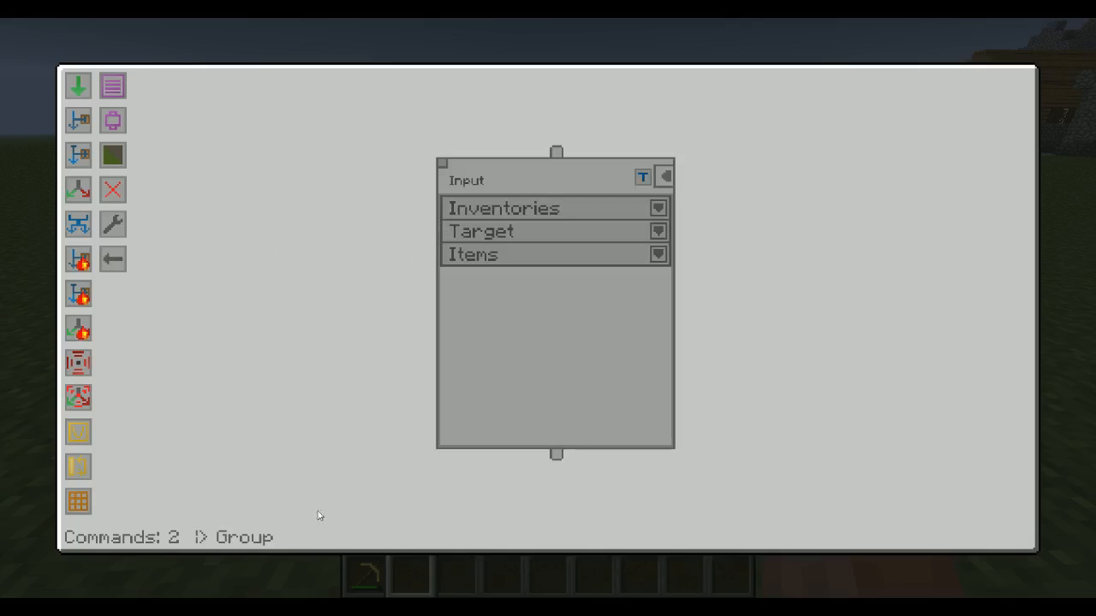
pyautogui.moveTo(124, 282)
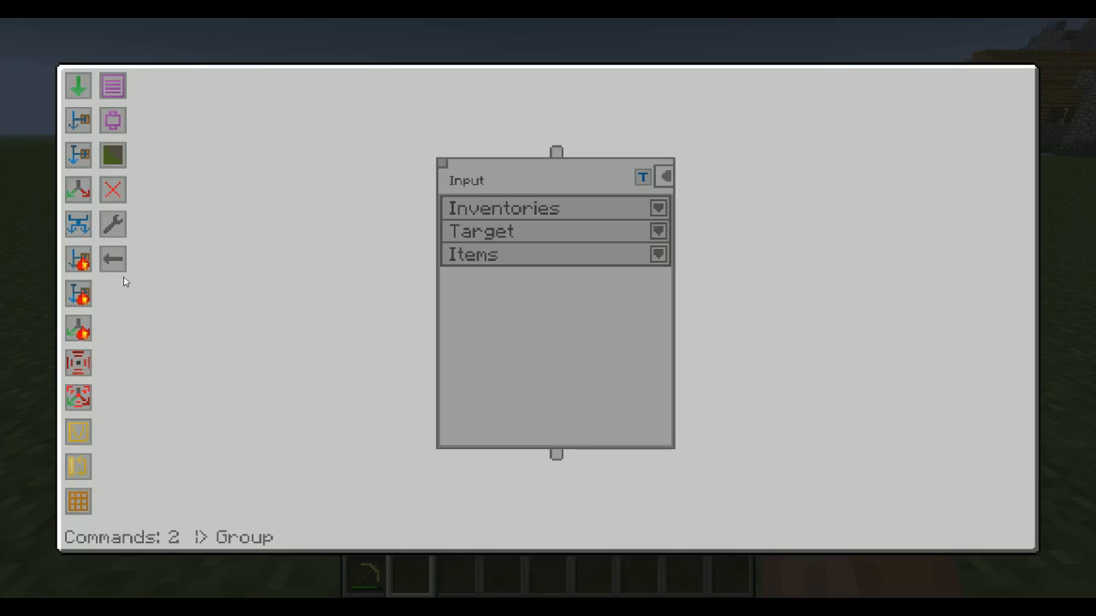
pyautogui.click(112, 259)
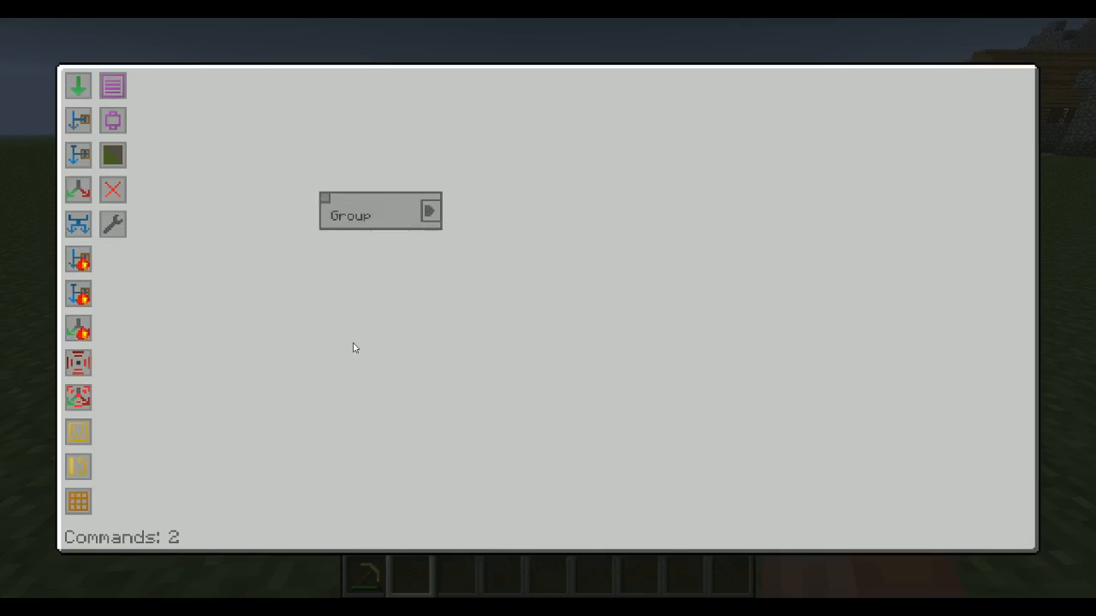
pyautogui.moveTo(398, 309)
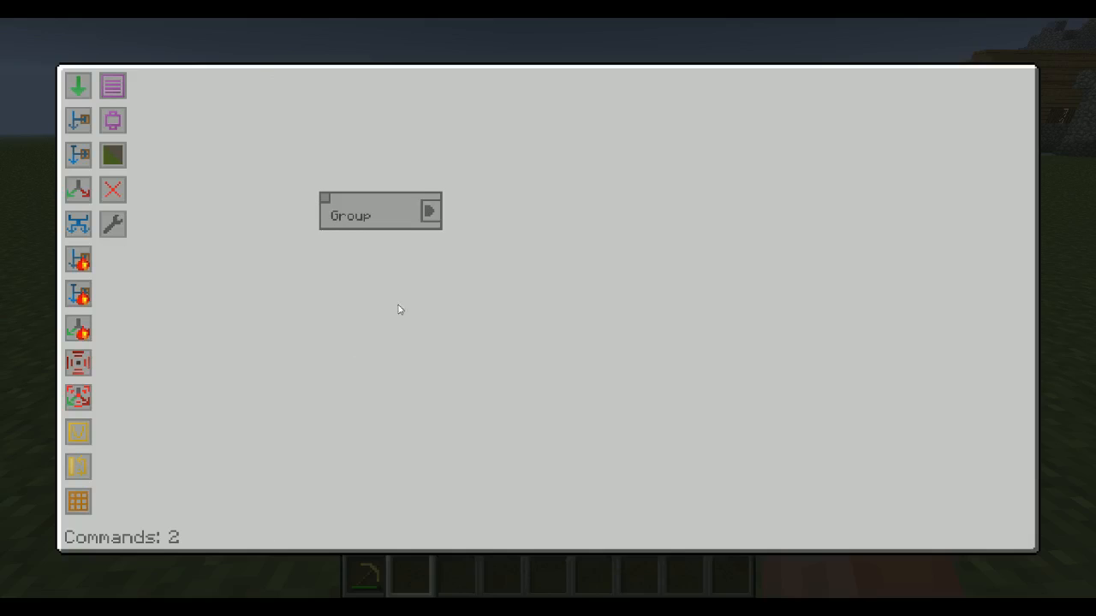
pyautogui.moveTo(484, 284)
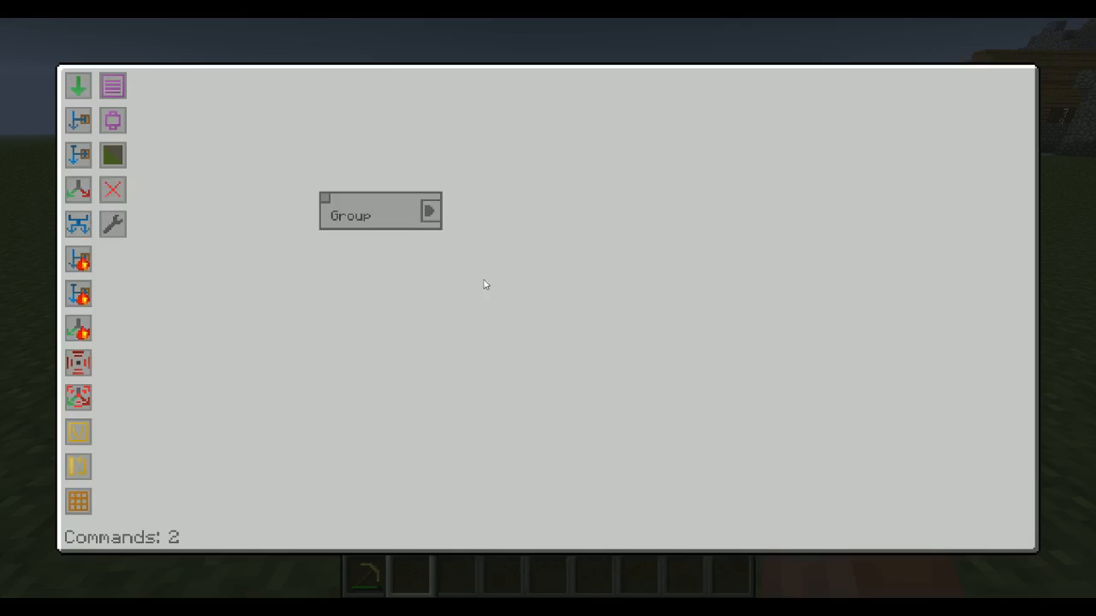
pyautogui.click(428, 211)
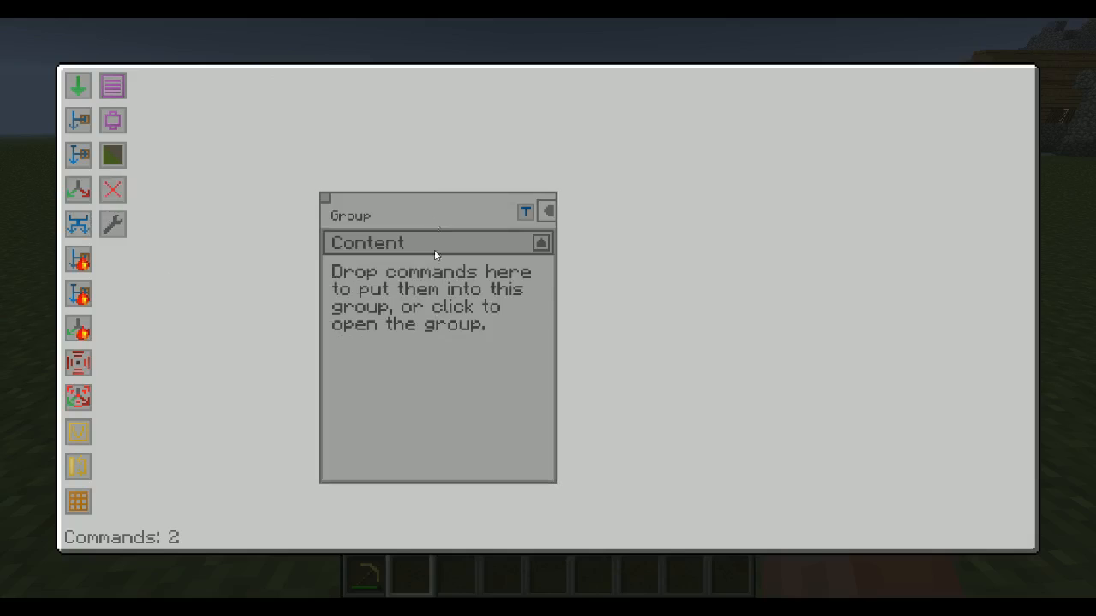
pyautogui.moveTo(452, 432)
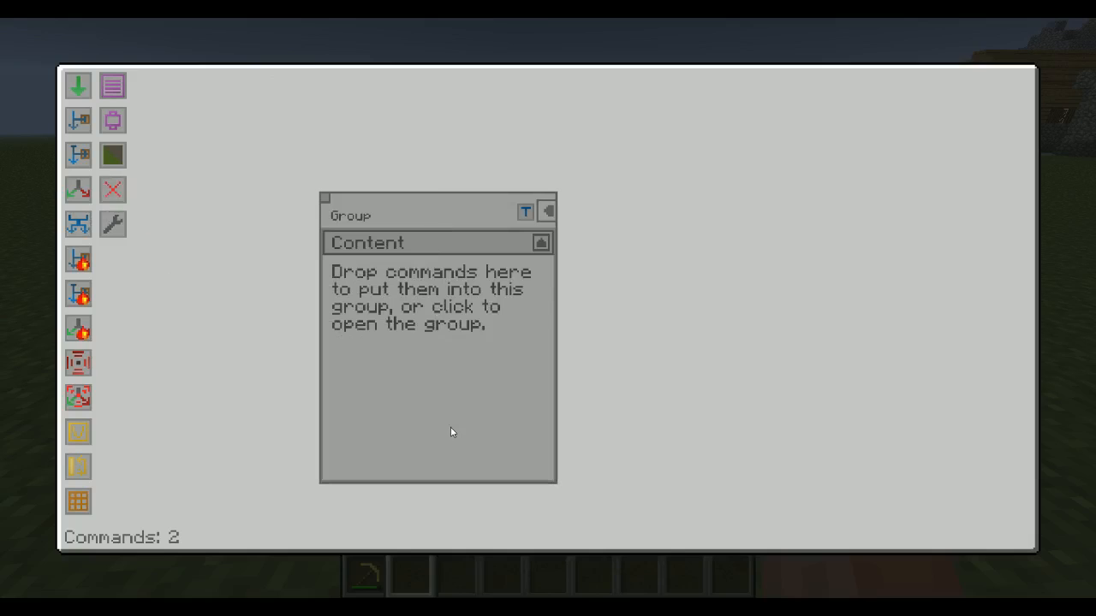
pyautogui.moveTo(483, 333)
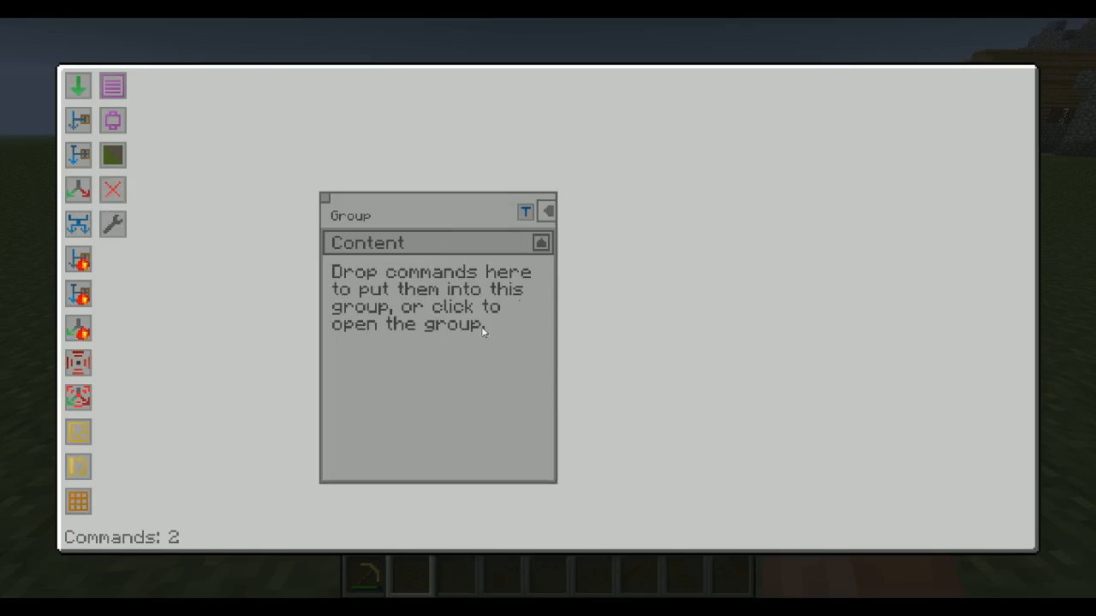
pyautogui.moveTo(500, 315)
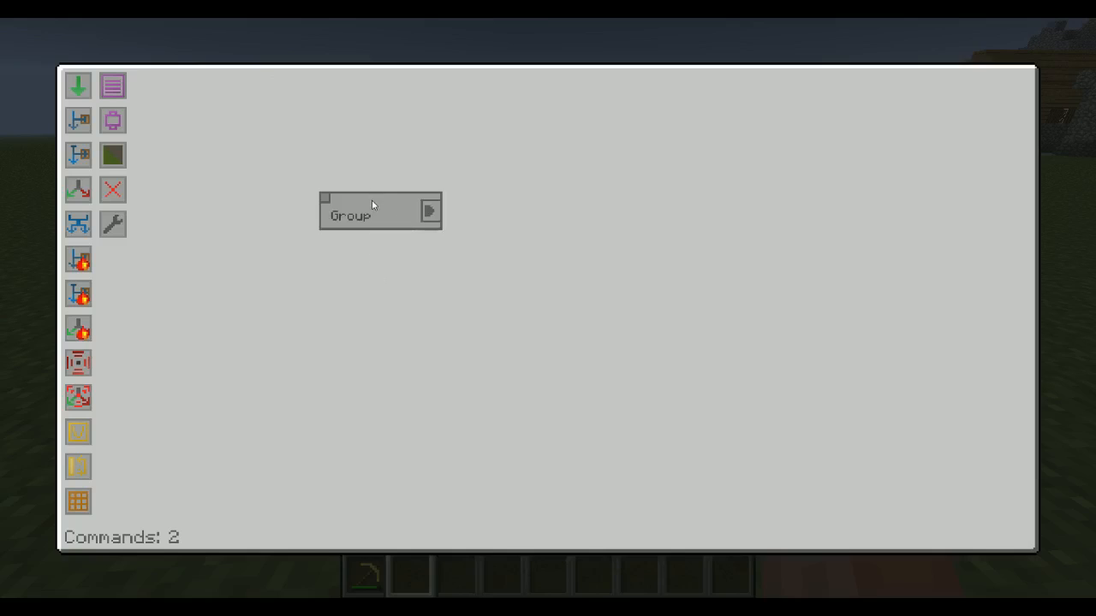
pyautogui.click(429, 210)
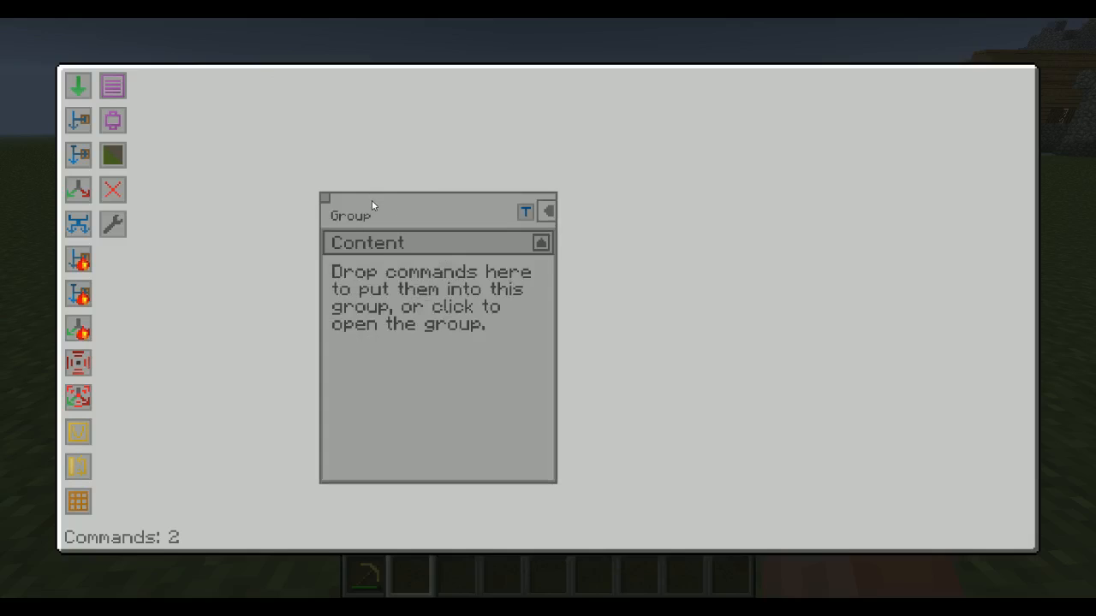
pyautogui.click(112, 223)
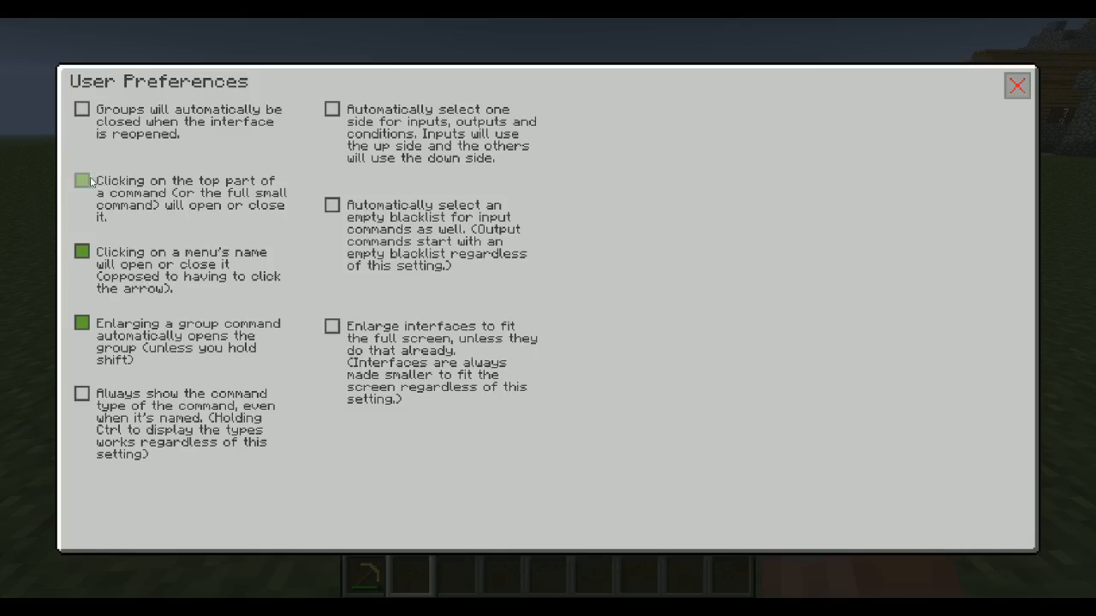
# Step: Review the preference checkboxes, then close User Preferences with the red X
pyautogui.click(80, 180)
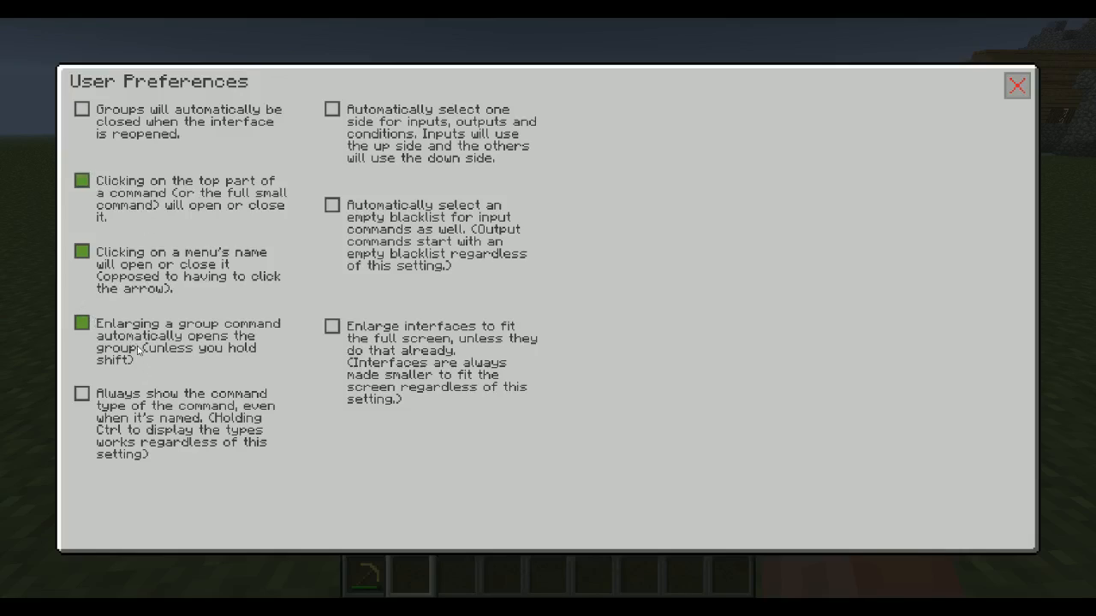
pyautogui.moveTo(1017, 86)
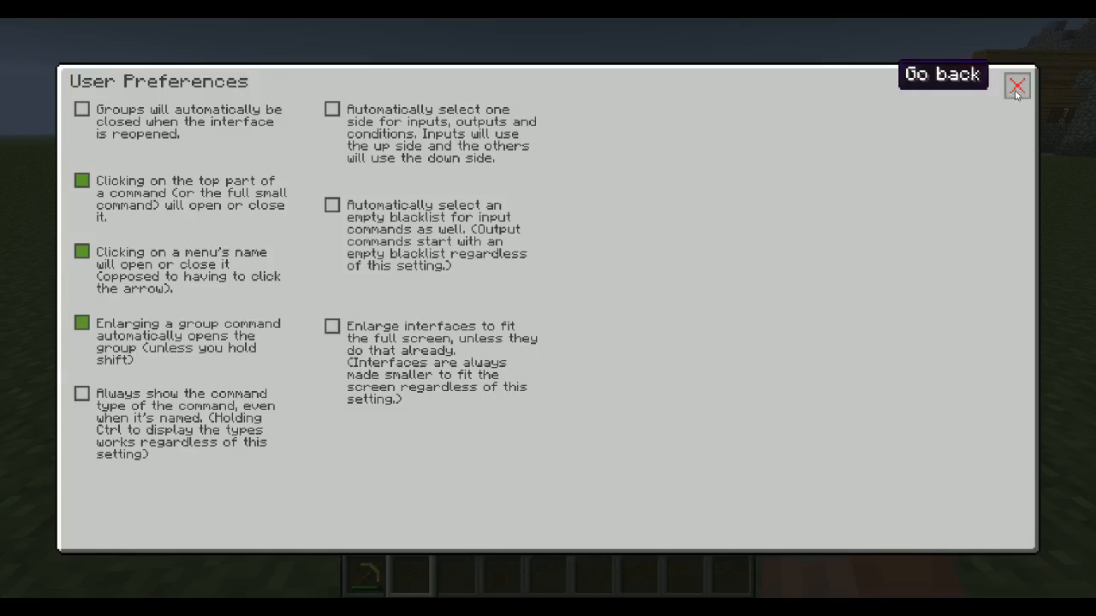
pyautogui.click(1017, 84)
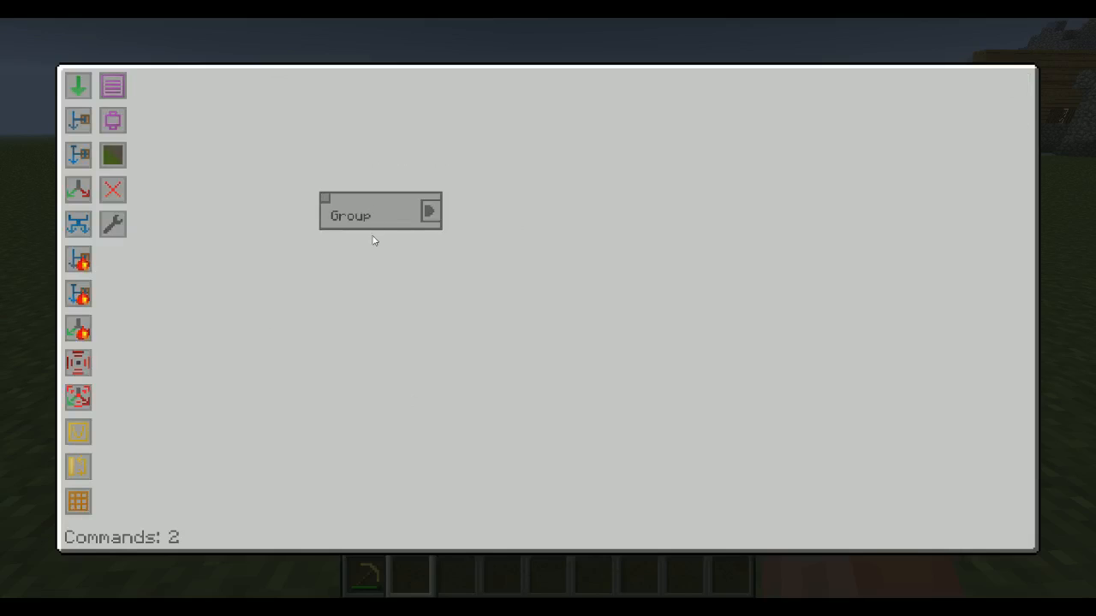
# Step: Open the Group to view its Input command, return to the main view, and expand the Group
pyautogui.click(429, 211)
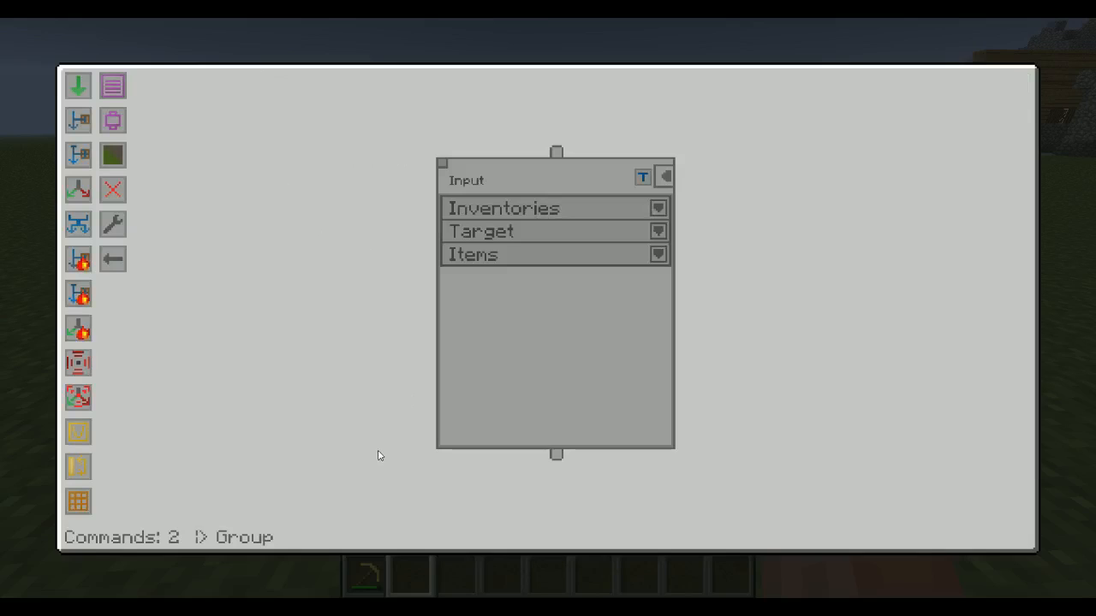
pyautogui.moveTo(302, 413)
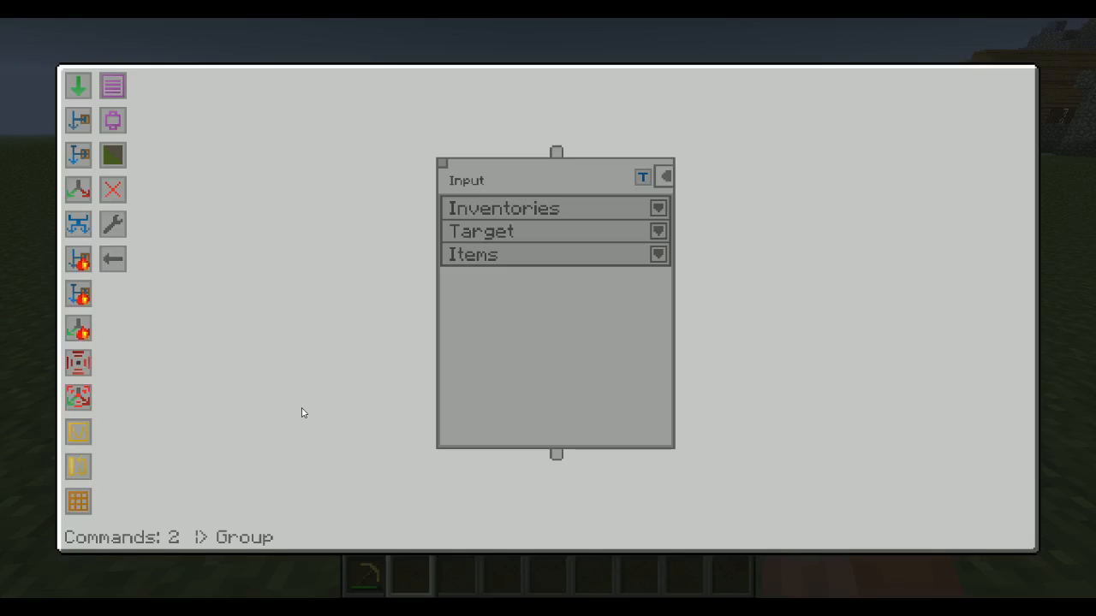
pyautogui.click(664, 176)
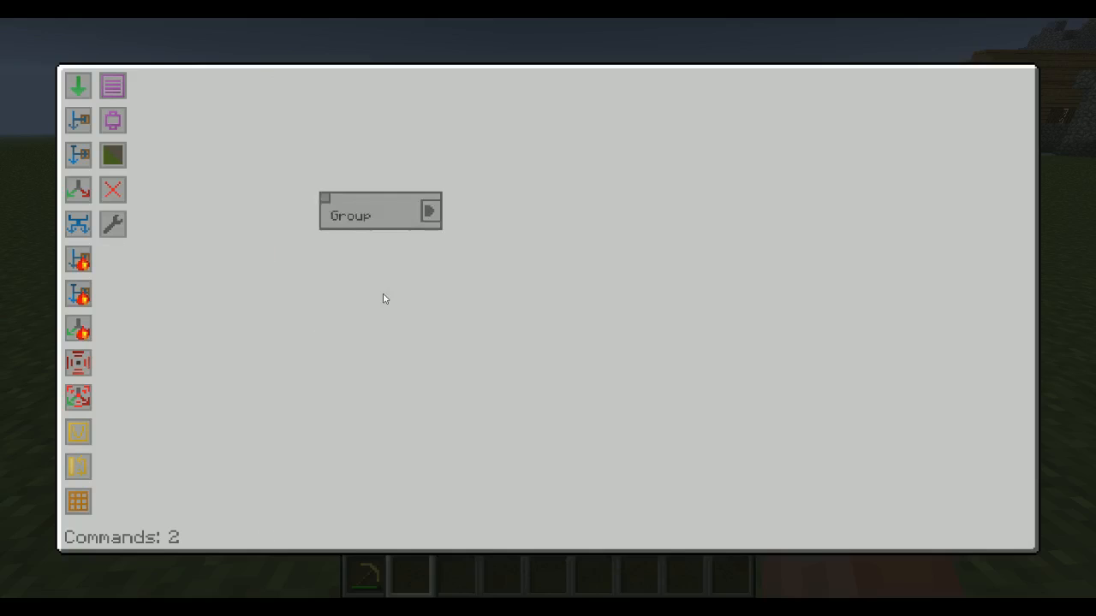
pyautogui.click(429, 211)
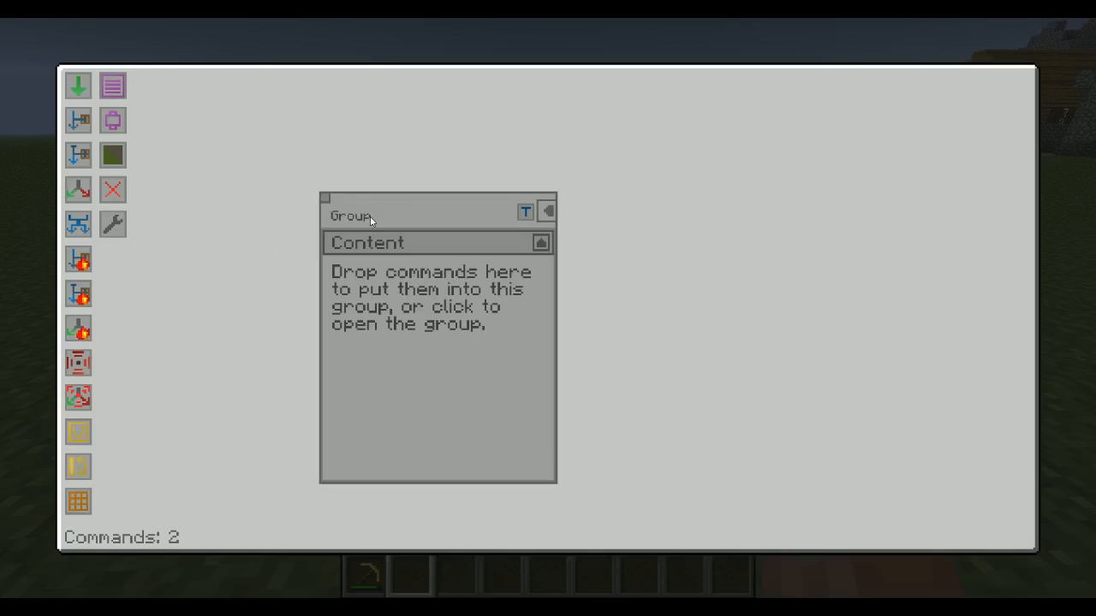
pyautogui.moveTo(428, 409)
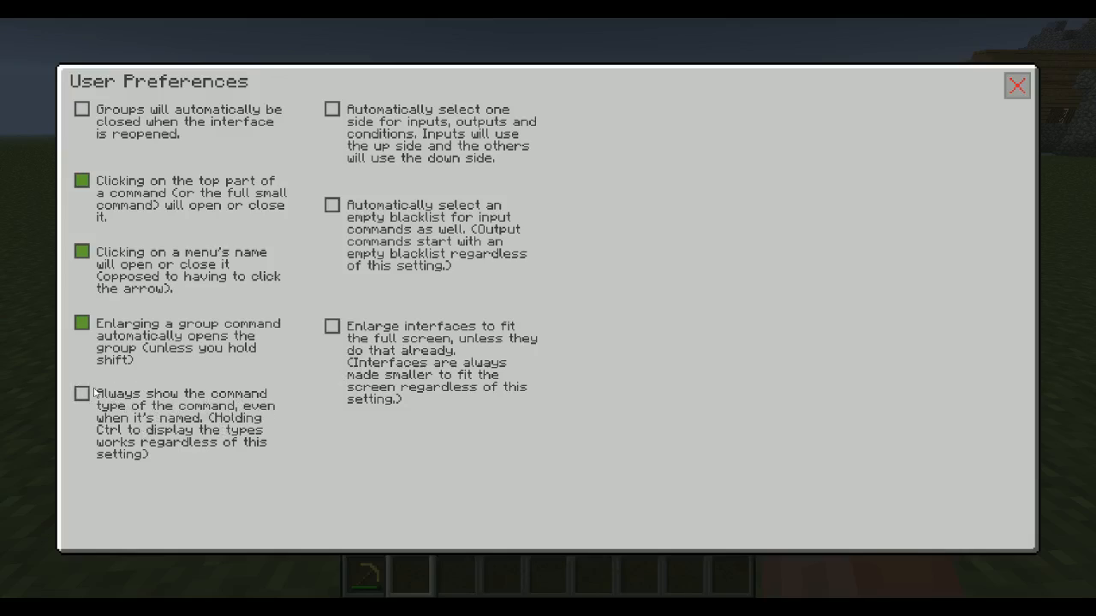
# Step: Close preferences, expand the Group, rename it 'My silly thing', and collapse it
pyautogui.click(1017, 85)
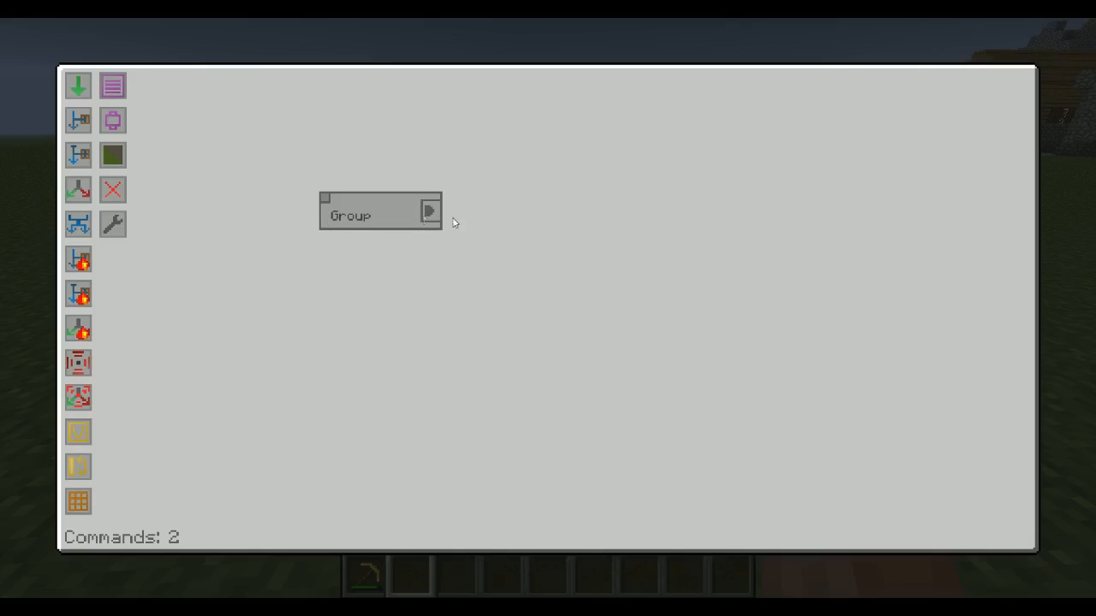
pyautogui.click(429, 212)
pyautogui.write('My silly thing')
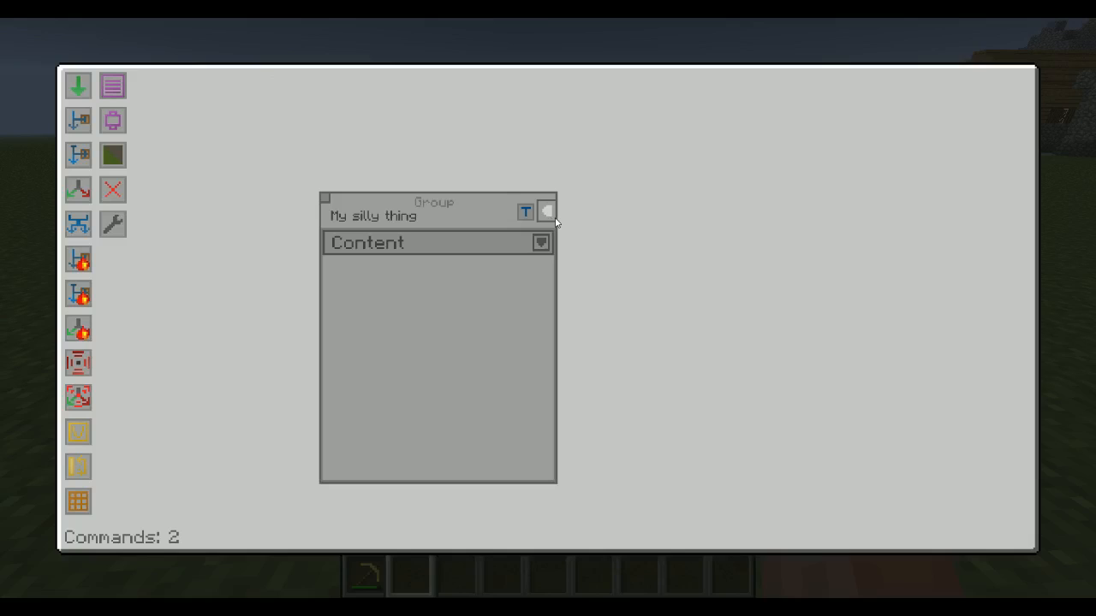
pyautogui.click(546, 211)
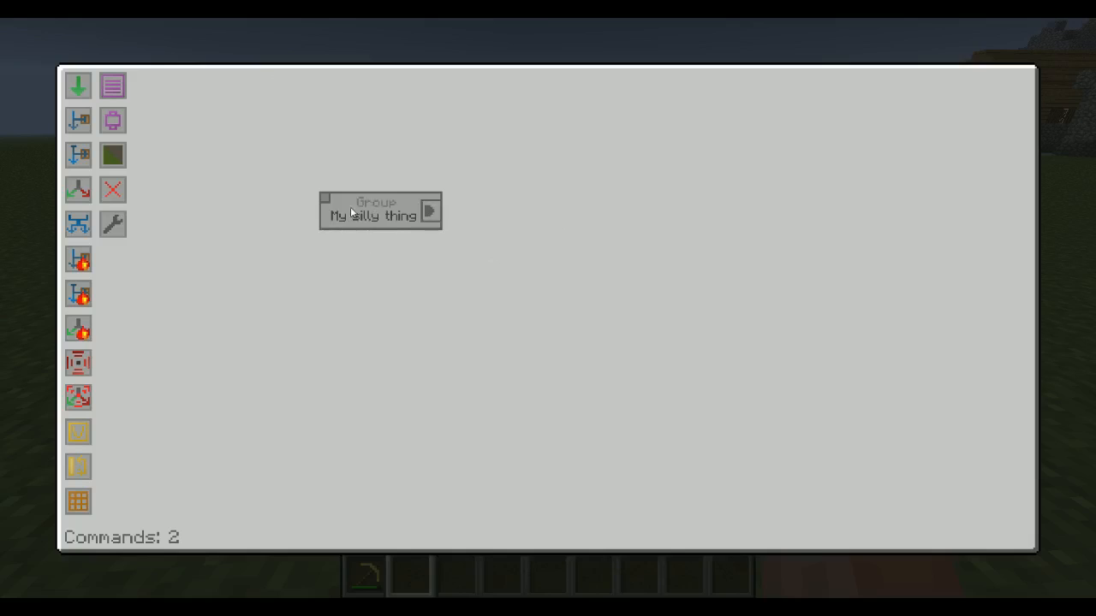
pyautogui.moveTo(323, 258)
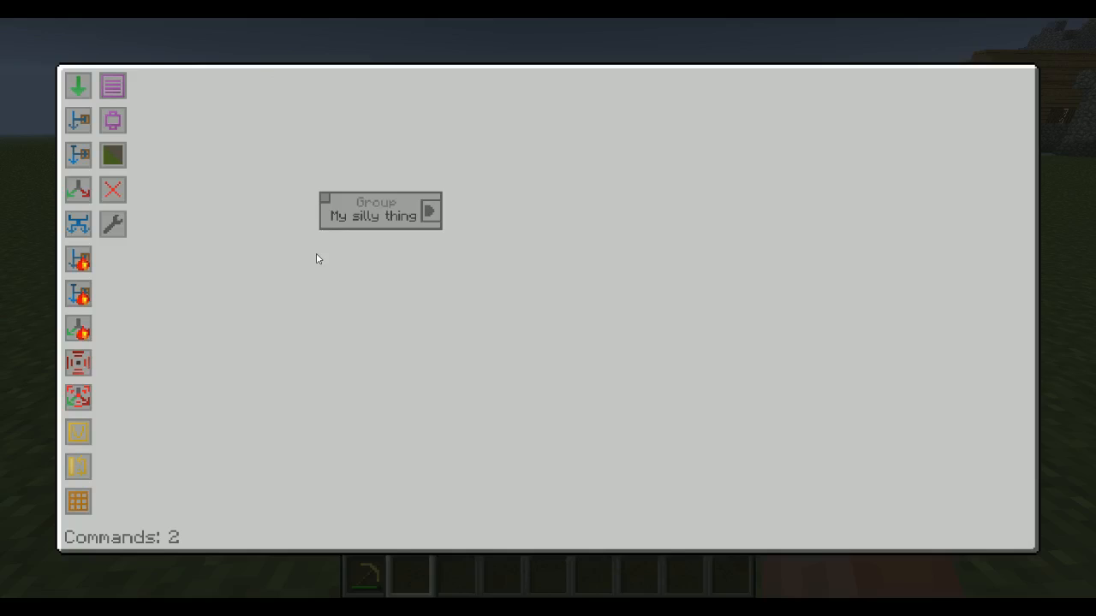
pyautogui.moveTo(167, 184)
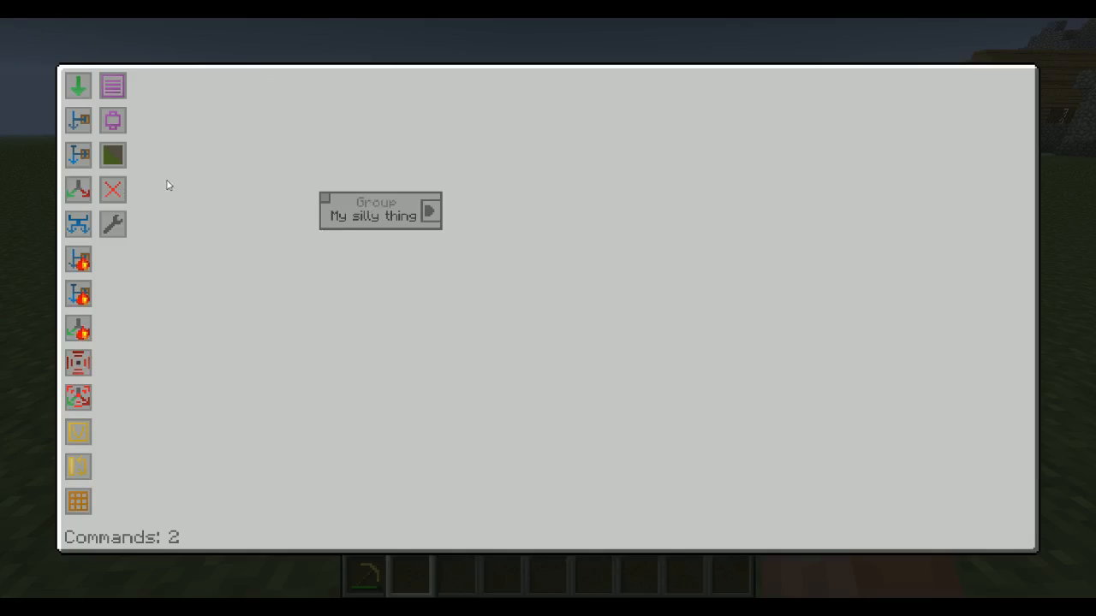
# Step: Add an Input command, clear its custom name, move it beside 'My silly thing', open preferences
pyautogui.click(78, 84)
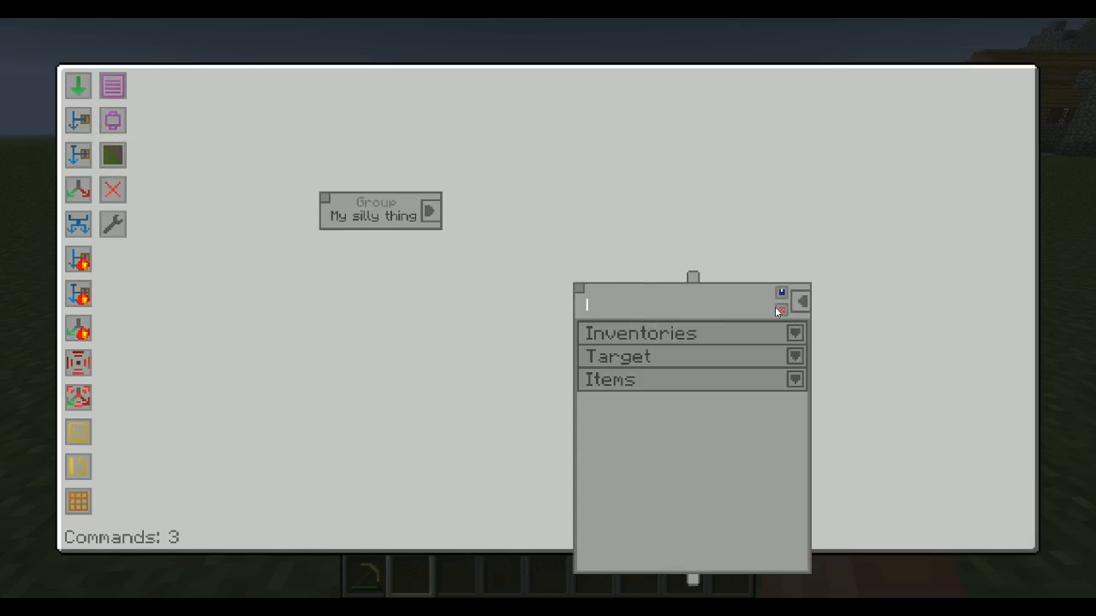
pyautogui.write('Command 3')
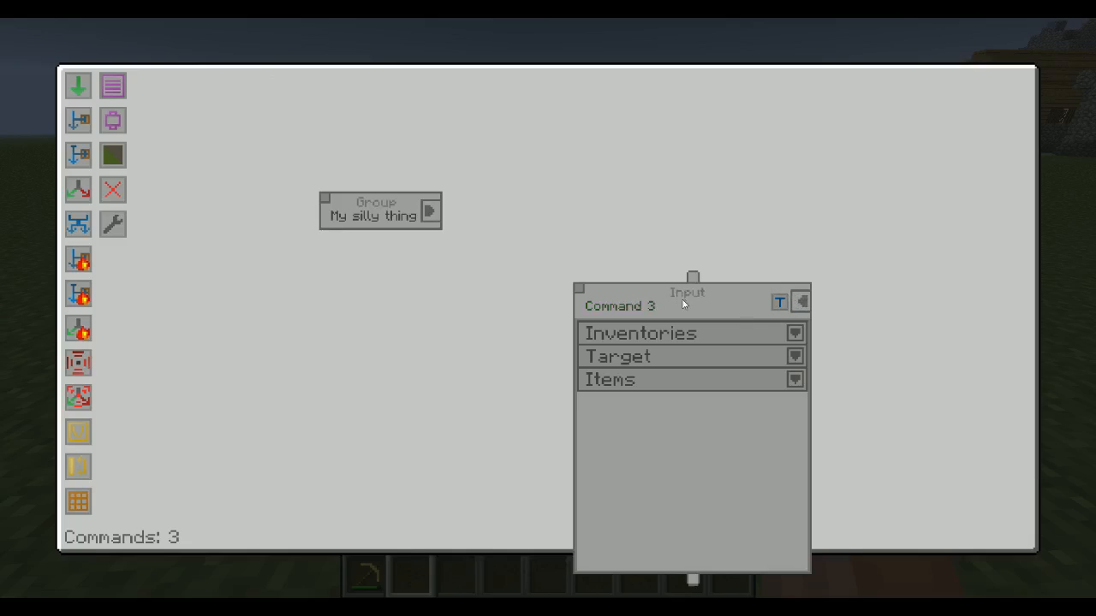
pyautogui.moveTo(772, 332)
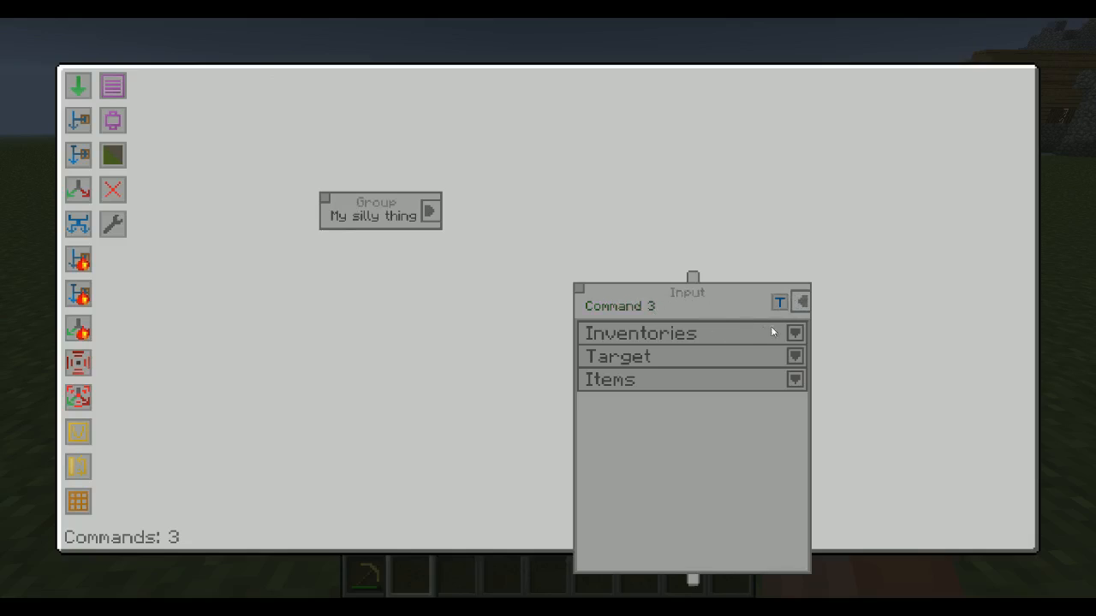
pyautogui.click(779, 303)
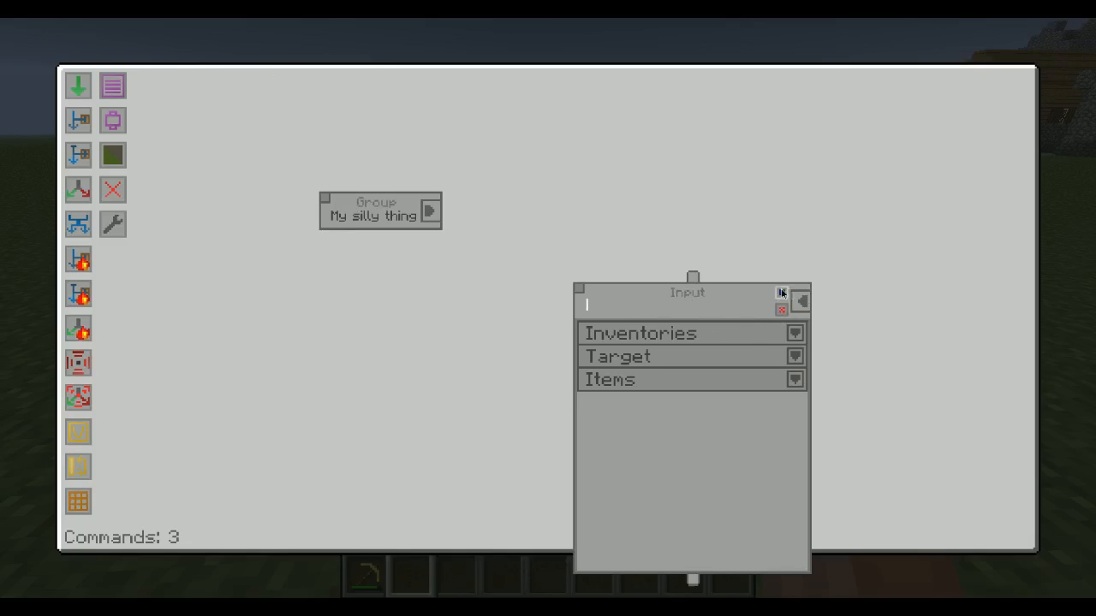
pyautogui.click(780, 293)
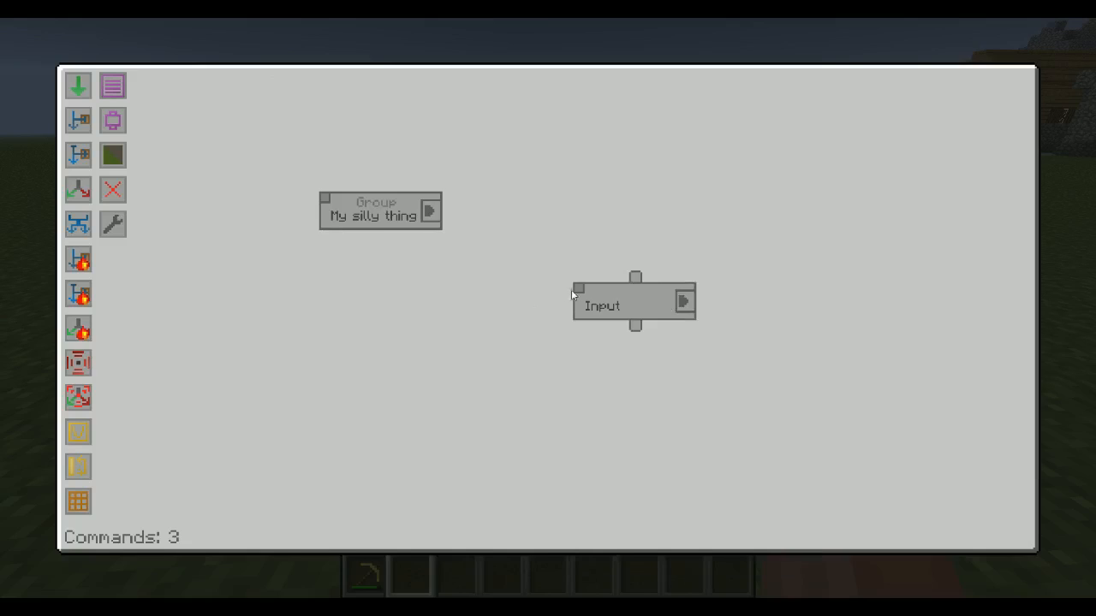
pyautogui.moveTo(635, 304); pyautogui.dragTo(594, 216)
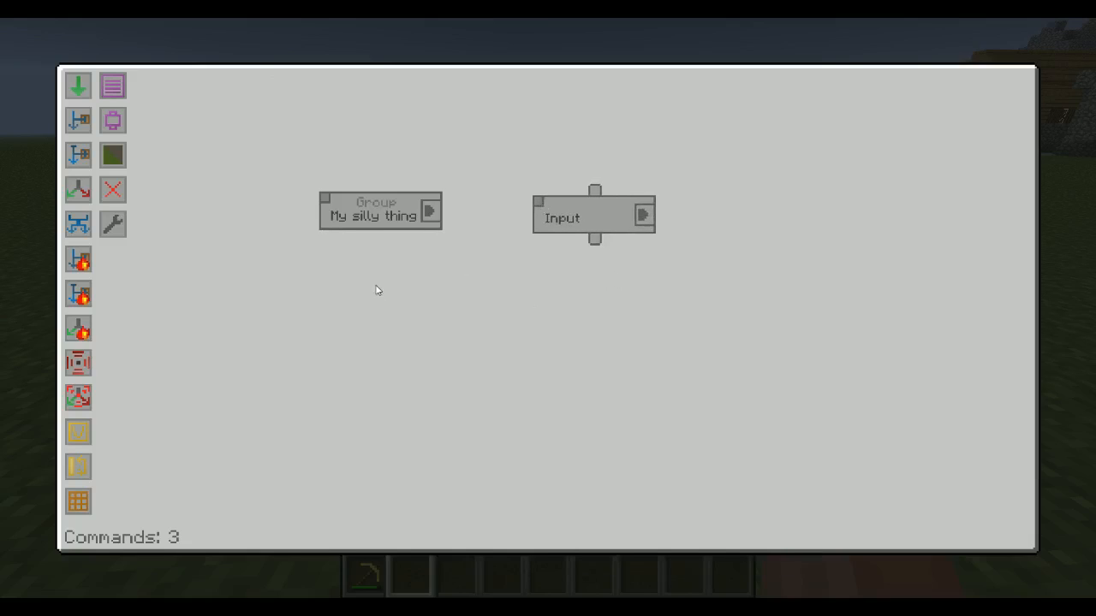
pyautogui.moveTo(355, 320)
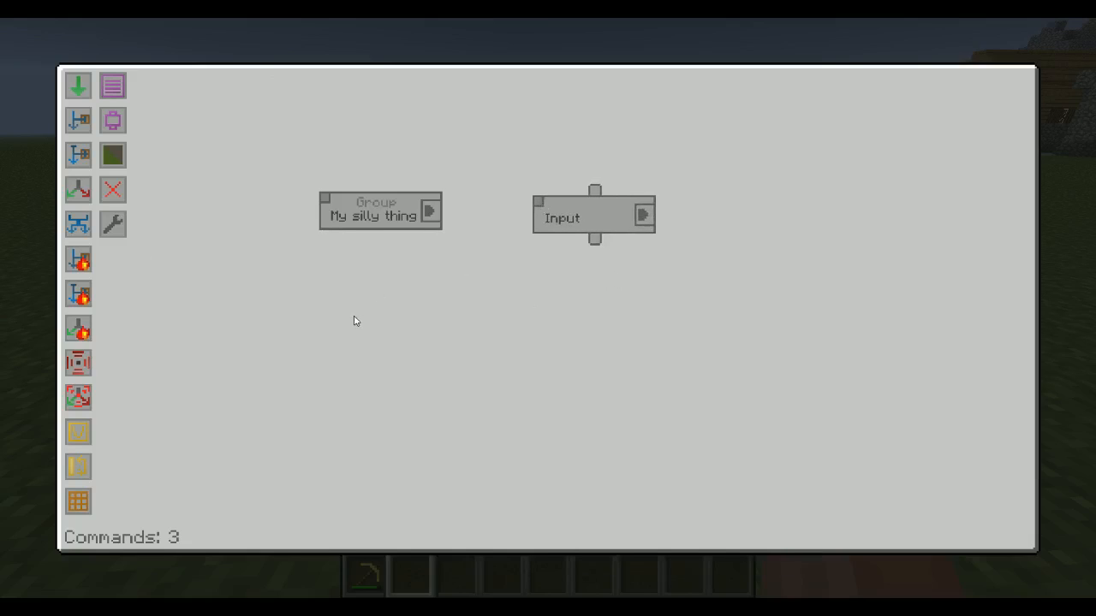
pyautogui.click(113, 224)
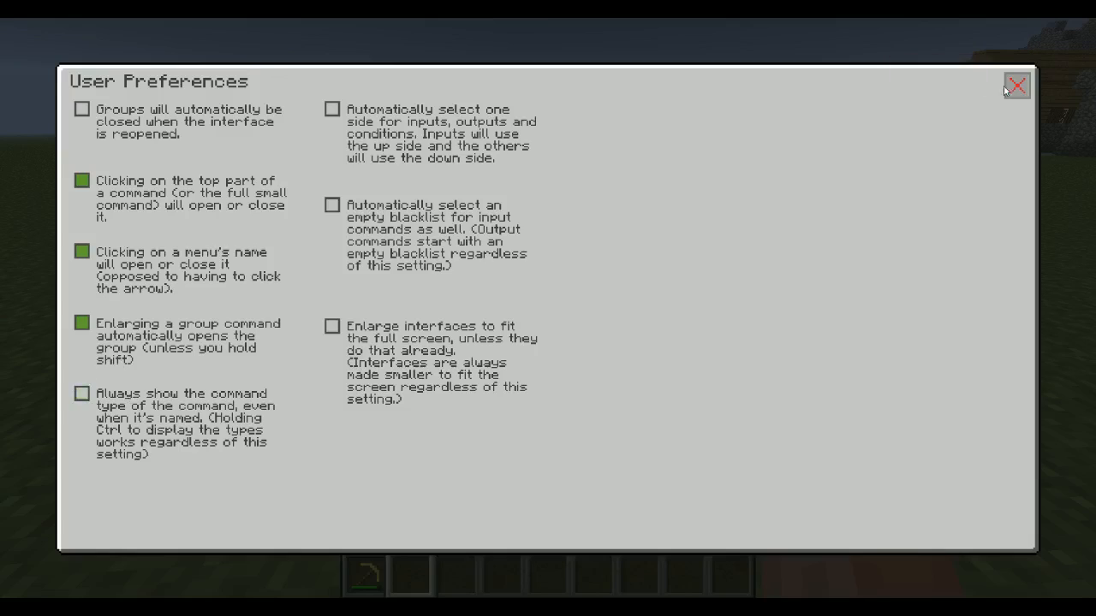
# Step: Close User Preferences with the red X Go back button
pyautogui.click(1016, 85)
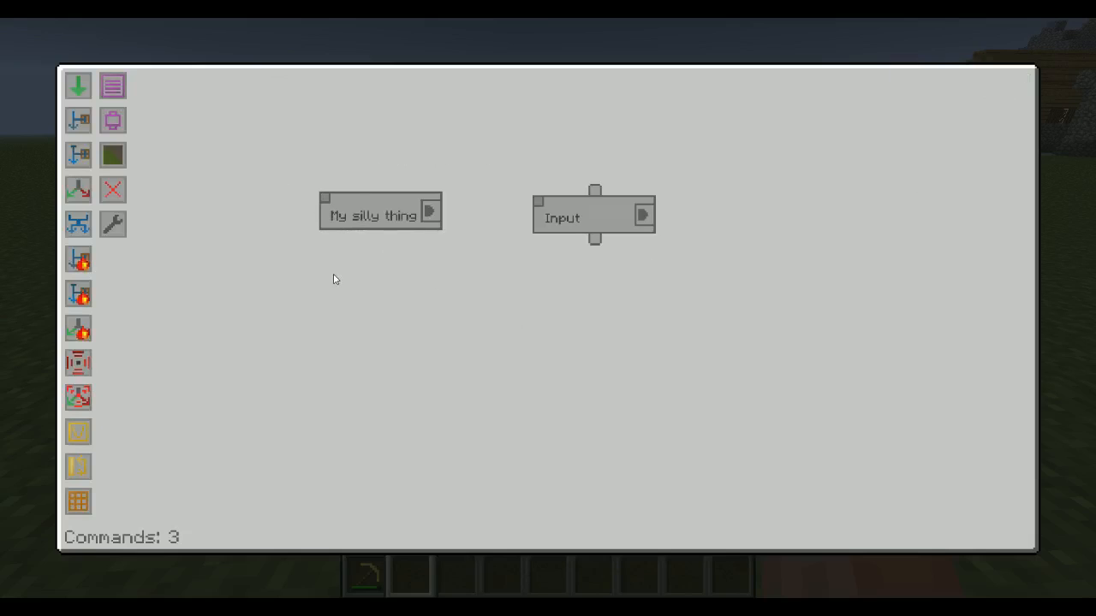
pyautogui.moveTo(112, 224)
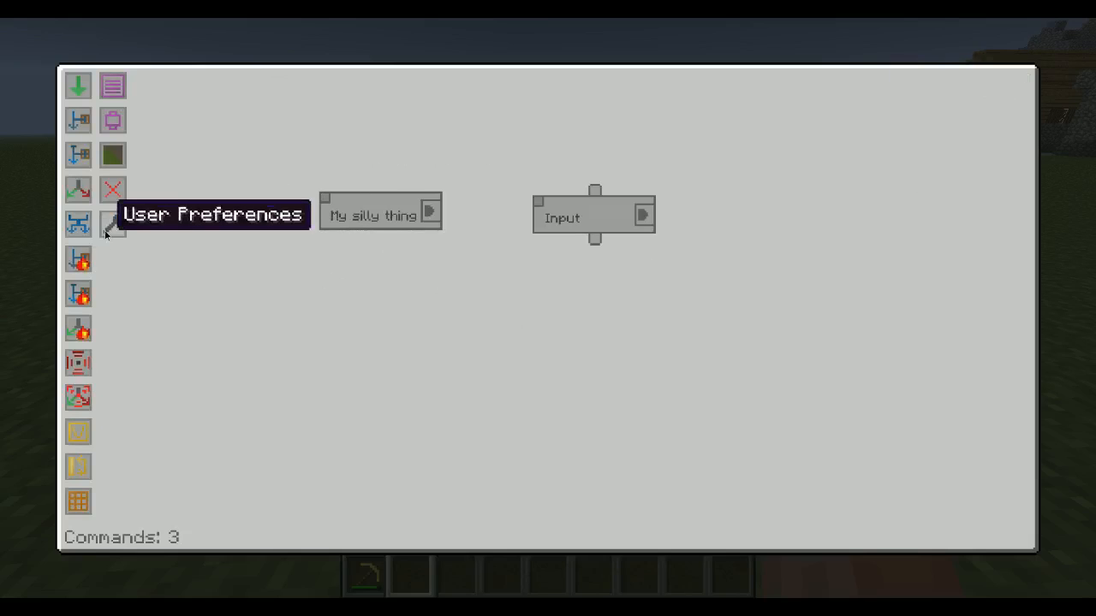
pyautogui.moveTo(475, 259)
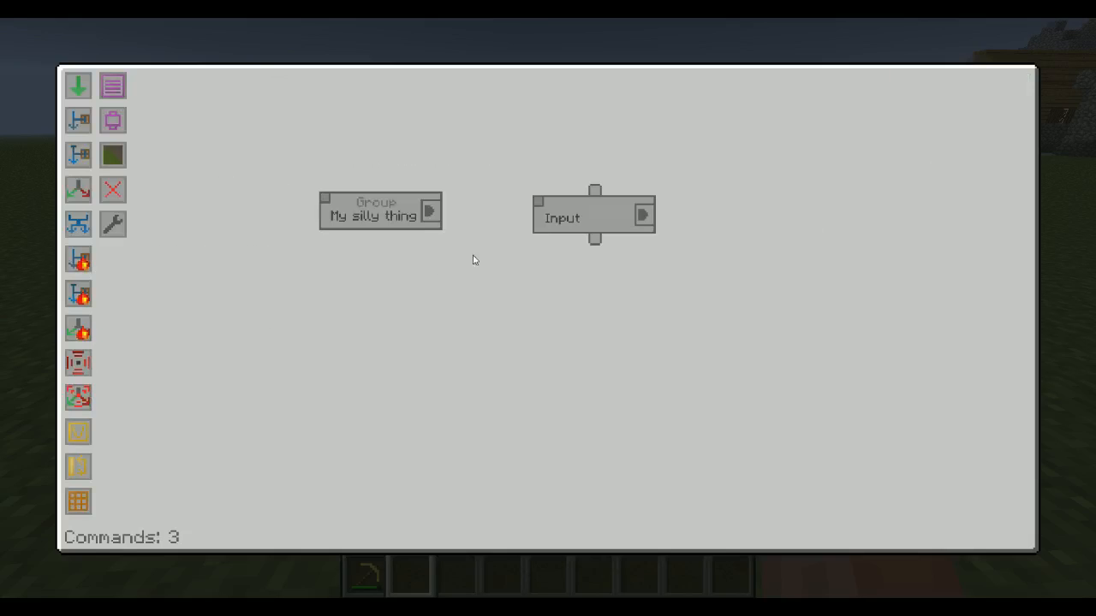
pyautogui.moveTo(399, 393)
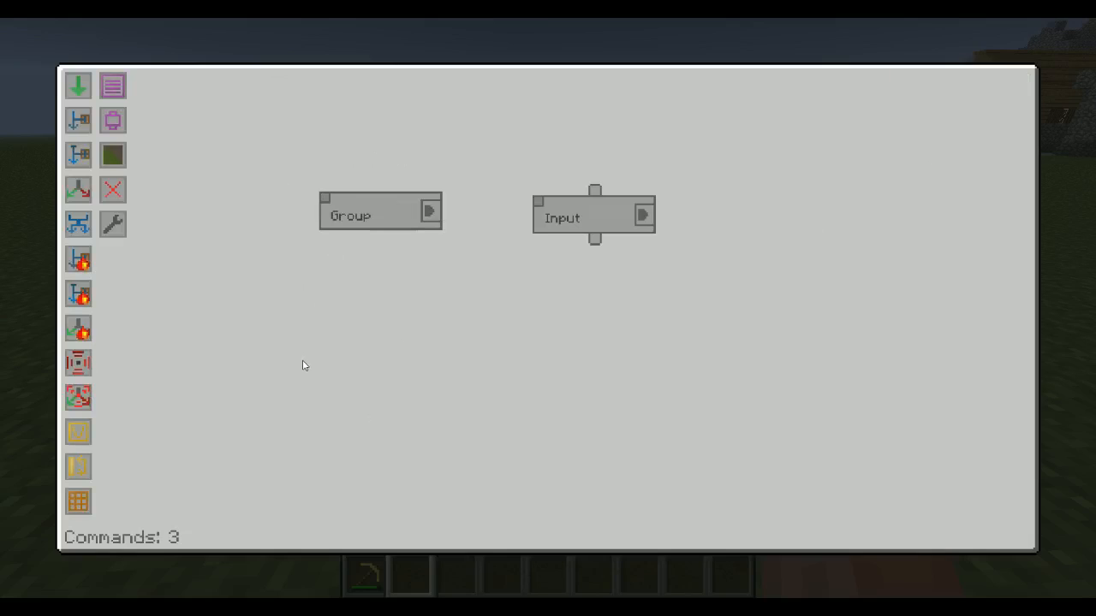
pyautogui.moveTo(395, 316)
pyautogui.write('My silly thing')
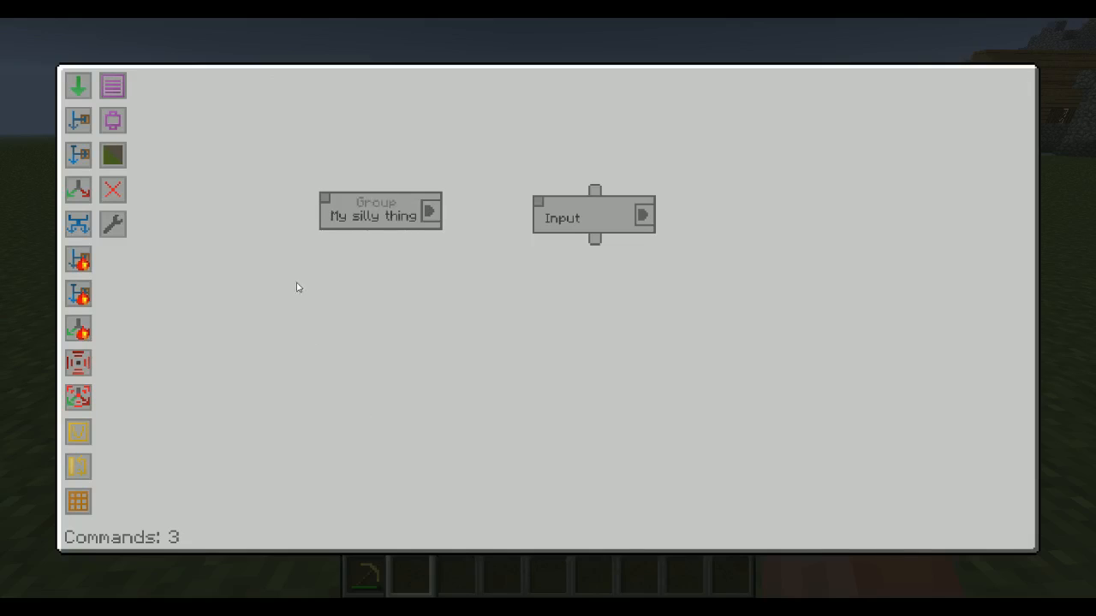
pyautogui.moveTo(435, 381)
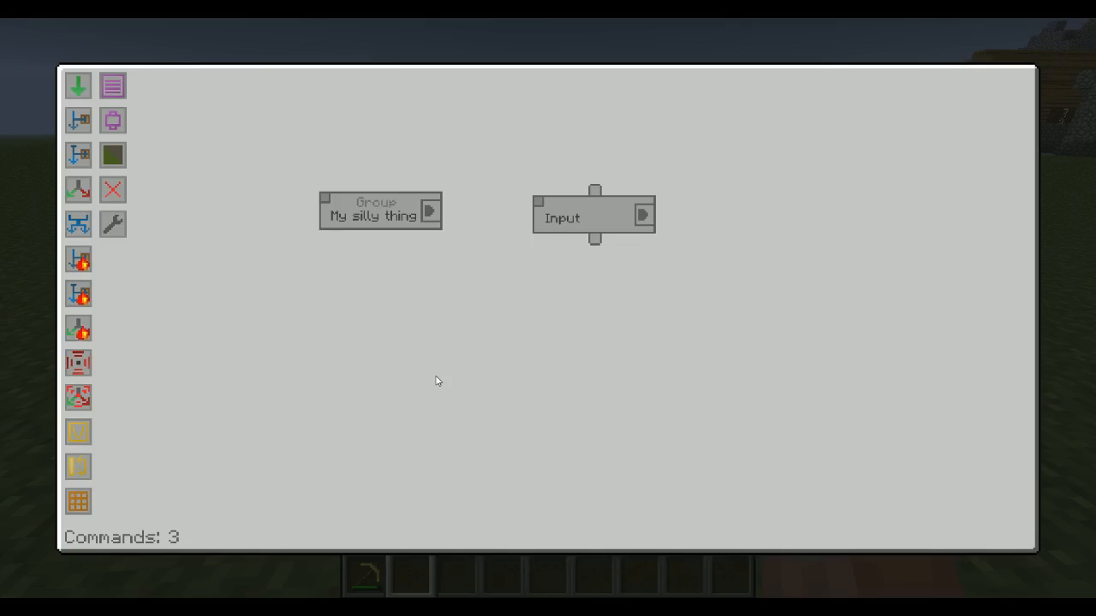
pyautogui.moveTo(113, 224)
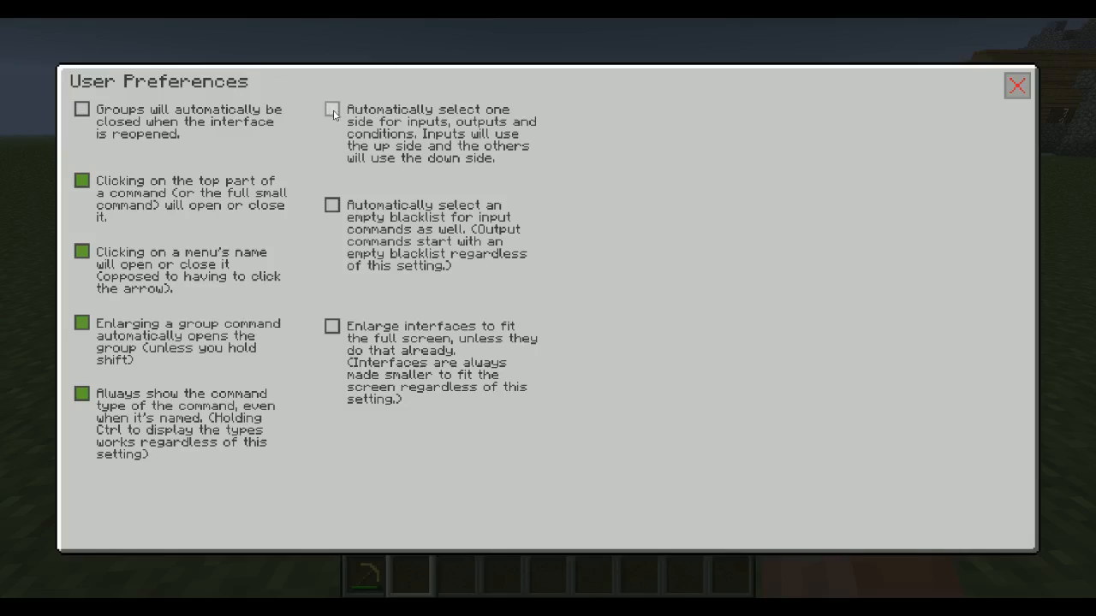
# Step: Enable automatic side selection, expand the Input command, and remove the extra liquid input
pyautogui.click(332, 110)
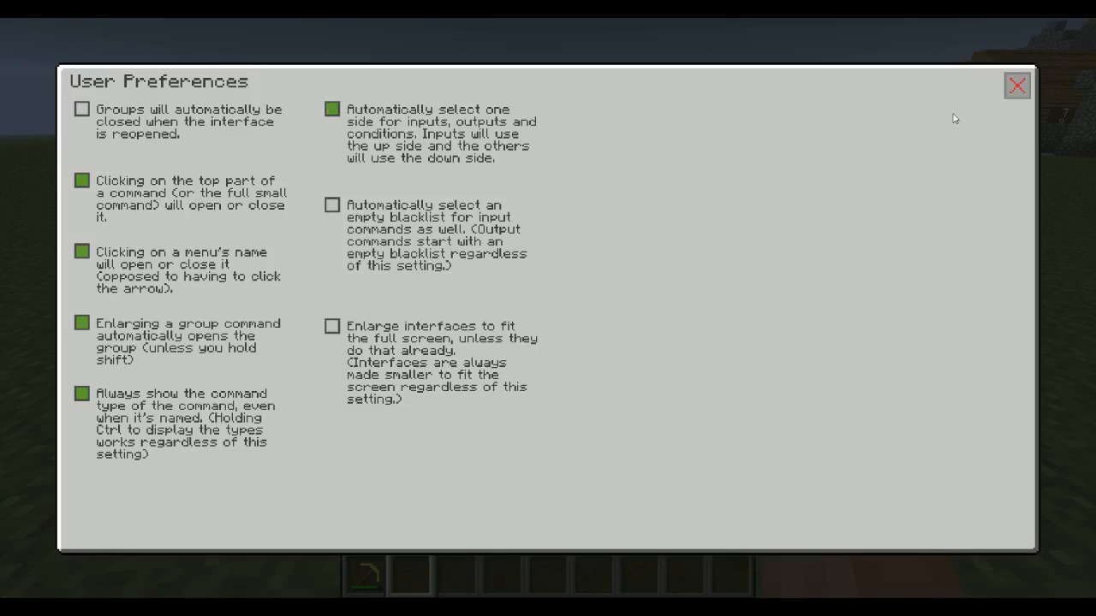
pyautogui.click(1016, 85)
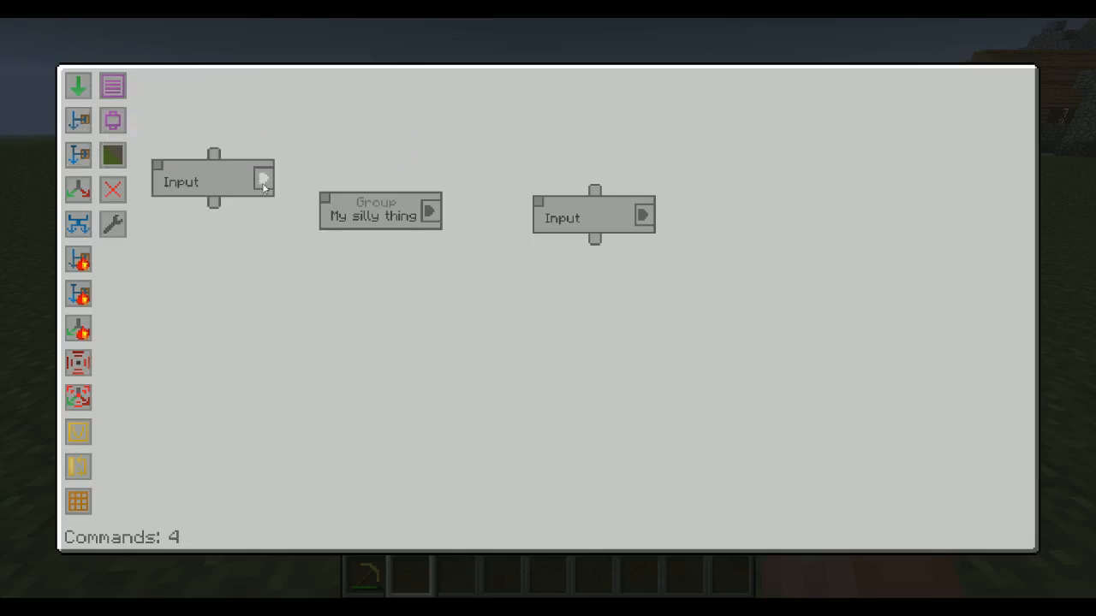
pyautogui.click(262, 180)
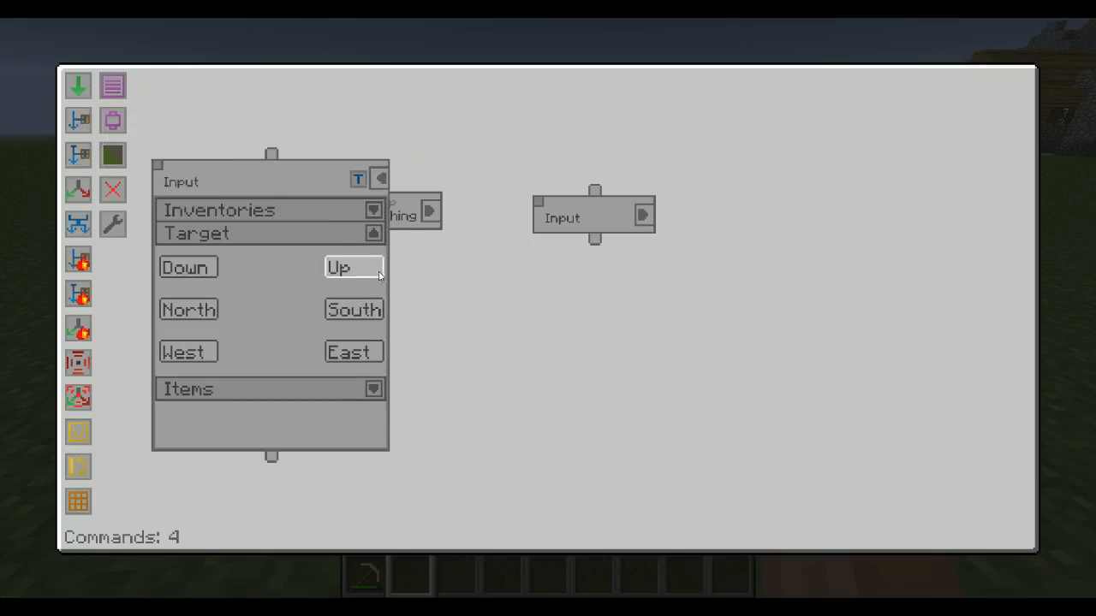
pyautogui.moveTo(262, 292)
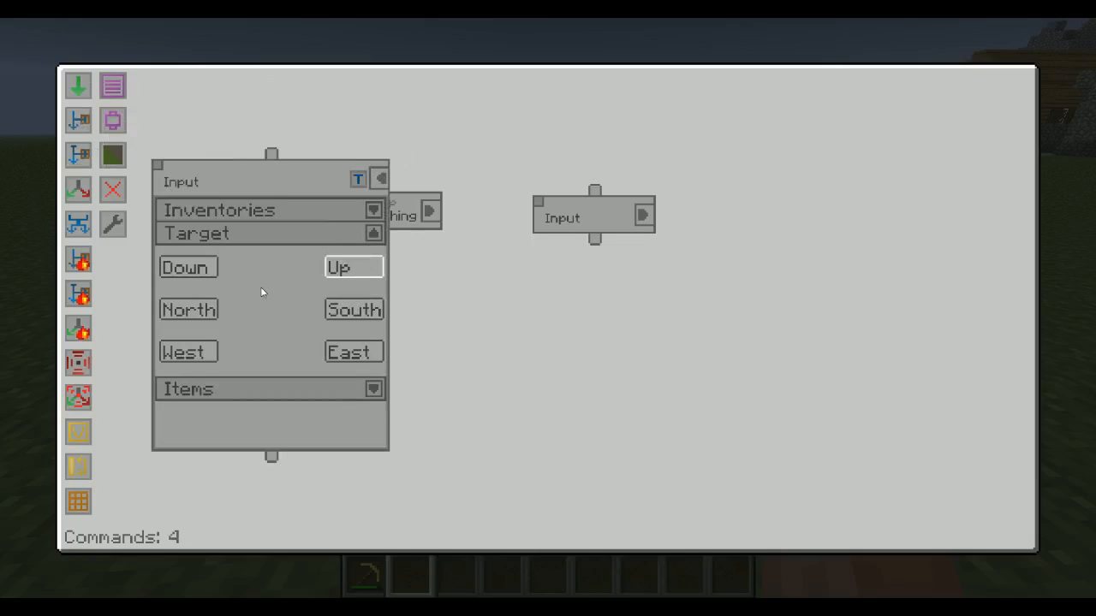
pyautogui.moveTo(78, 154)
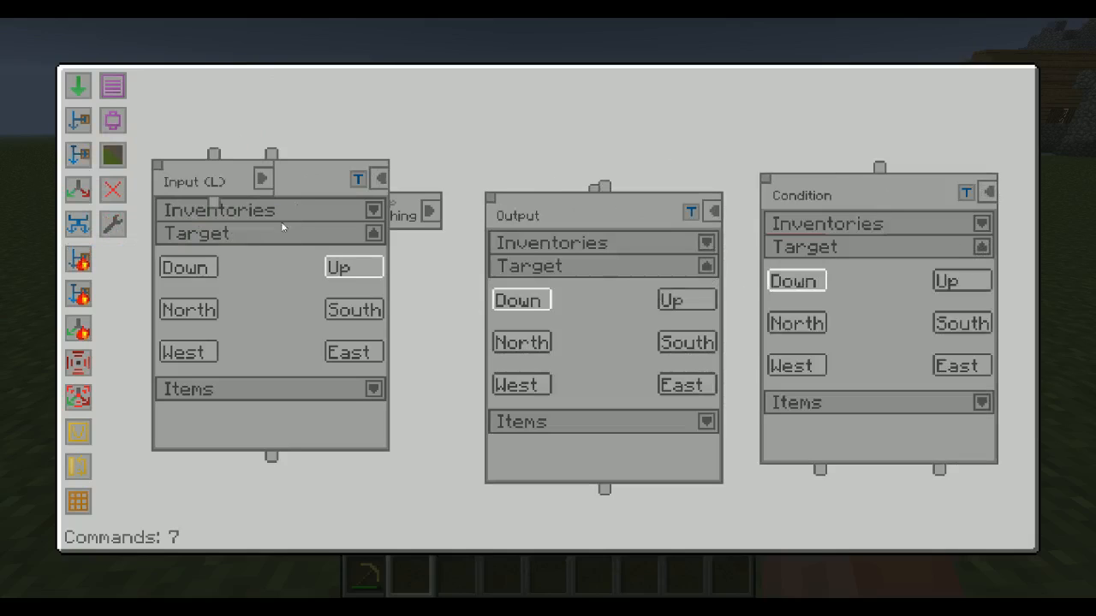
pyautogui.click(379, 180)
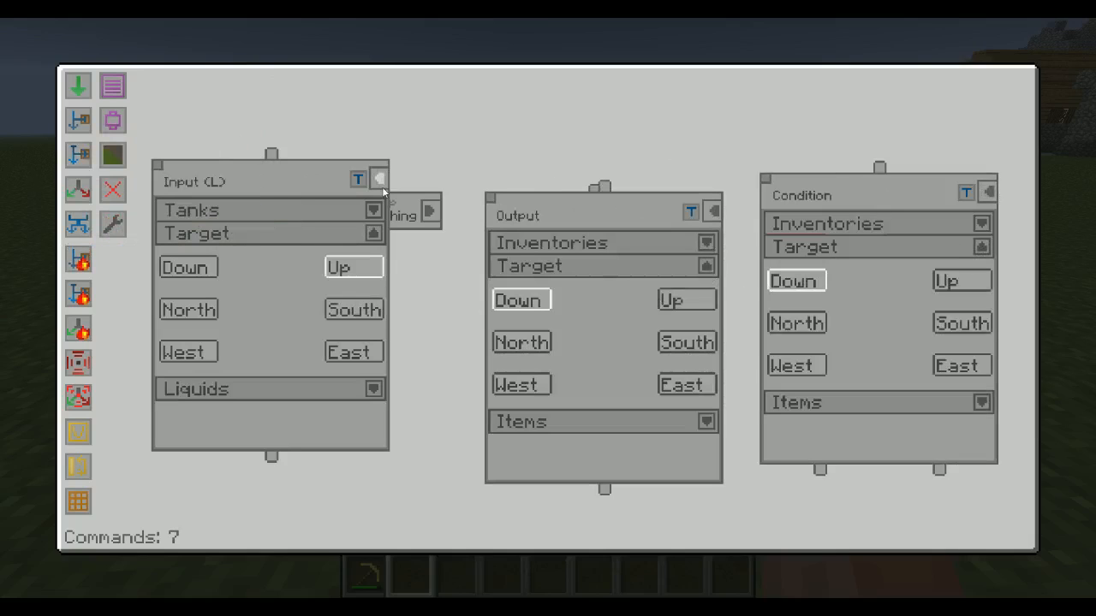
pyautogui.click(379, 178)
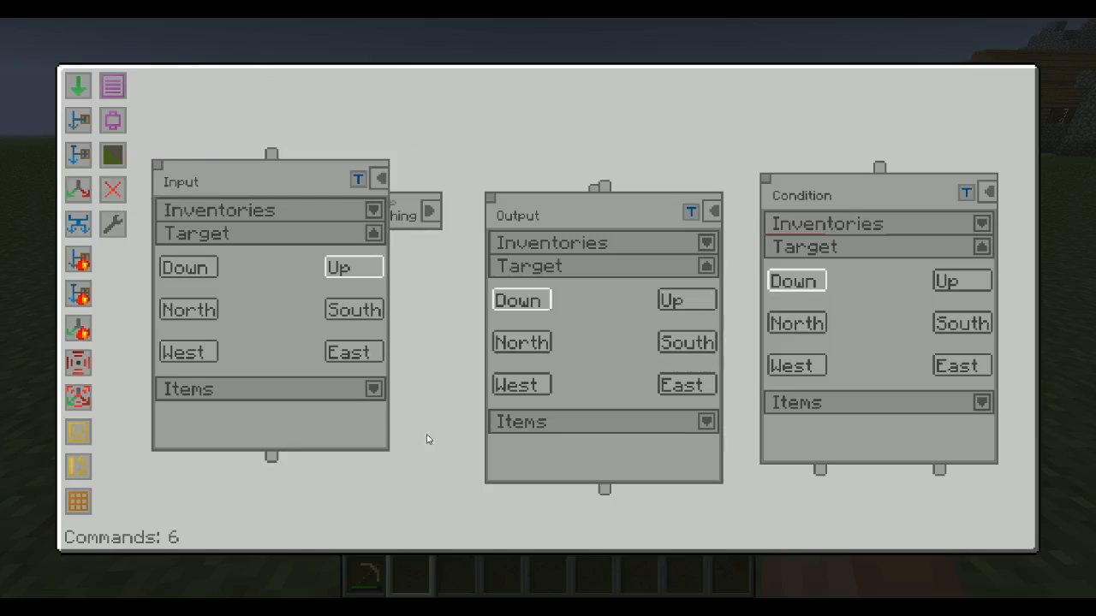
pyautogui.moveTo(430, 462)
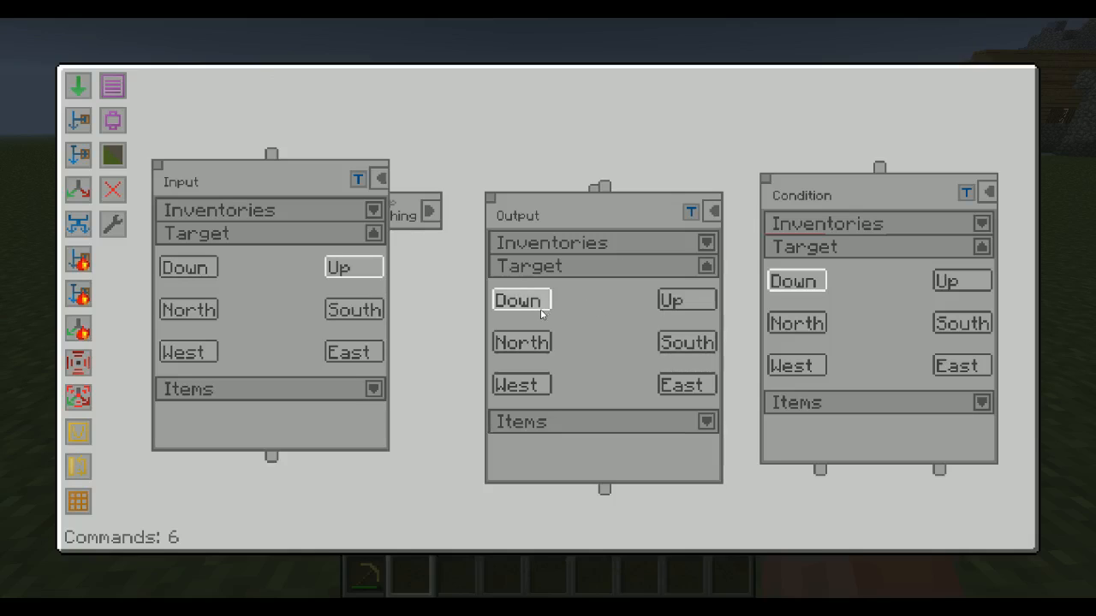
pyautogui.moveTo(795, 281)
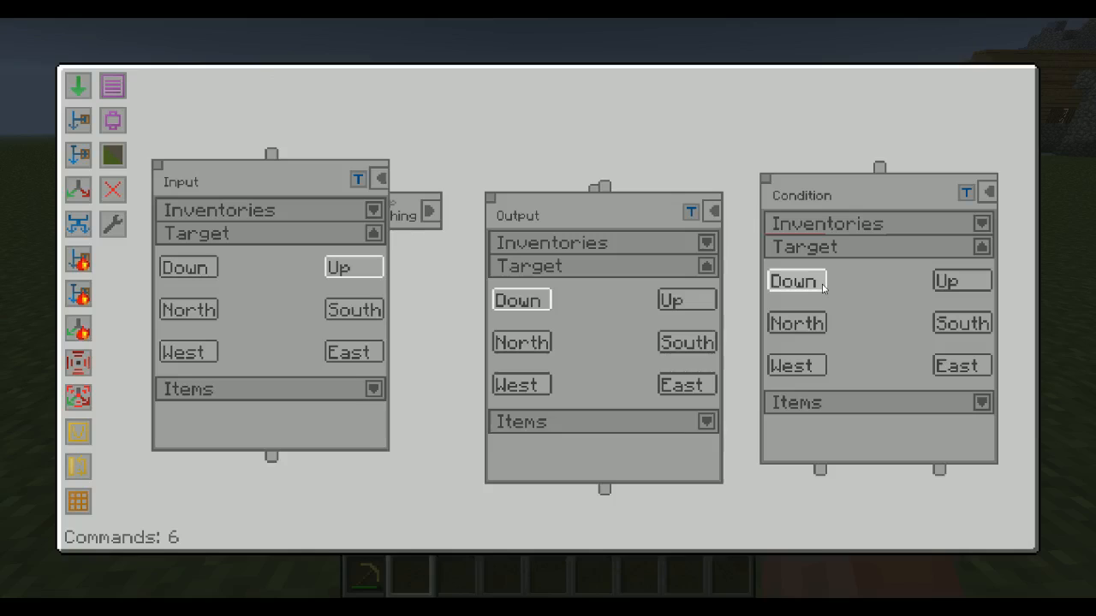
pyautogui.moveTo(766, 295)
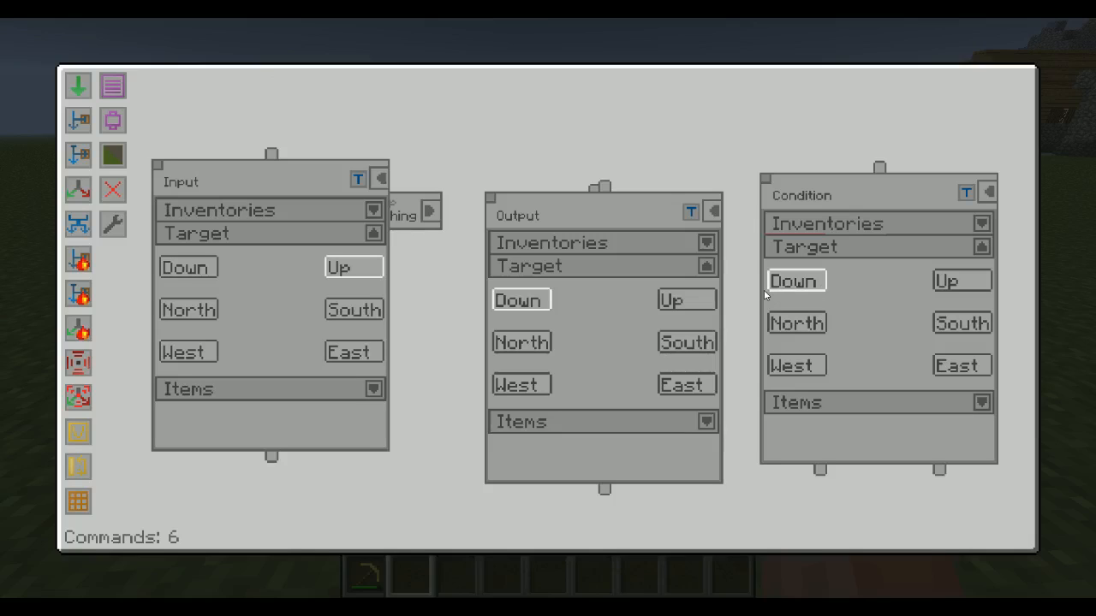
pyautogui.moveTo(687, 300)
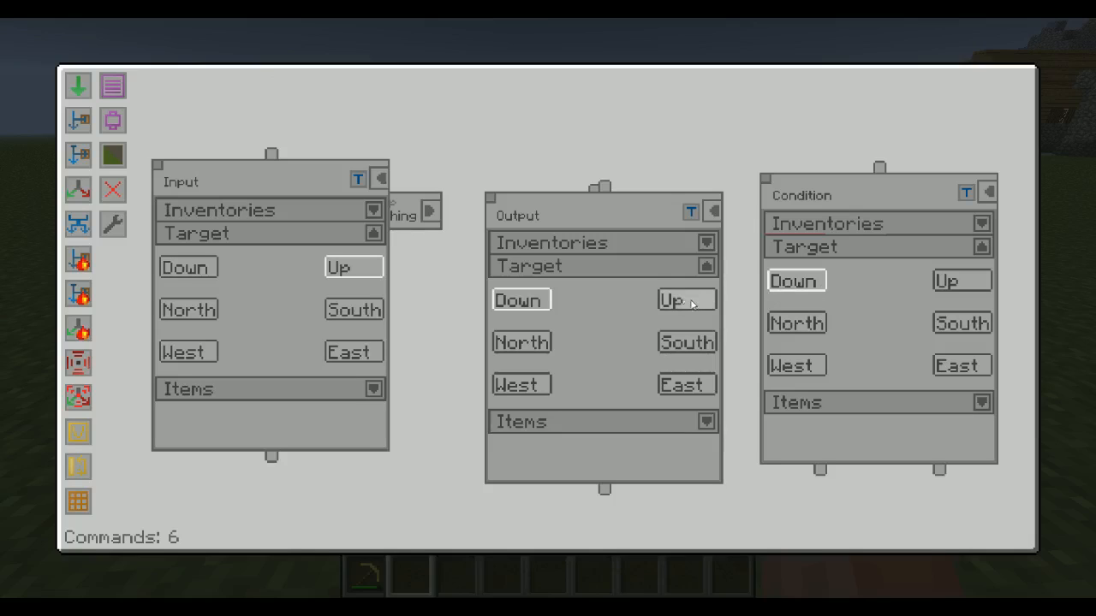
pyautogui.moveTo(264, 285)
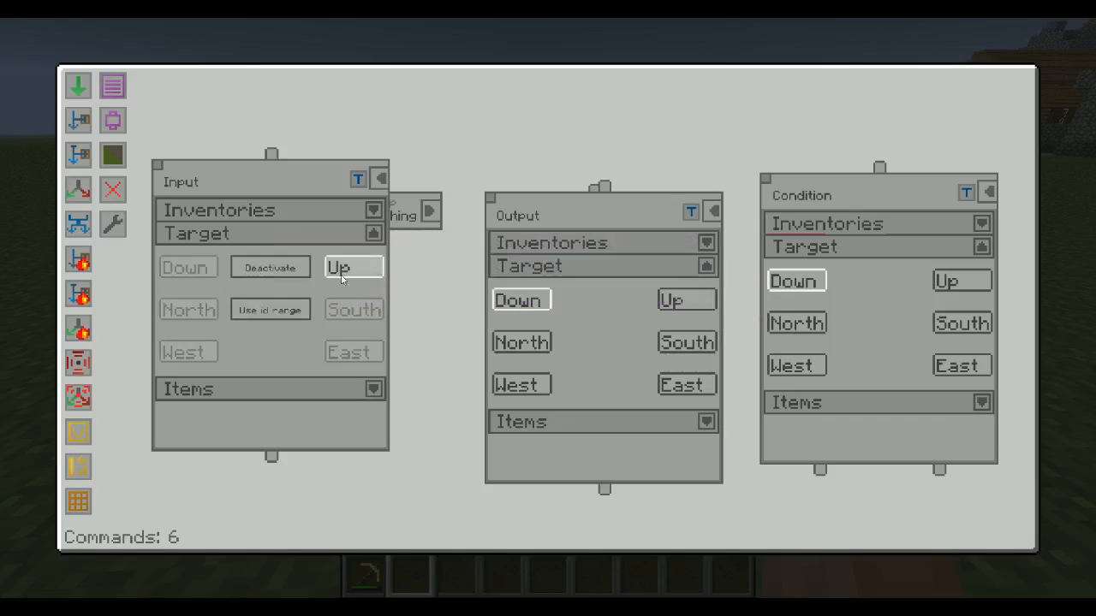
# Step: Deselect the Up side on the Input command and reopen User Preferences
pyautogui.click(270, 266)
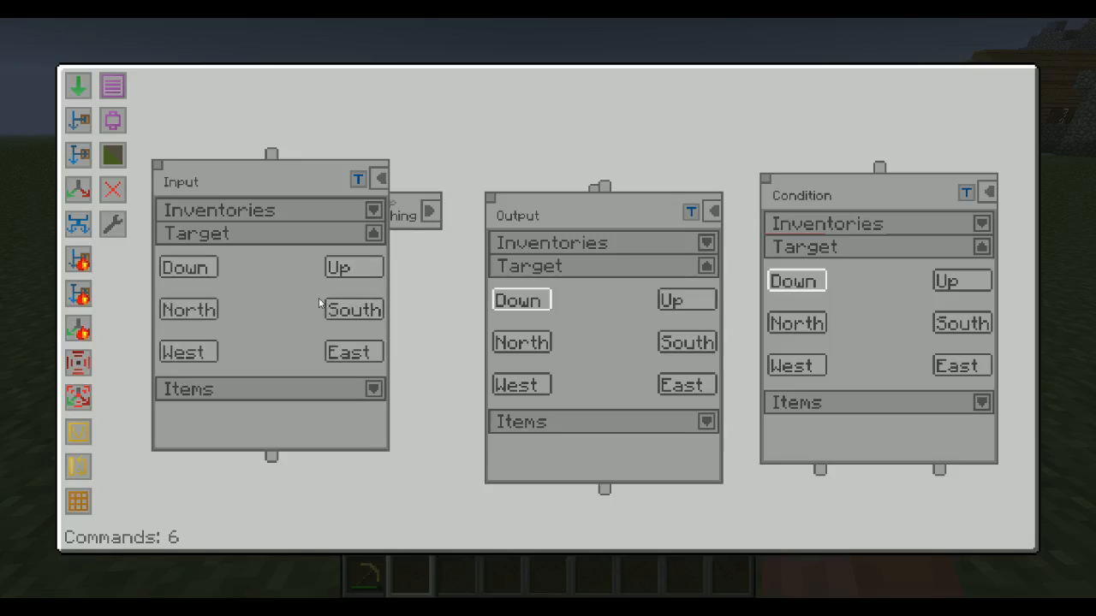
pyautogui.moveTo(113, 224)
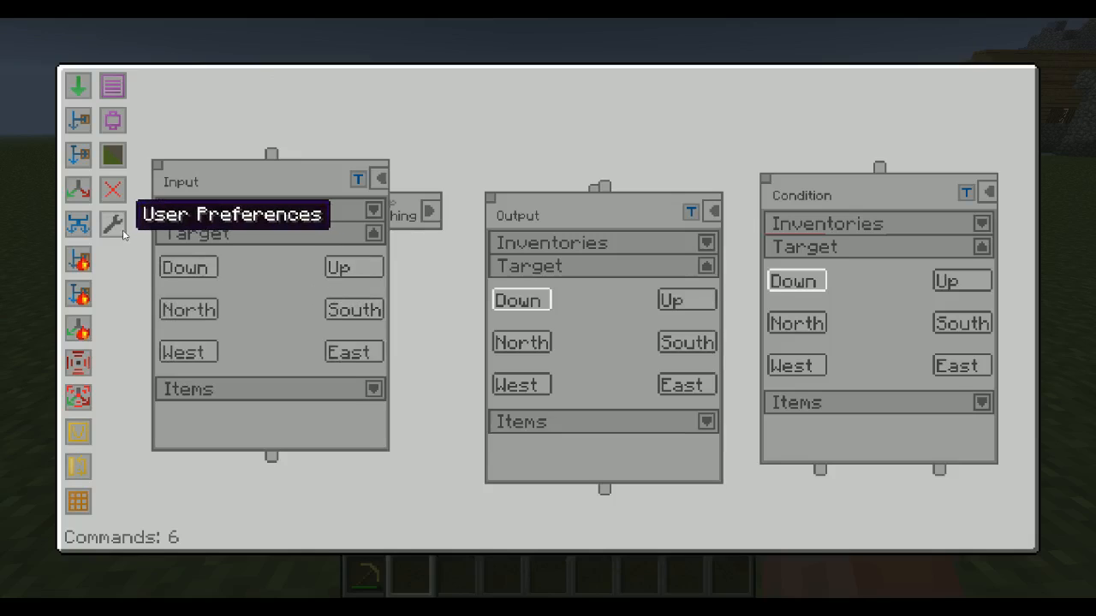
pyautogui.click(112, 224)
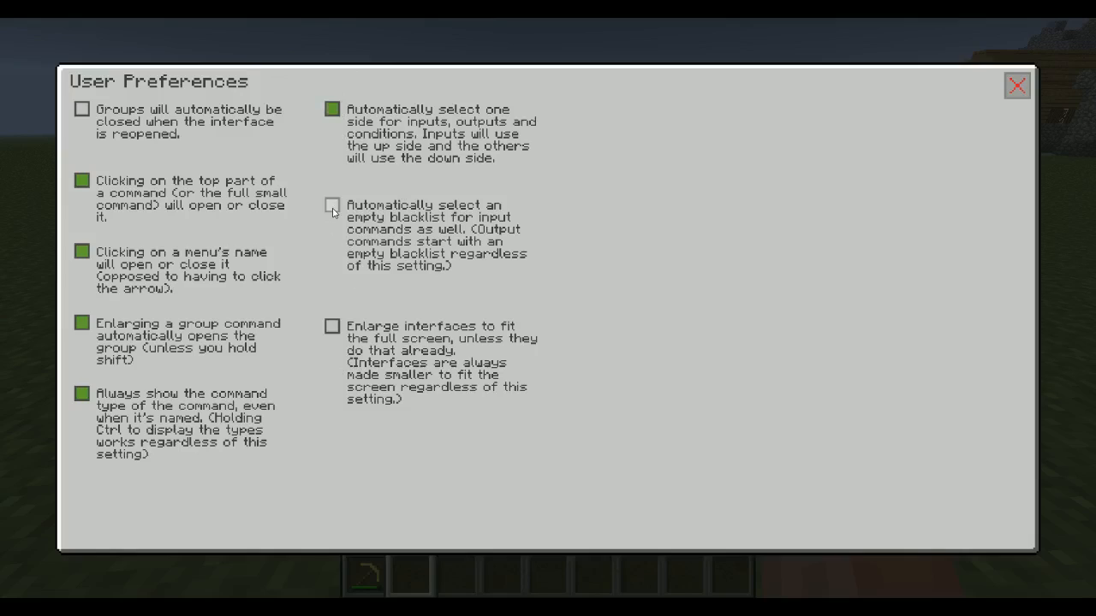
# Step: Toggle the automatic empty blacklist for inputs, close preferences, and create a new Input command
pyautogui.click(333, 205)
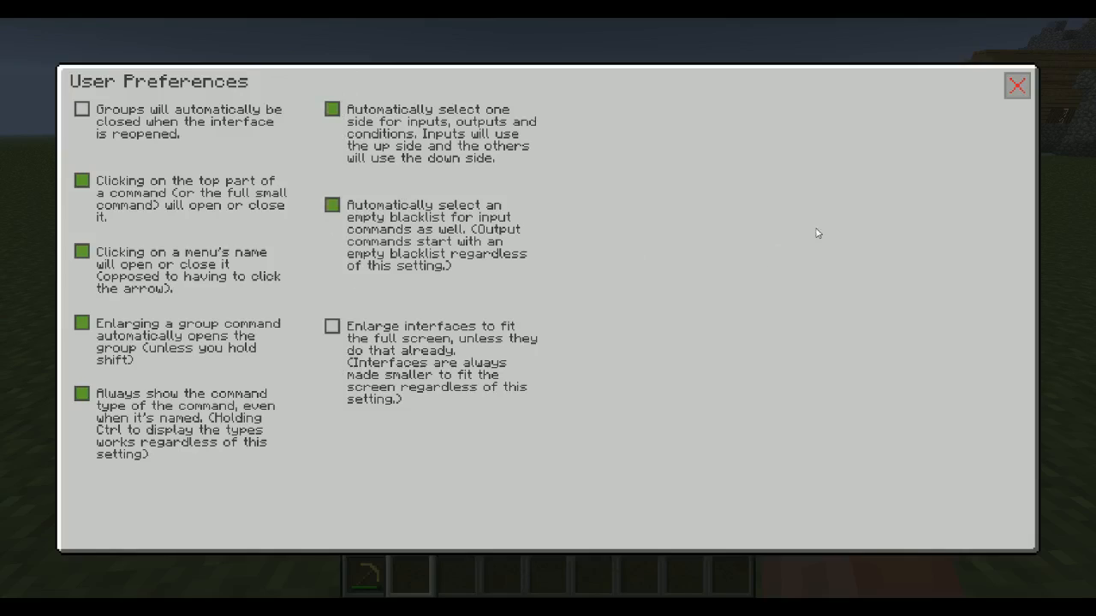
pyautogui.click(1017, 85)
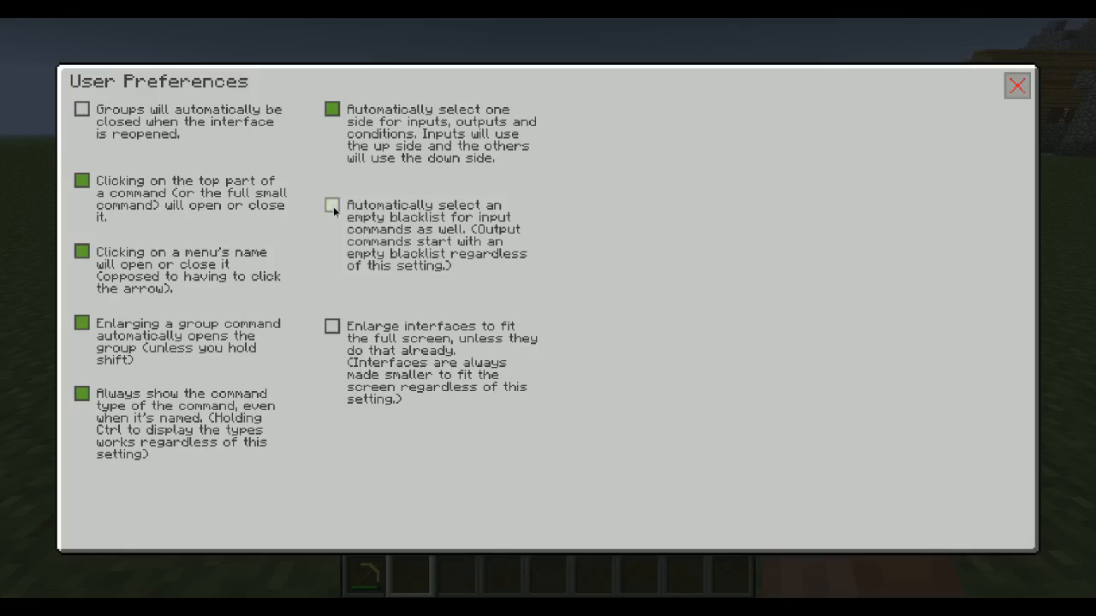
pyautogui.click(1016, 85)
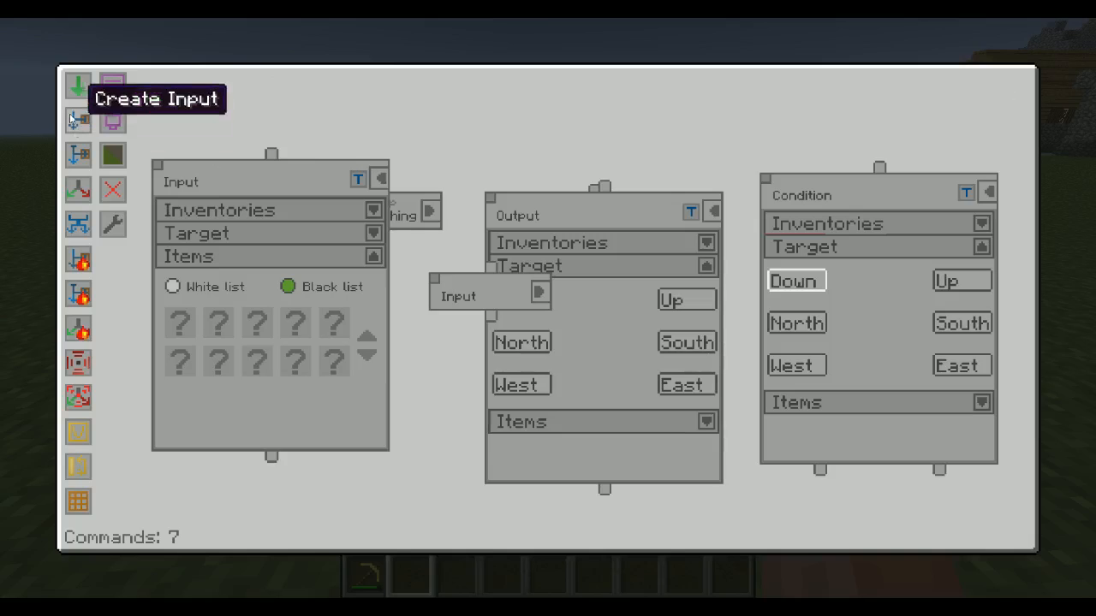
pyautogui.click(172, 286)
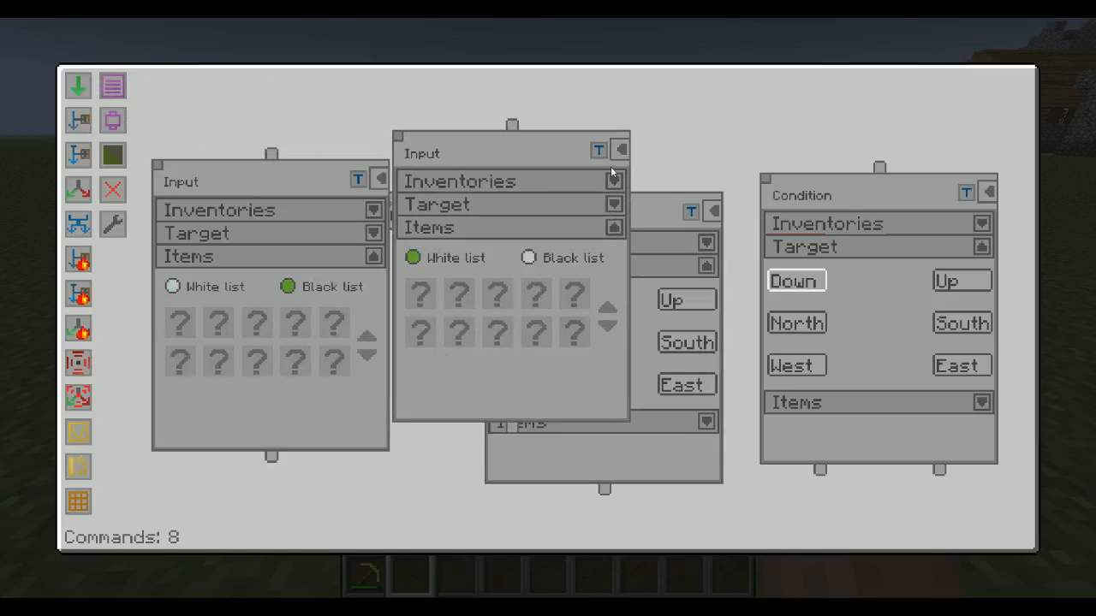
pyautogui.moveTo(407, 191)
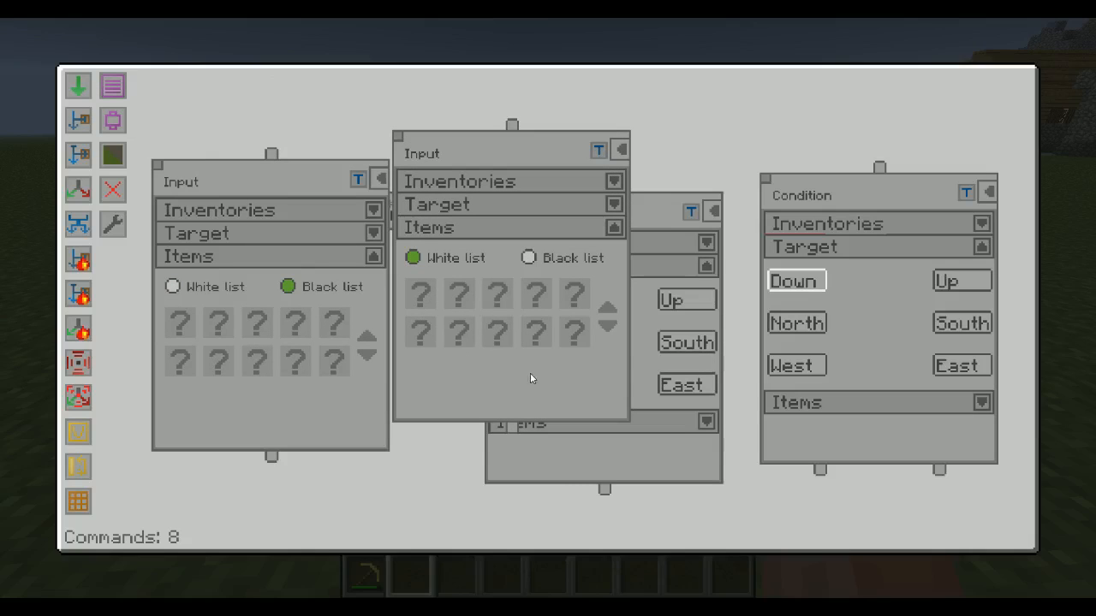
pyautogui.moveTo(469, 403)
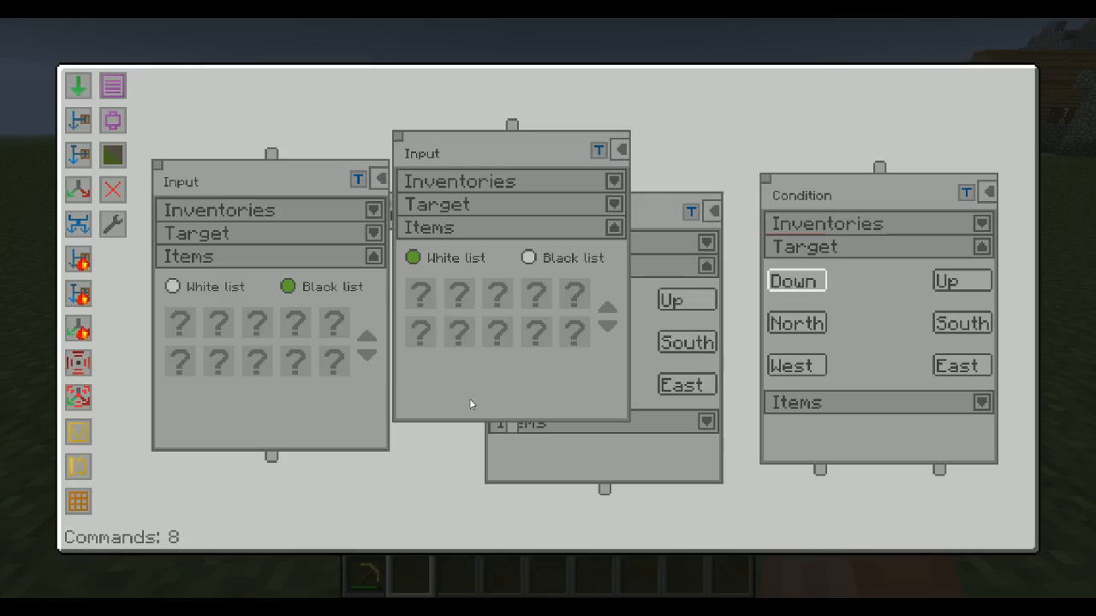
pyautogui.moveTo(303, 379)
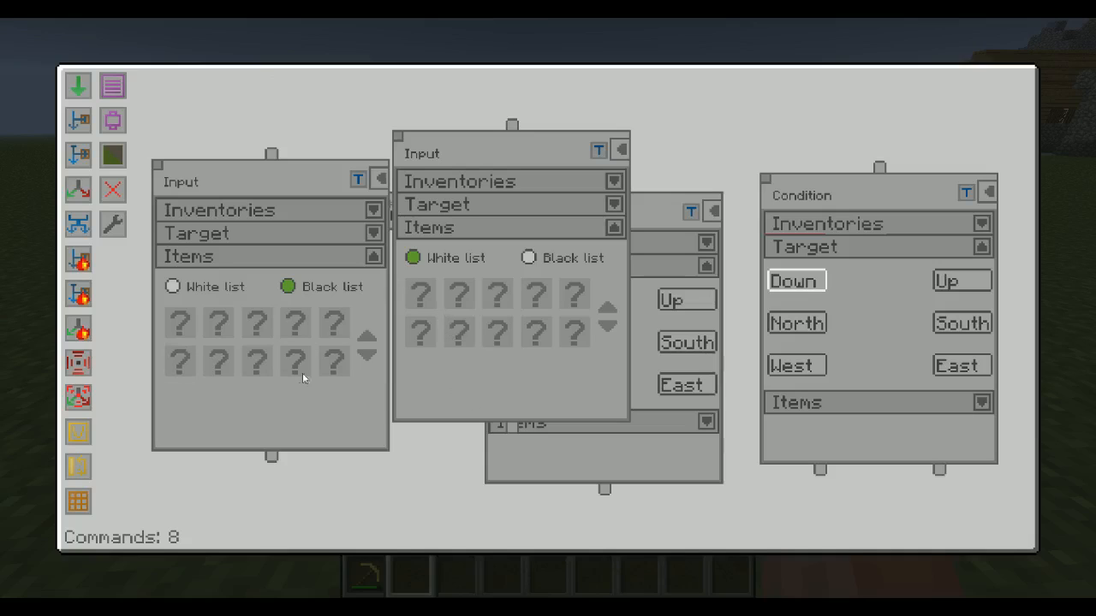
pyautogui.moveTo(240, 264)
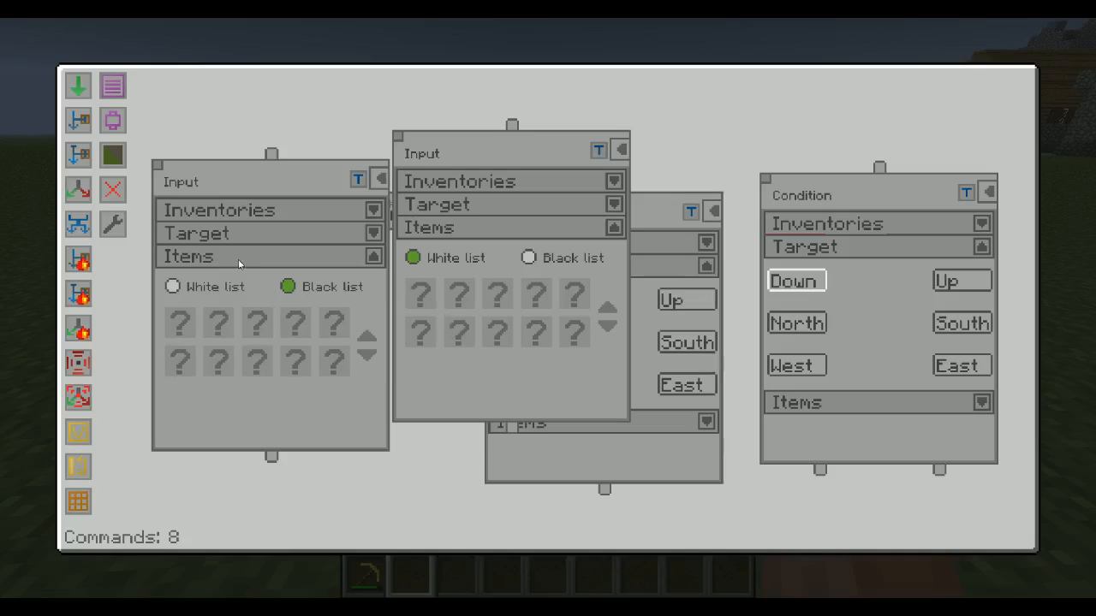
pyautogui.moveTo(249, 397)
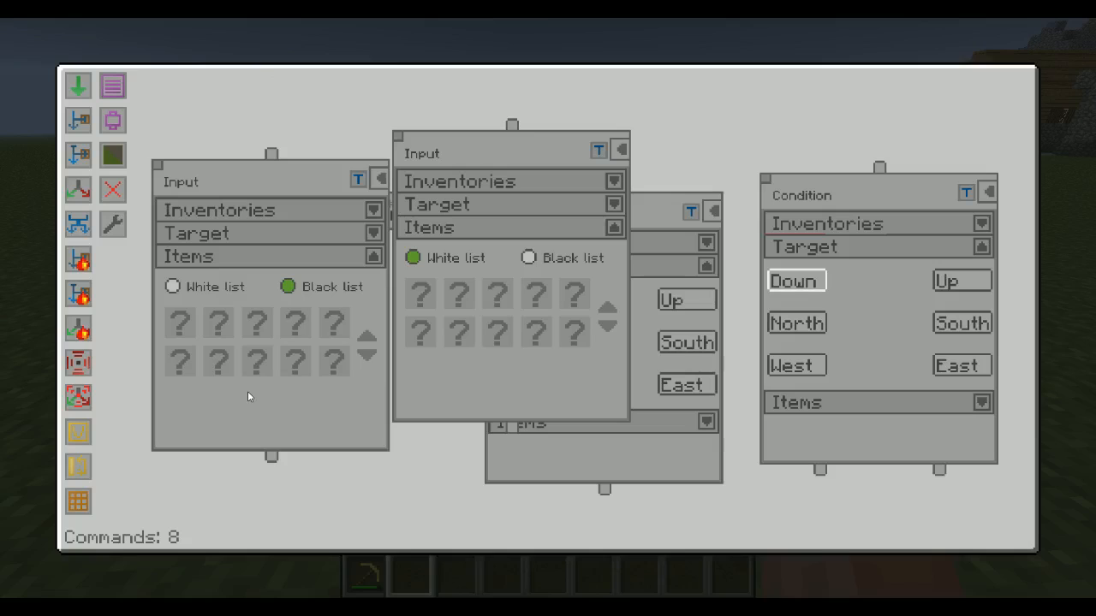
pyautogui.moveTo(243, 392)
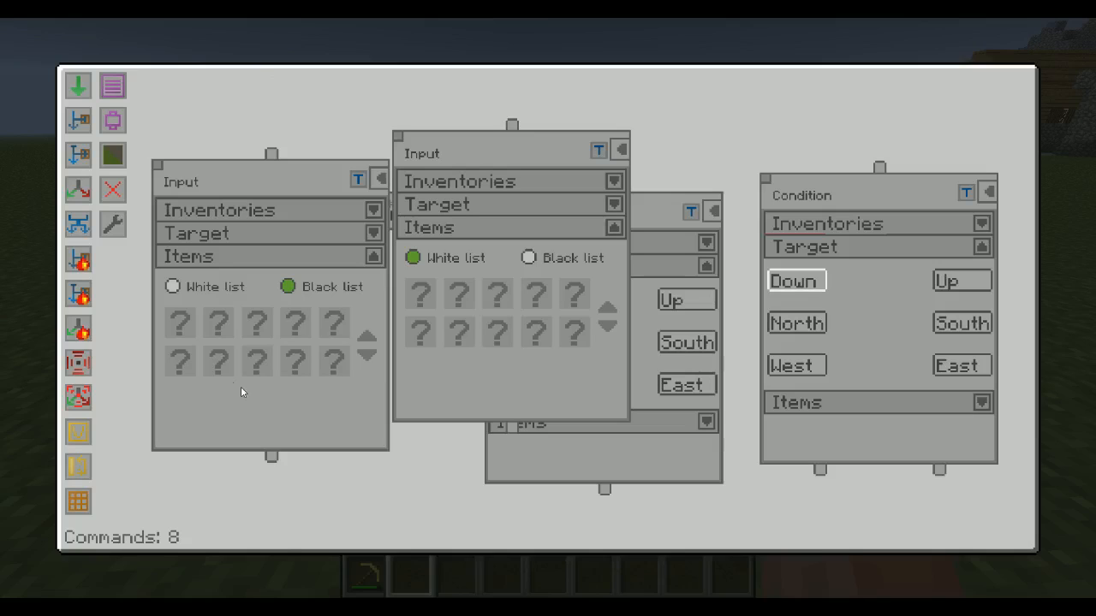
pyautogui.moveTo(241, 429)
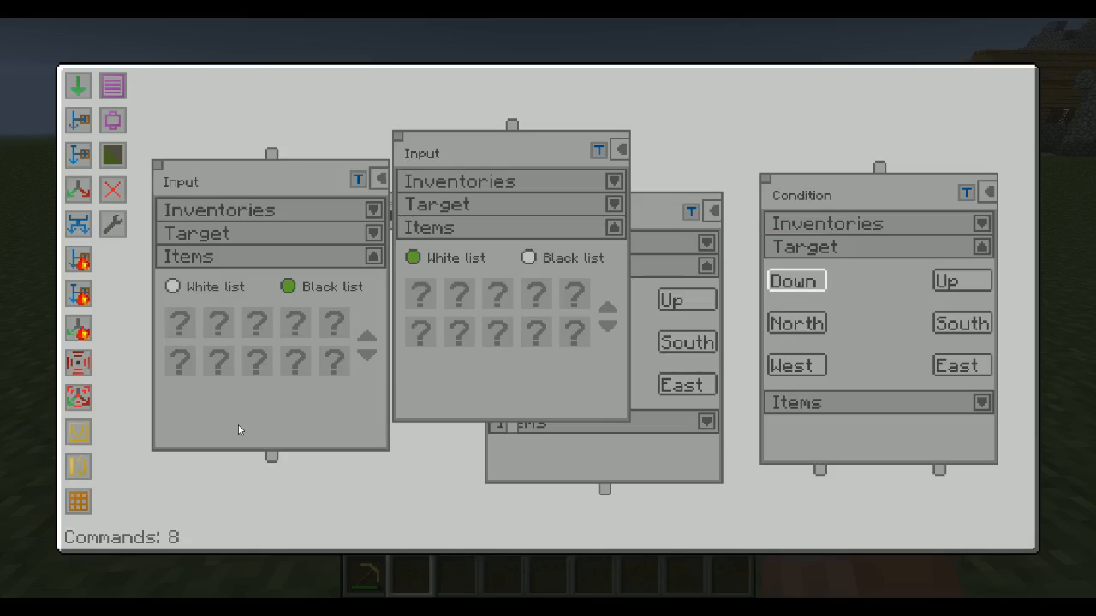
pyautogui.moveTo(237, 419)
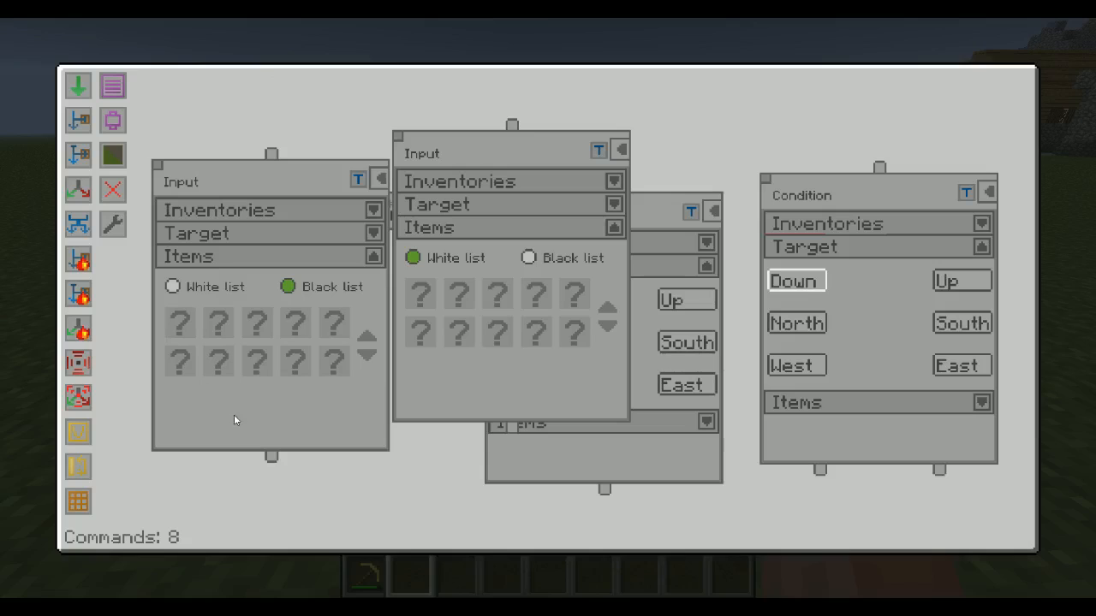
pyautogui.moveTo(573, 332)
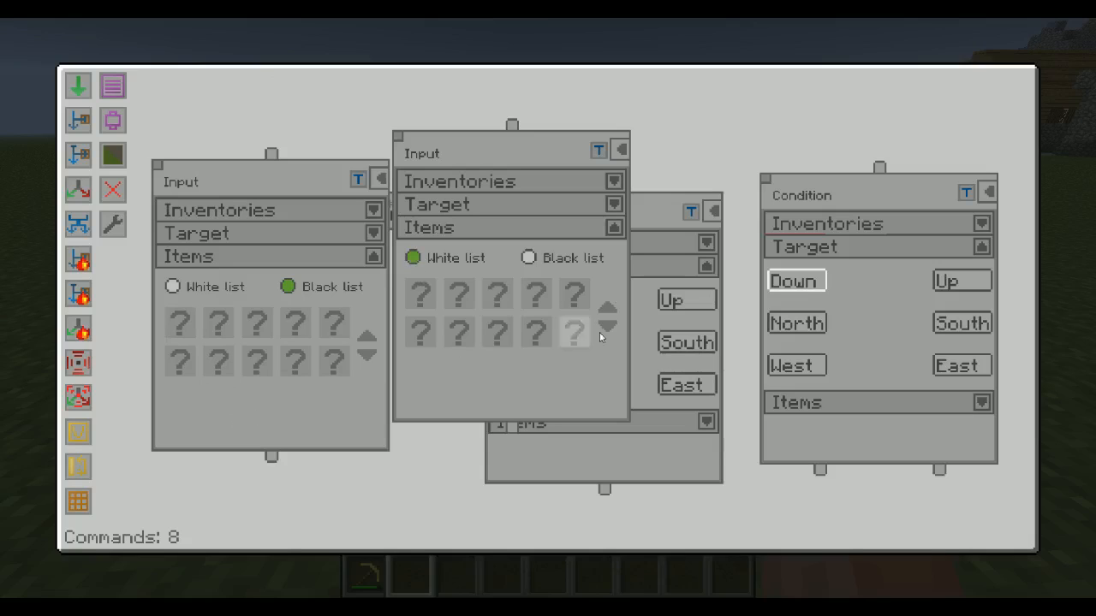
pyautogui.moveTo(477, 340)
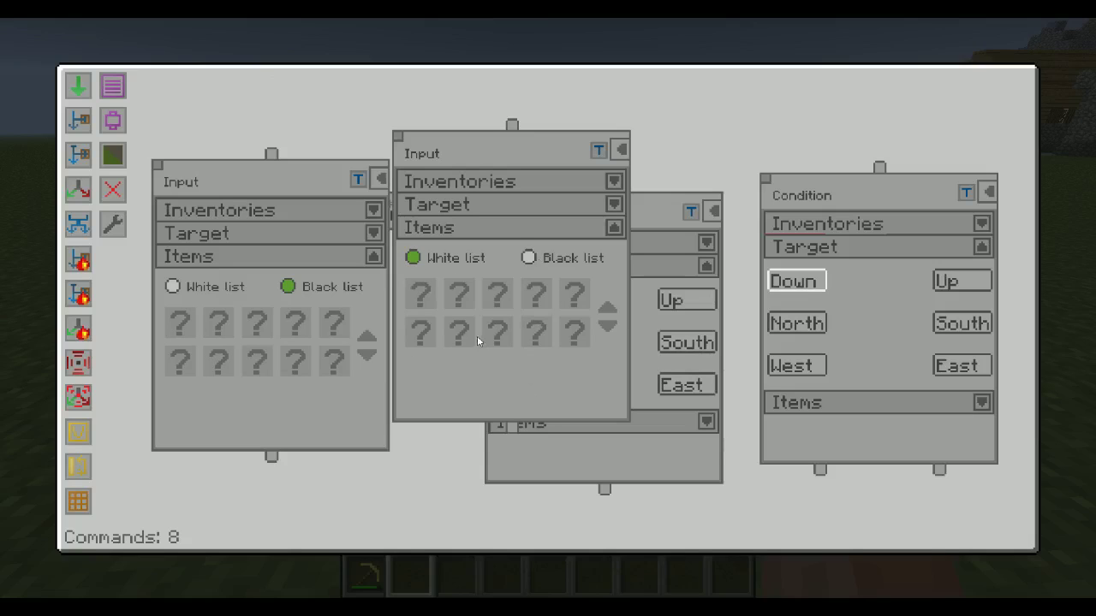
pyautogui.moveTo(635, 323)
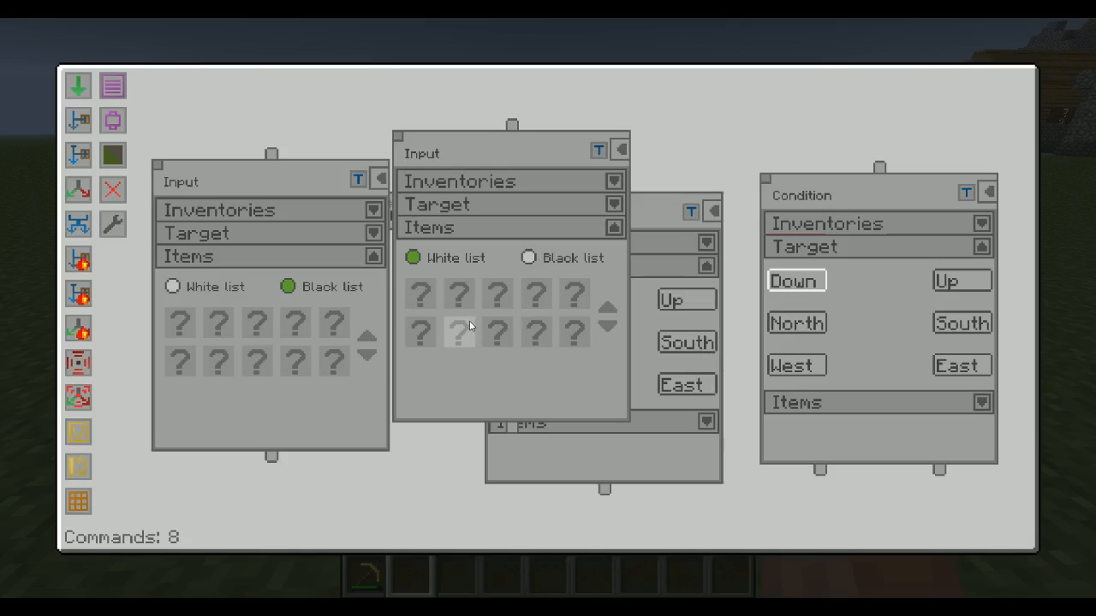
pyautogui.moveTo(459, 295)
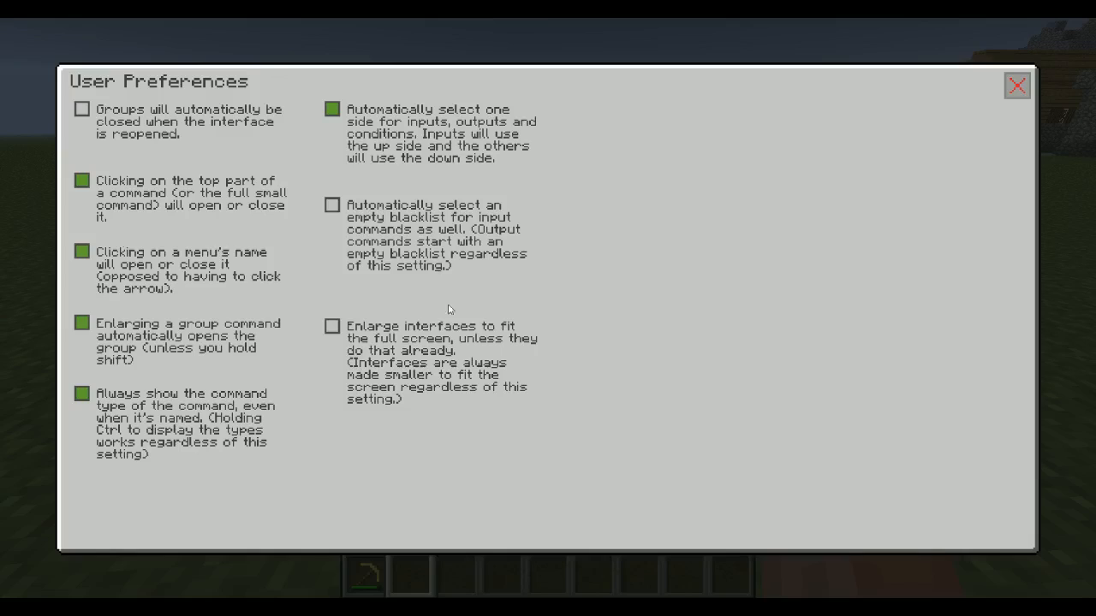
# Step: Enable the automatic empty input blacklist, close preferences, and collapse the left Input command
pyautogui.click(331, 205)
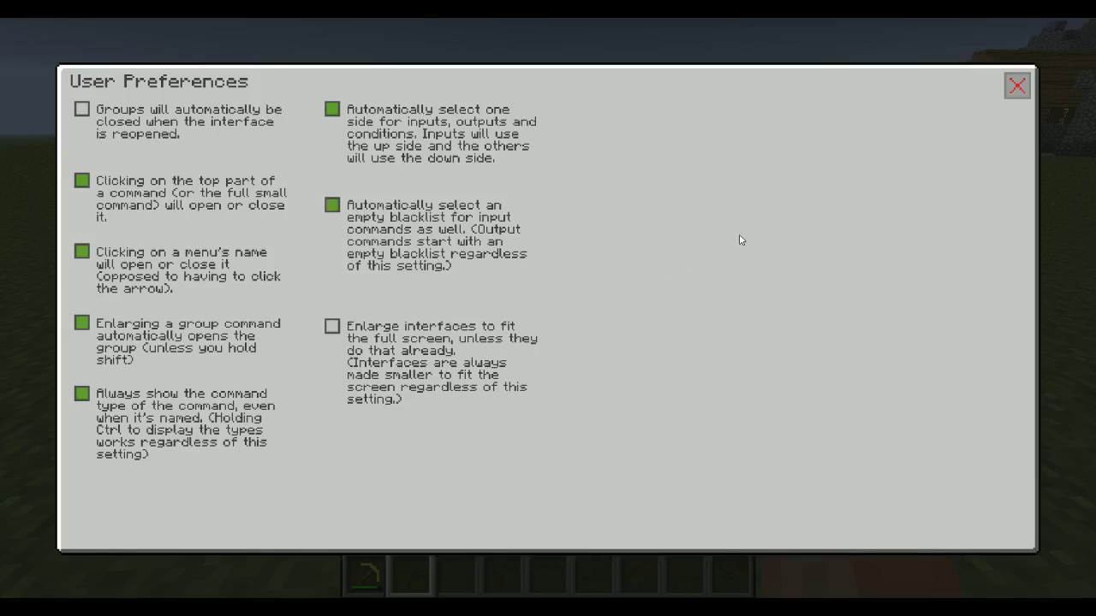
pyautogui.moveTo(729, 248)
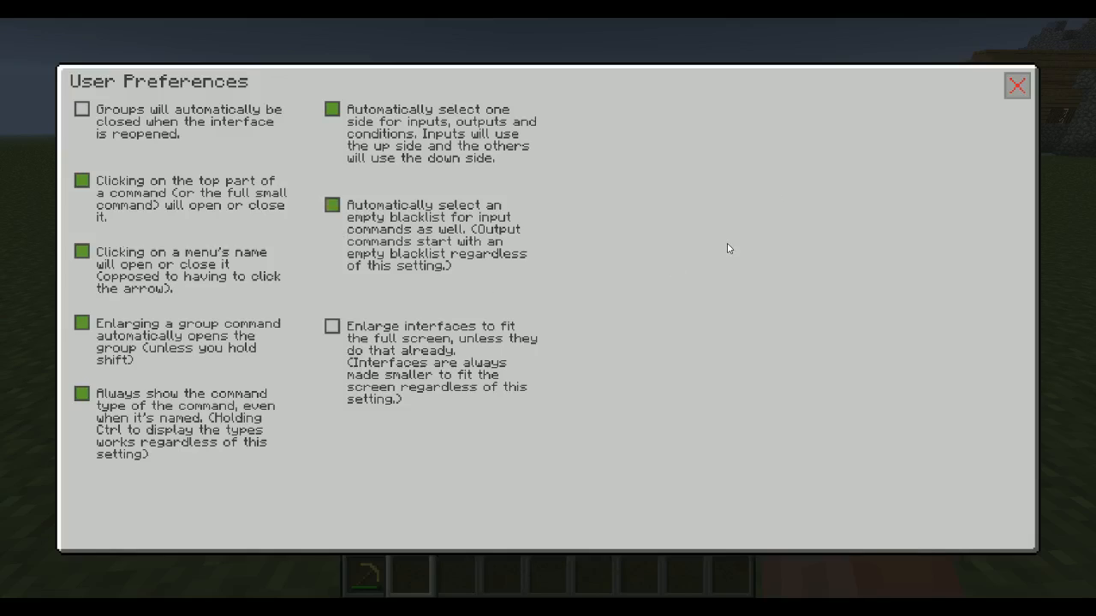
pyautogui.click(1016, 85)
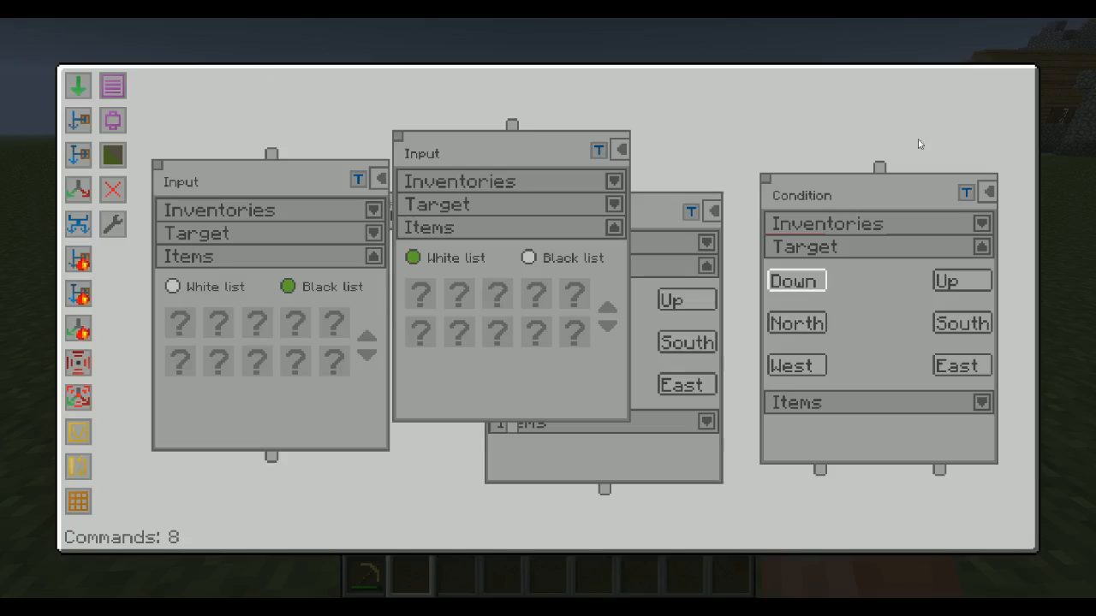
pyautogui.click(358, 178)
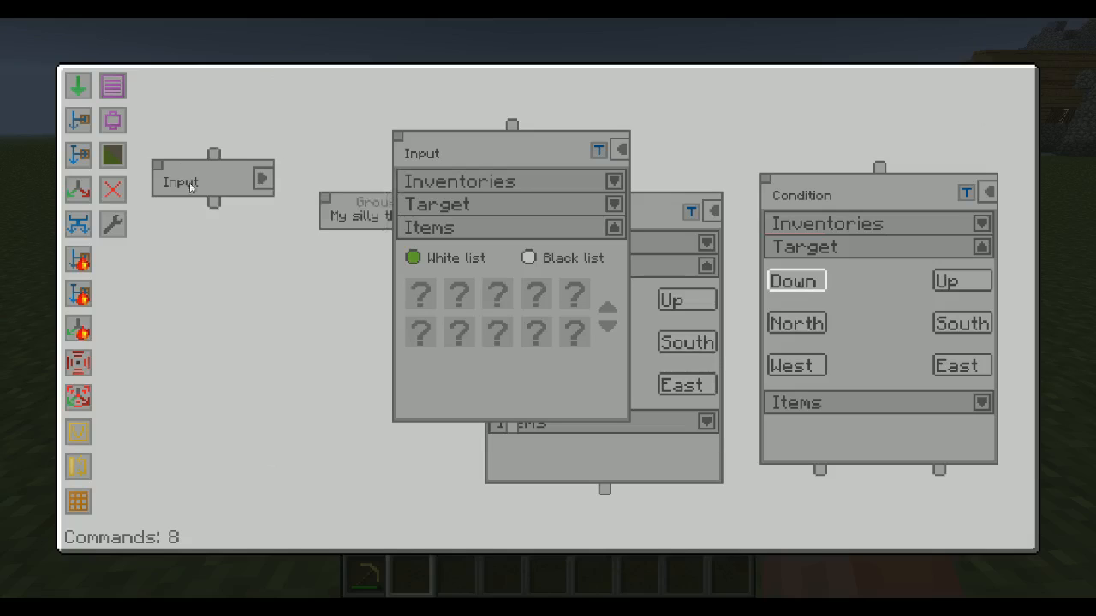
# Step: Add an Output command, check its item filter starts on Black list, reopen preferences
pyautogui.click(620, 149)
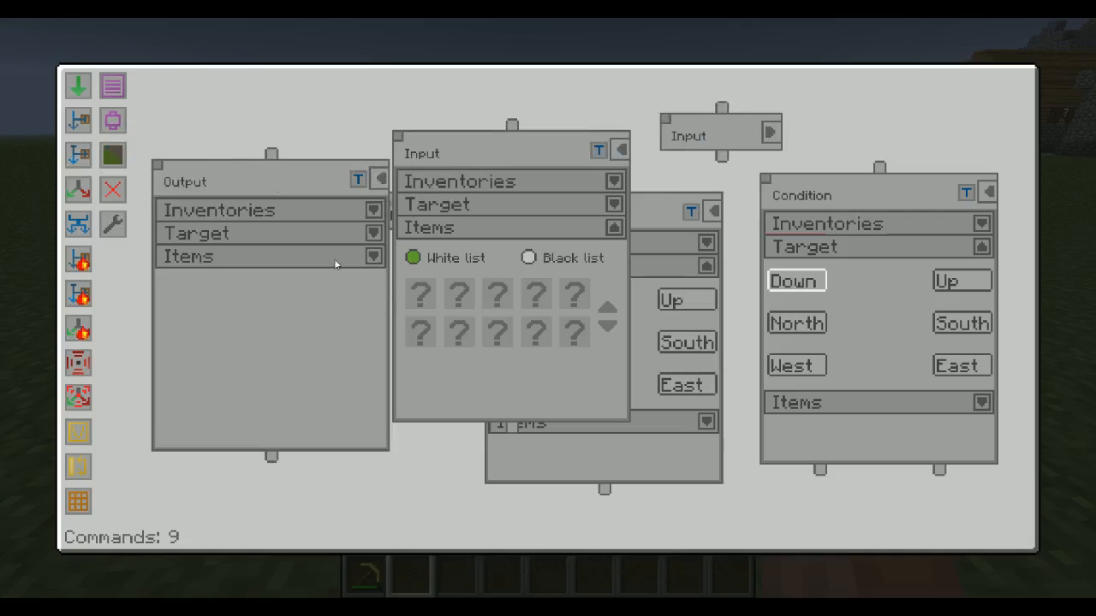
pyautogui.click(287, 286)
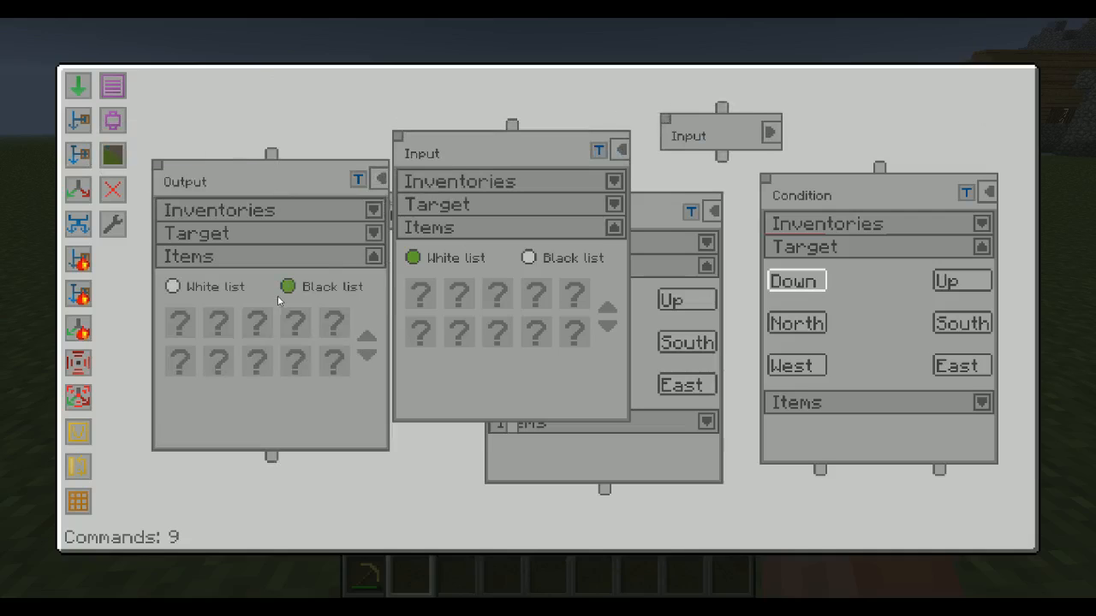
pyautogui.click(377, 178)
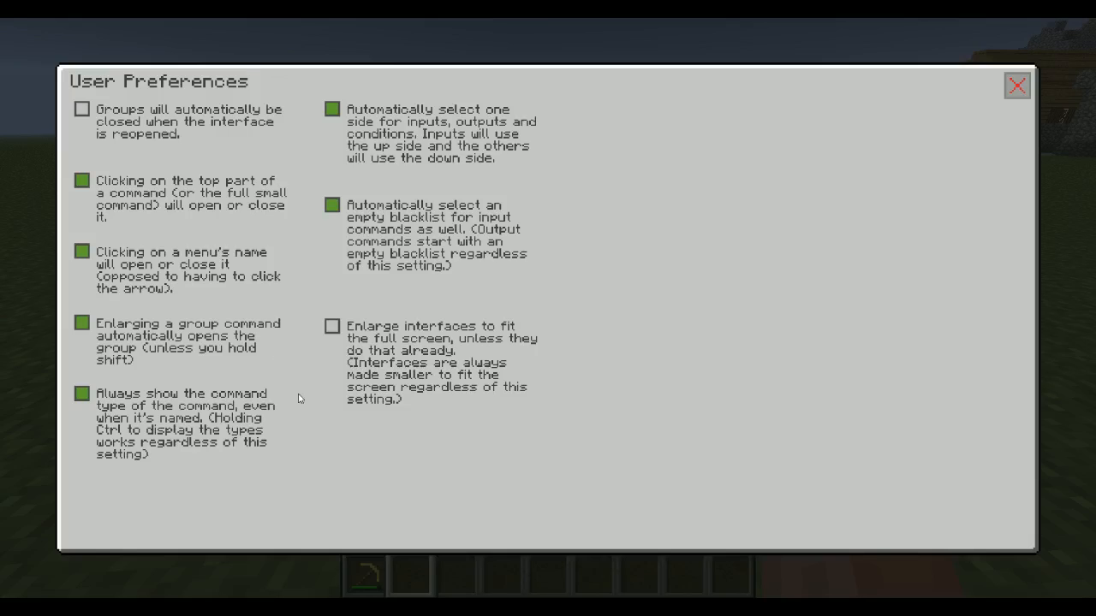
pyautogui.moveTo(374, 392)
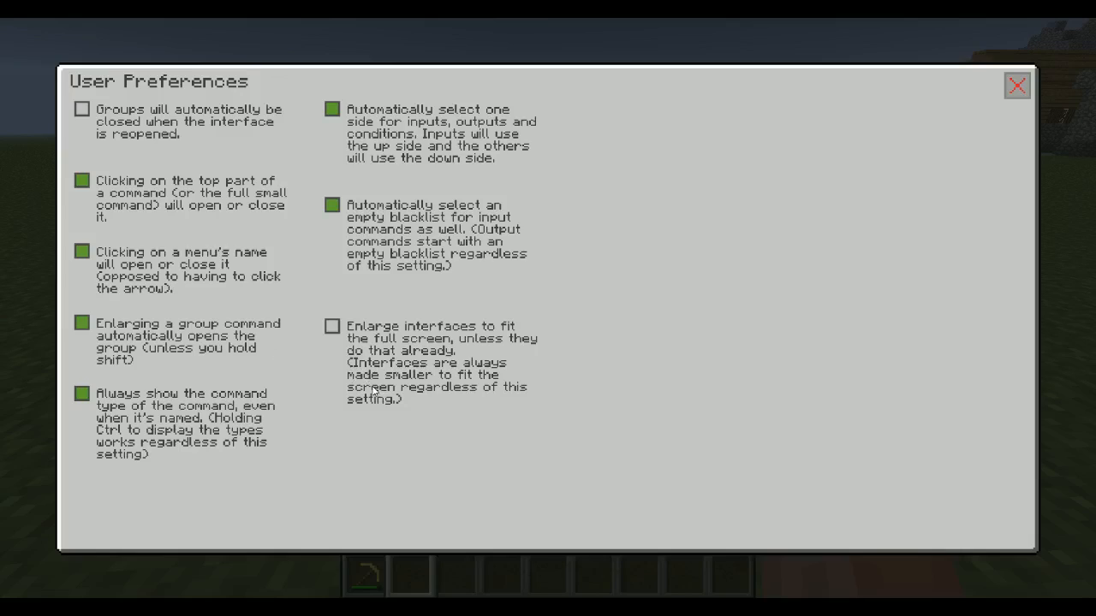
pyautogui.moveTo(271, 72)
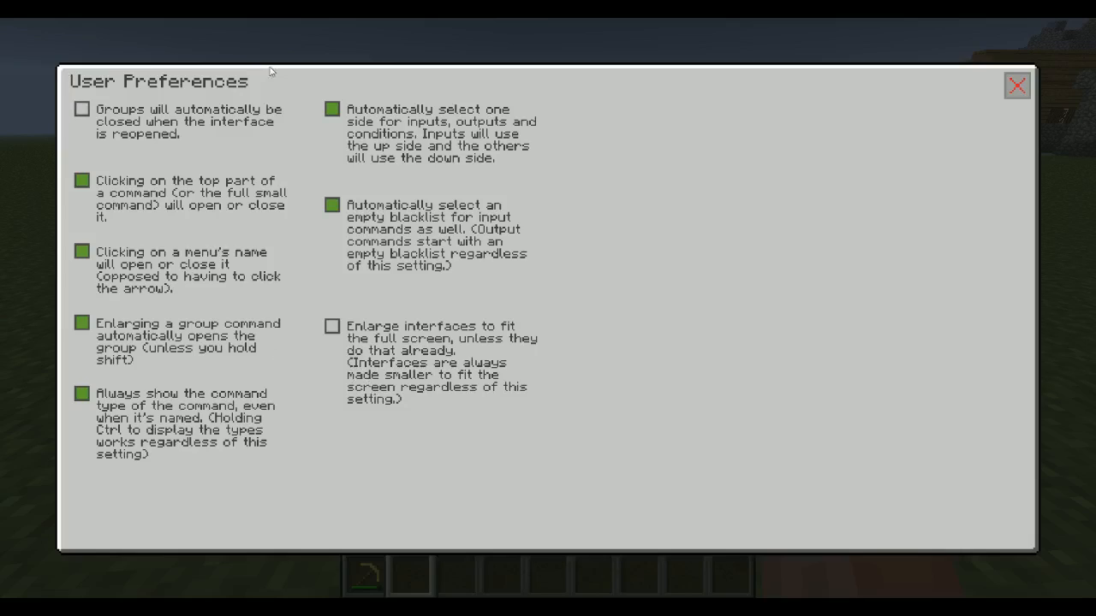
pyautogui.moveTo(606, 440)
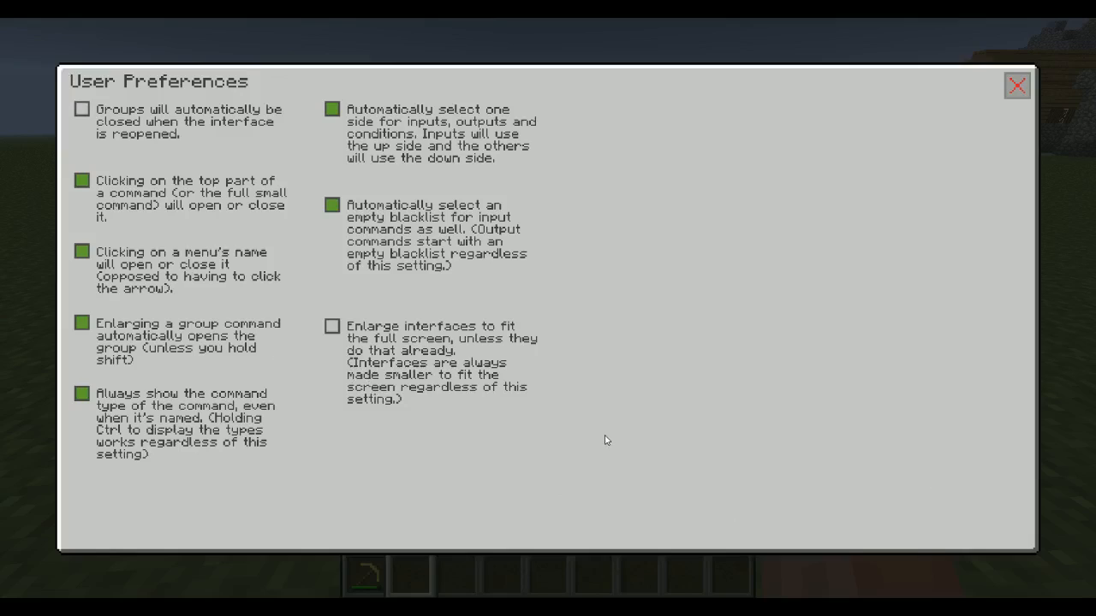
pyautogui.moveTo(726, 113)
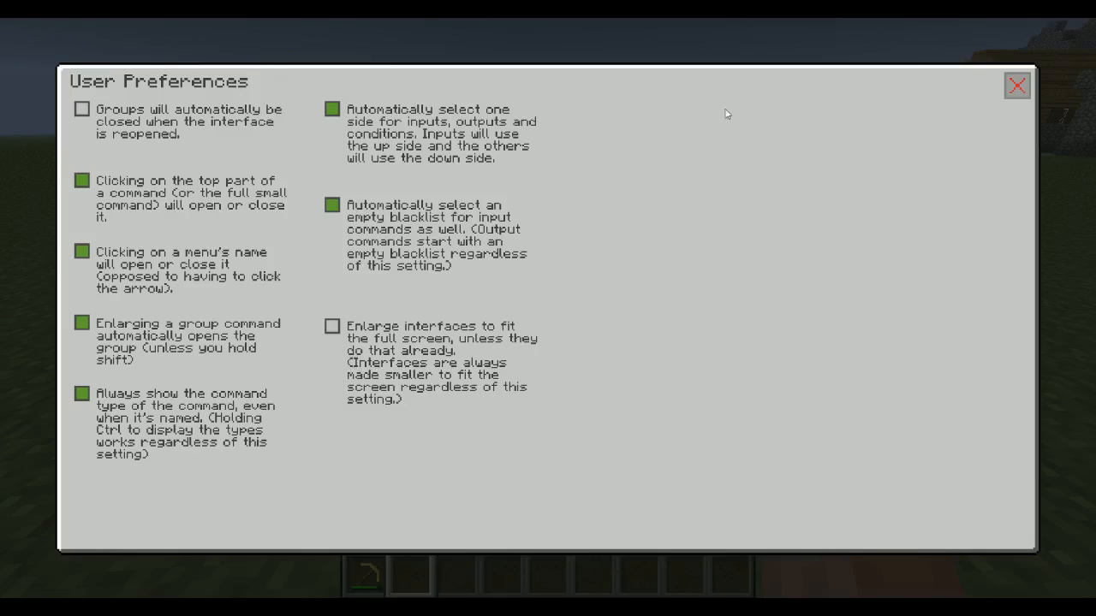
# Step: Close the manager preferences and bring up Minecraft's Video Settings
pyautogui.click(1016, 86)
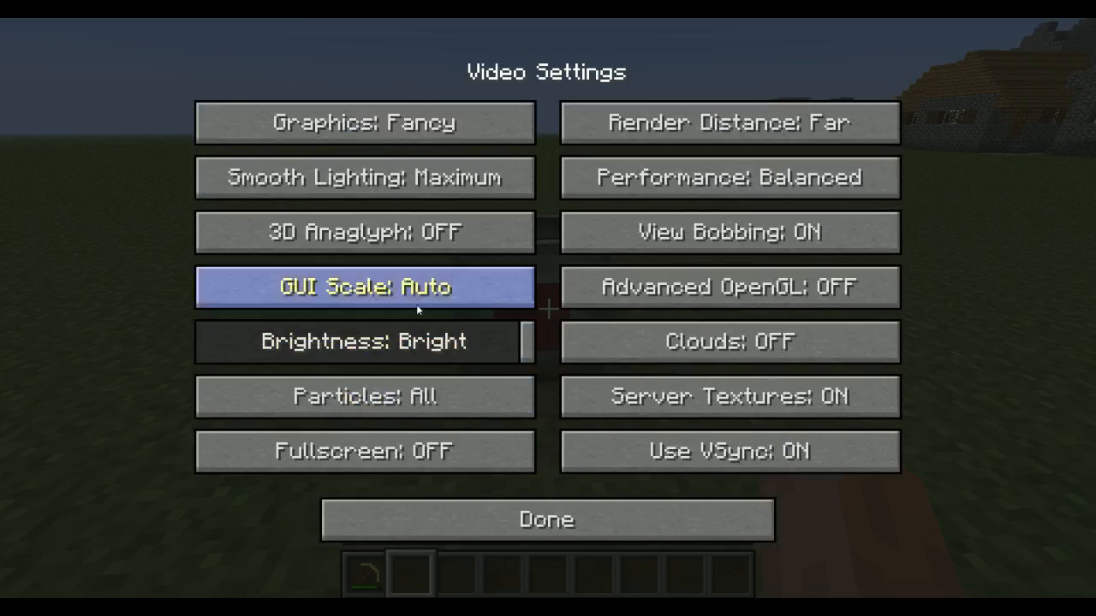
# Step: Lower the GUI Scale, then tick and untick 'Enlarge interfaces to fit the full screen'
pyautogui.click(364, 287)
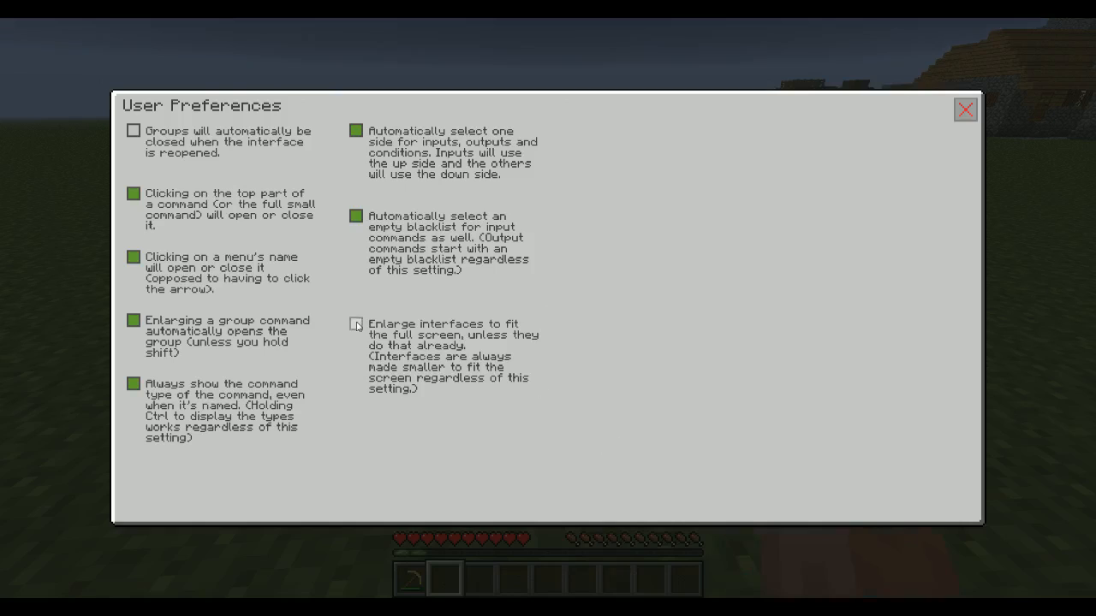
pyautogui.click(355, 324)
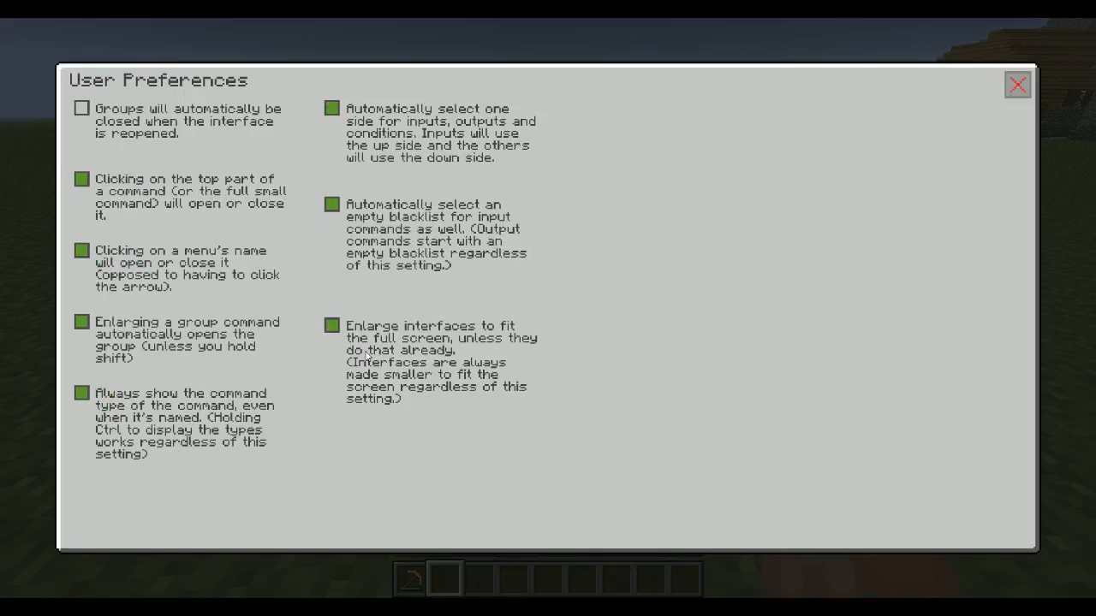
pyautogui.moveTo(315, 58)
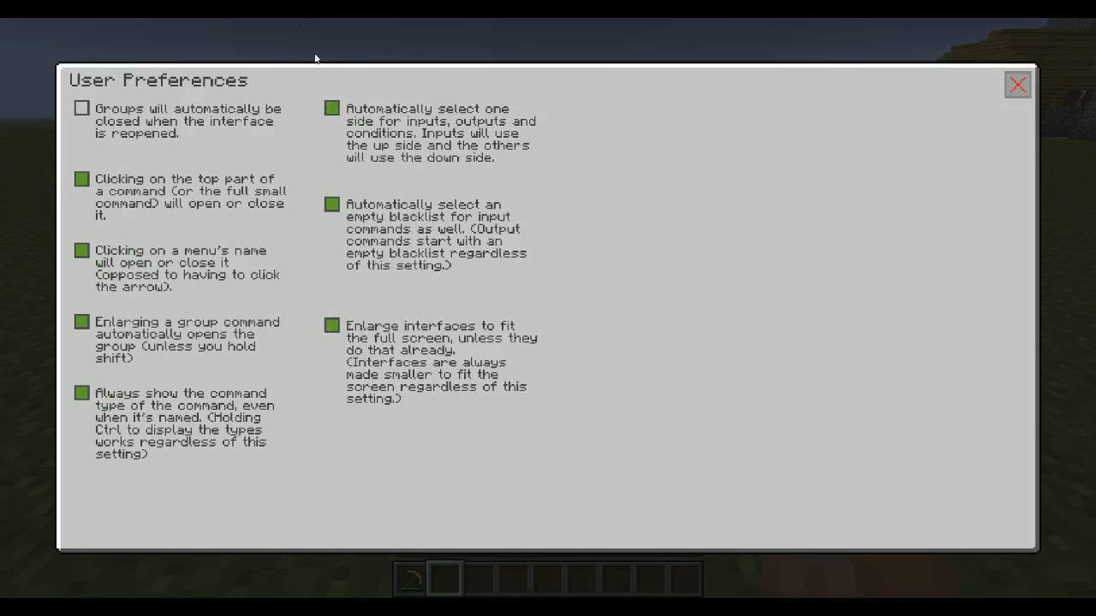
pyautogui.moveTo(458, 432)
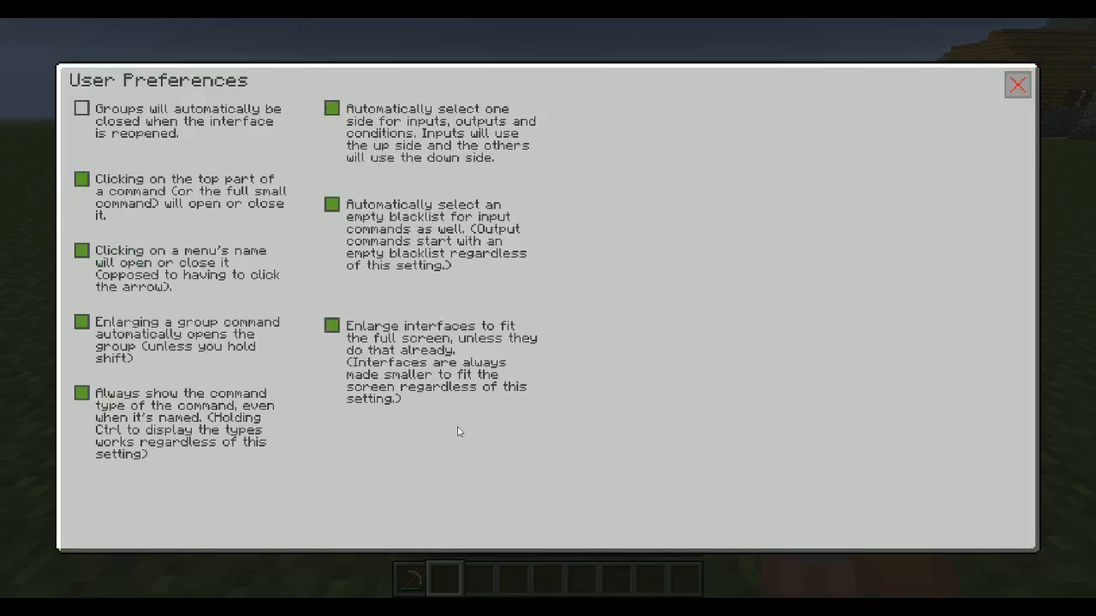
pyautogui.moveTo(442, 427)
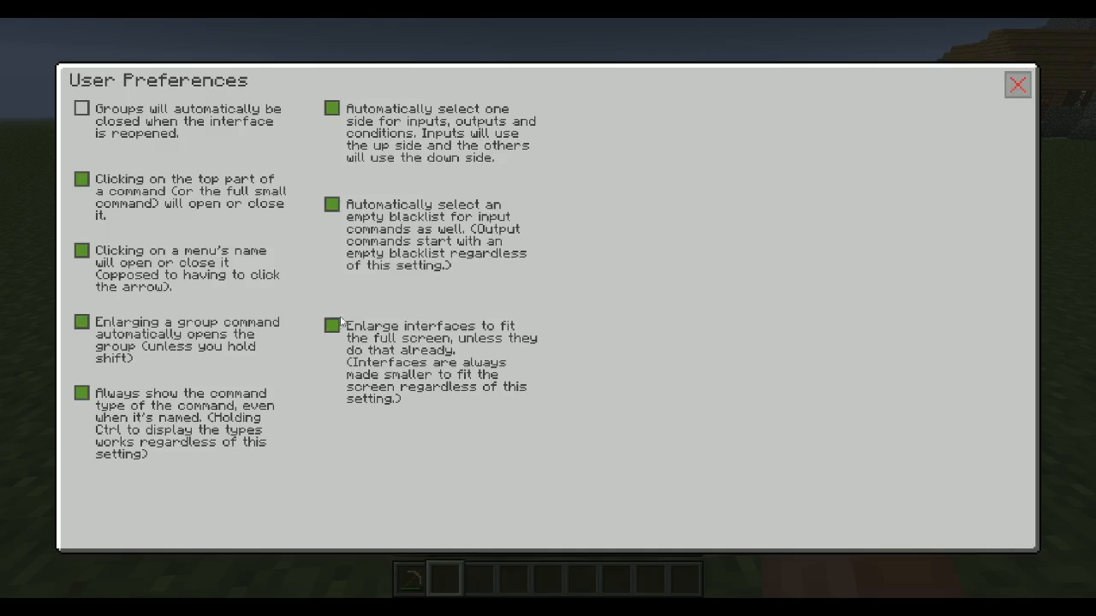
pyautogui.click(332, 324)
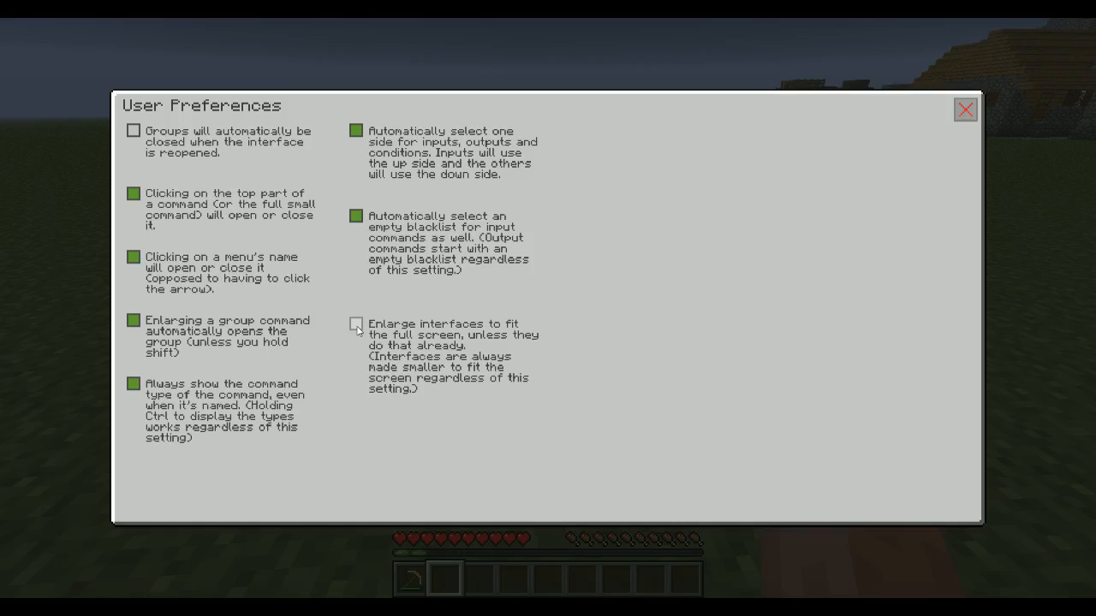
pyautogui.click(356, 325)
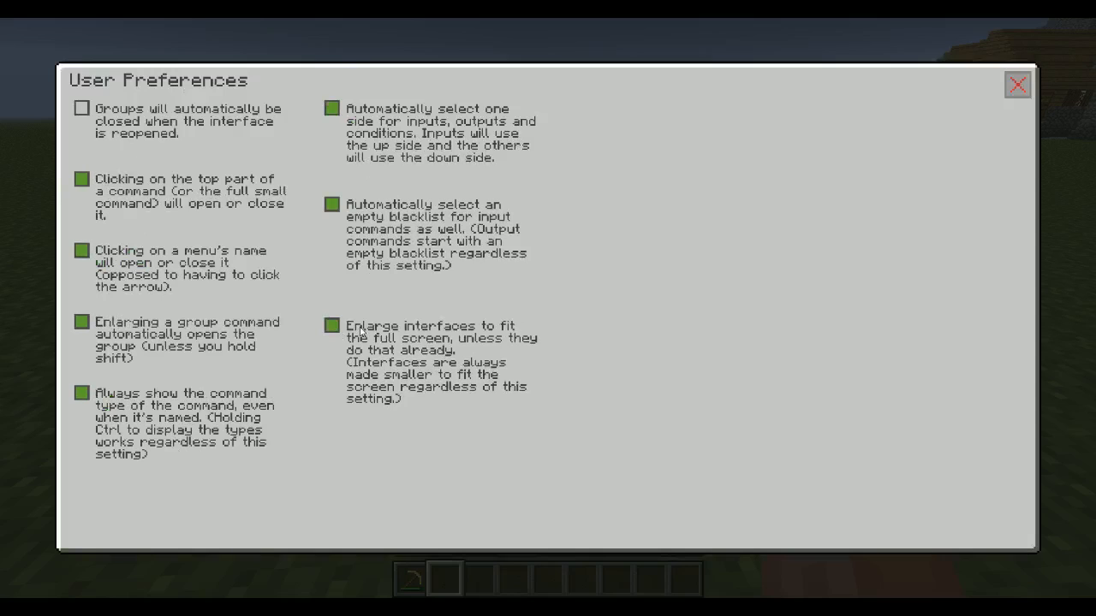
pyautogui.click(331, 325)
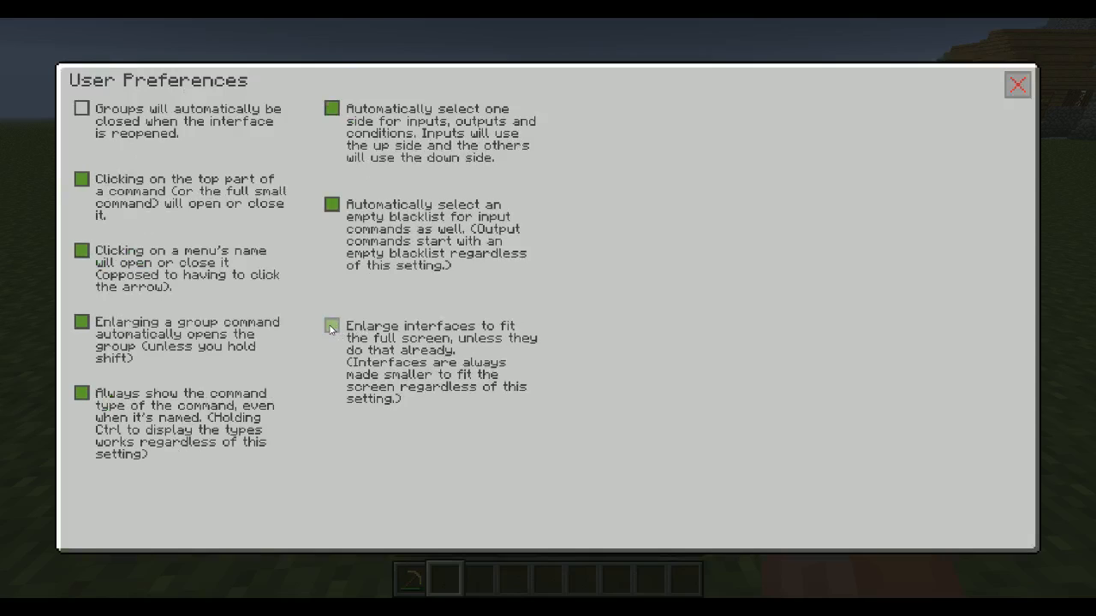
pyautogui.click(332, 326)
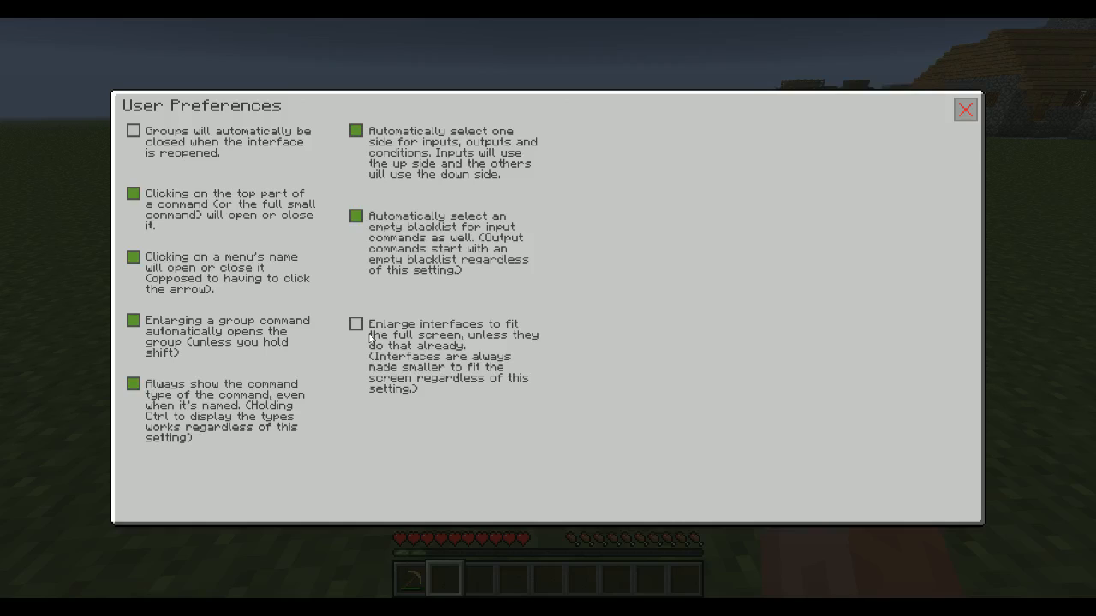
pyautogui.moveTo(468, 360)
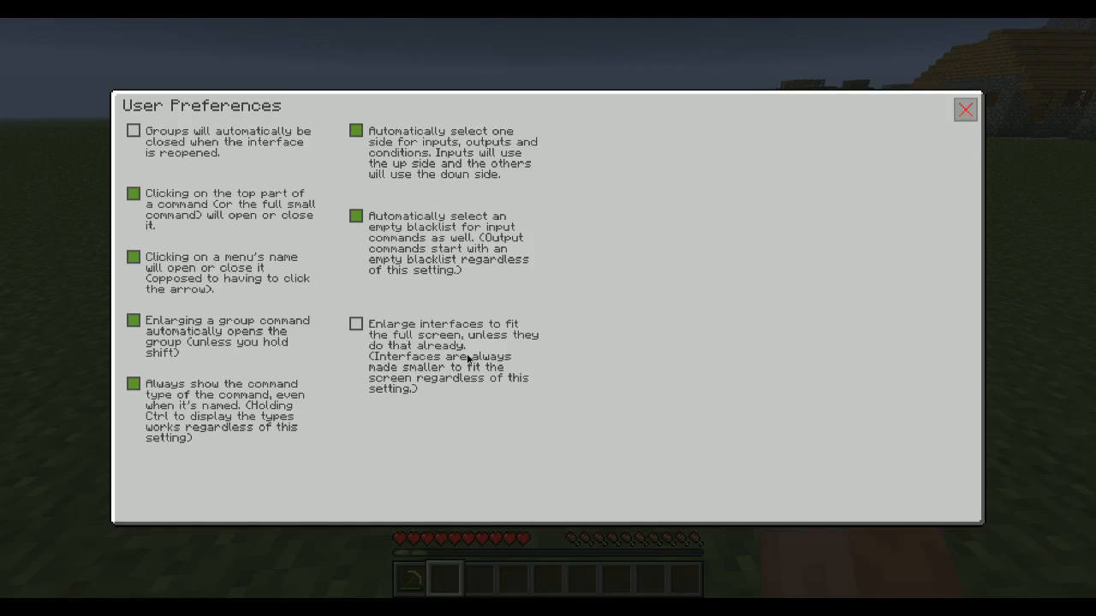
# Step: Close the preferences window and return to the world beside the manager block
pyautogui.click(965, 110)
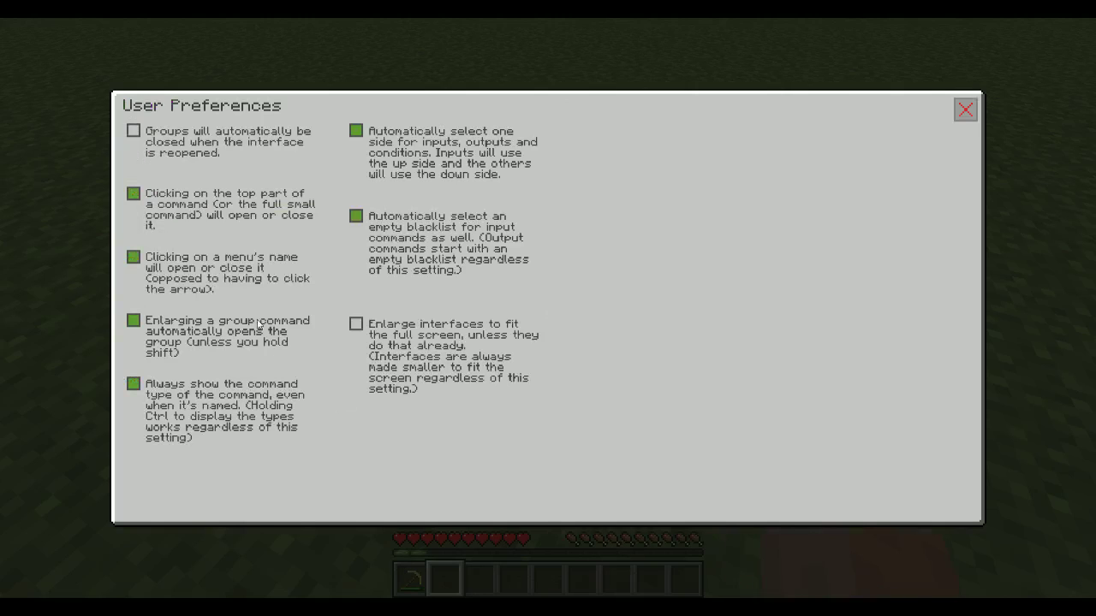
pyautogui.moveTo(432, 443)
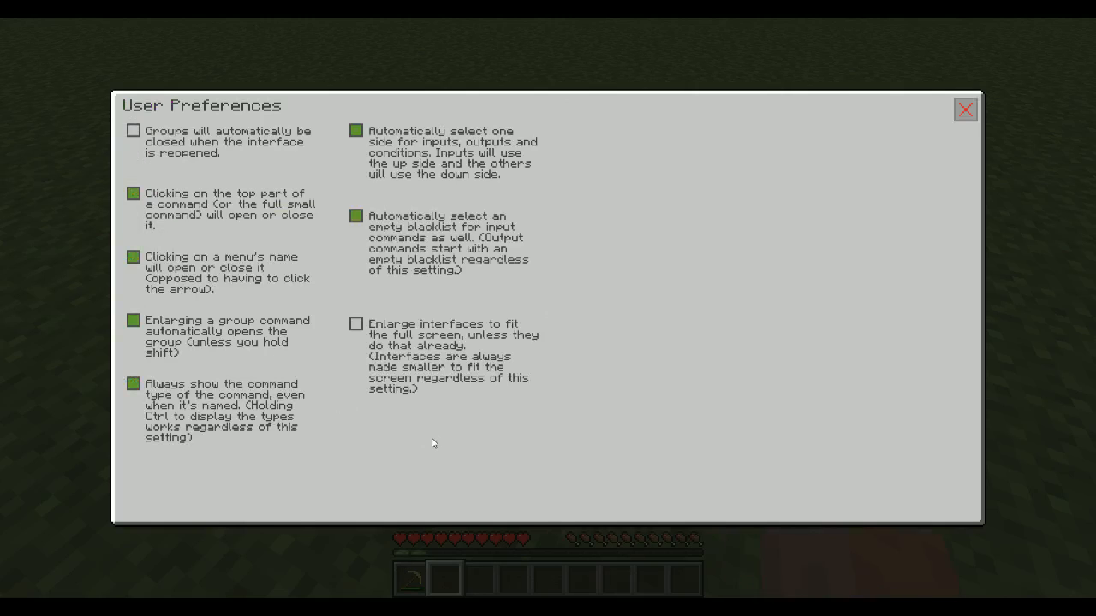
pyautogui.moveTo(340, 437)
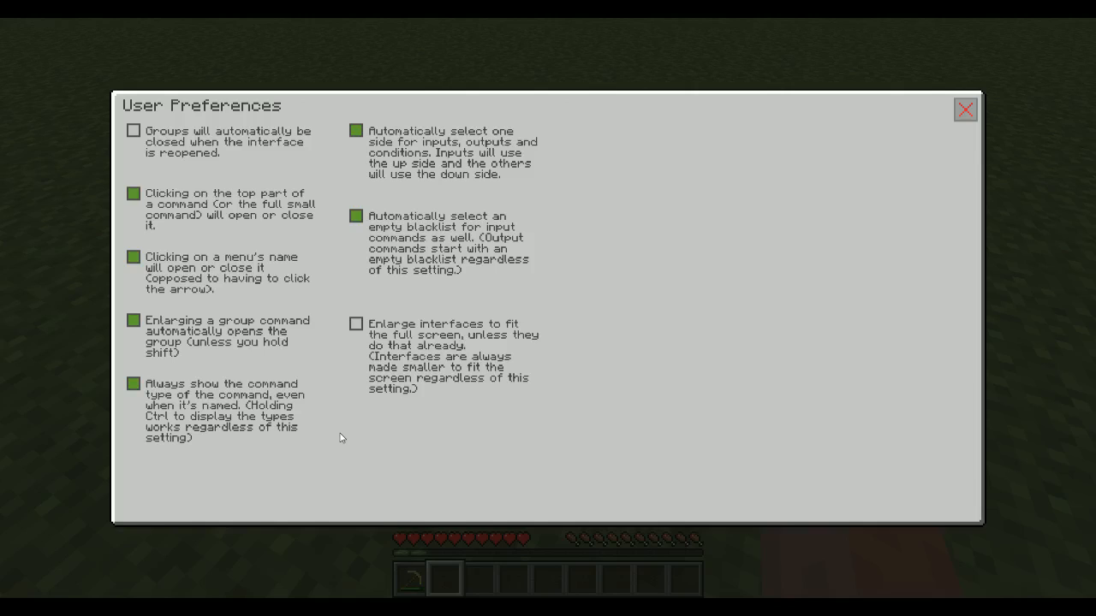
pyautogui.moveTo(219, 262)
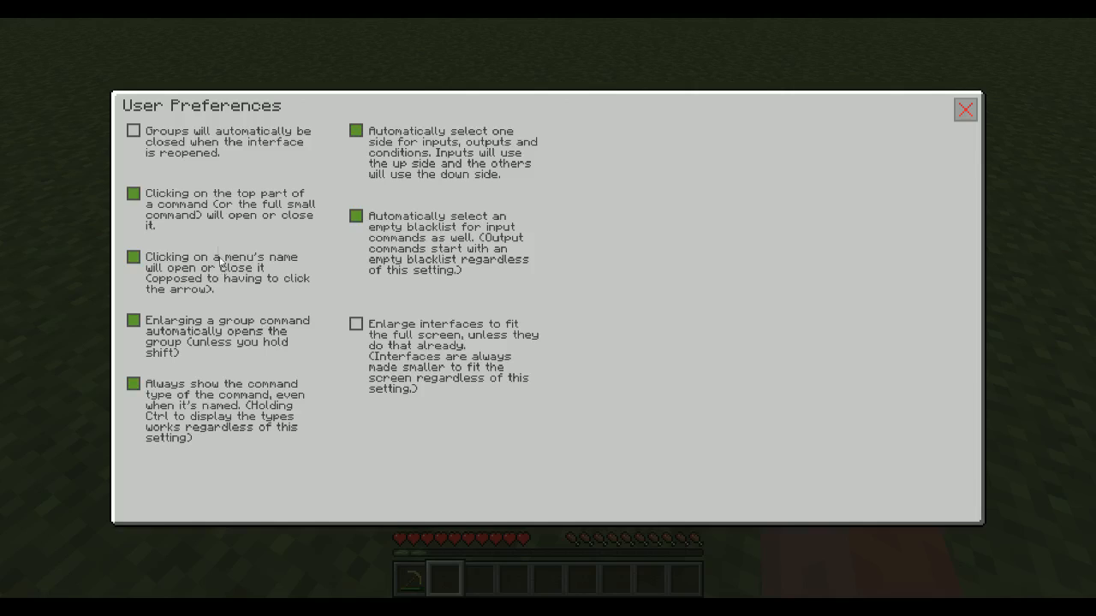
pyautogui.moveTo(262, 223)
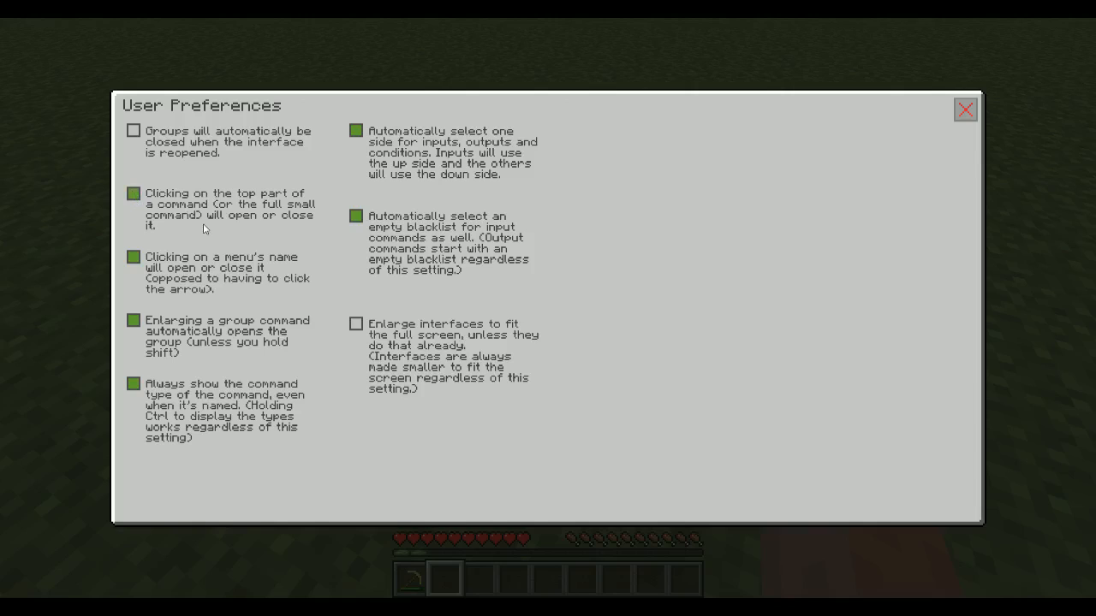
pyautogui.moveTo(261, 275)
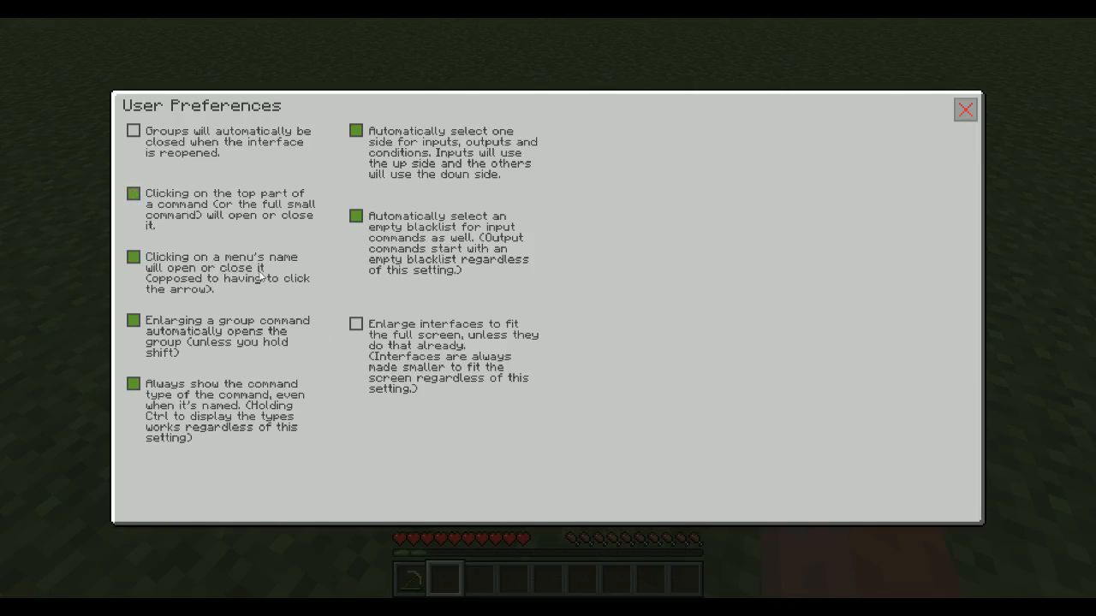
pyautogui.click(965, 110)
pyautogui.write('/')
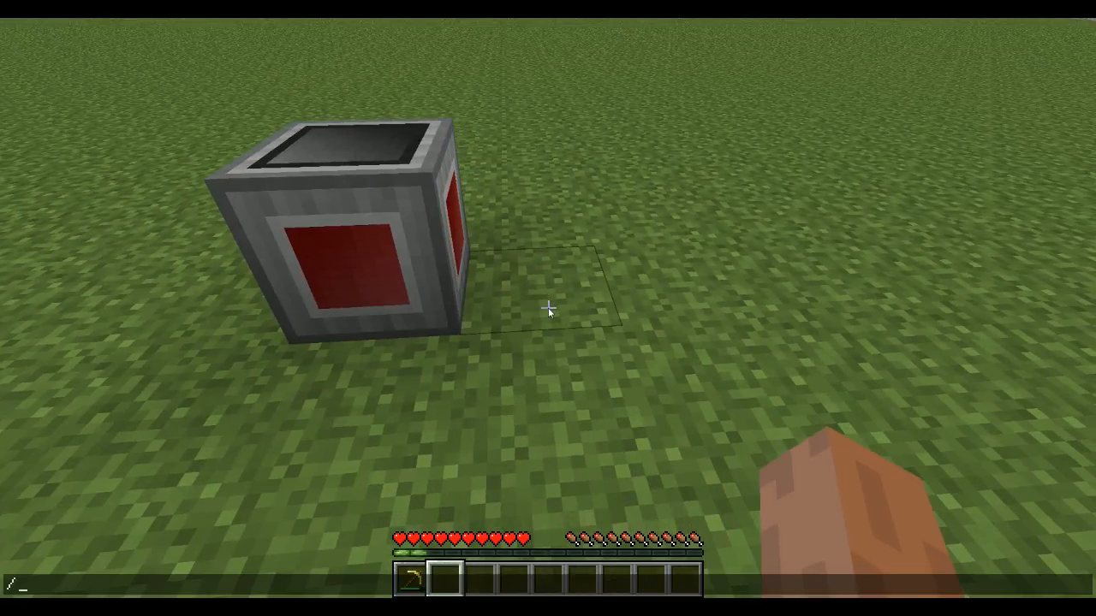
# Step: Enter the command /gamemode 1 to switch to creative mode
pyautogui.write('gamemode 1')
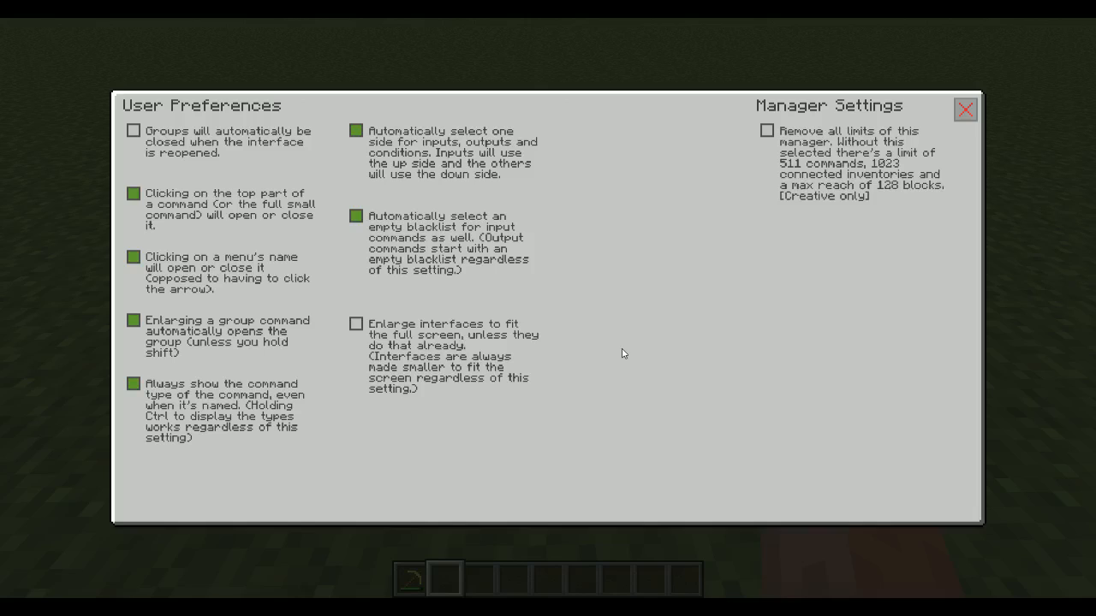
pyautogui.moveTo(780, 155)
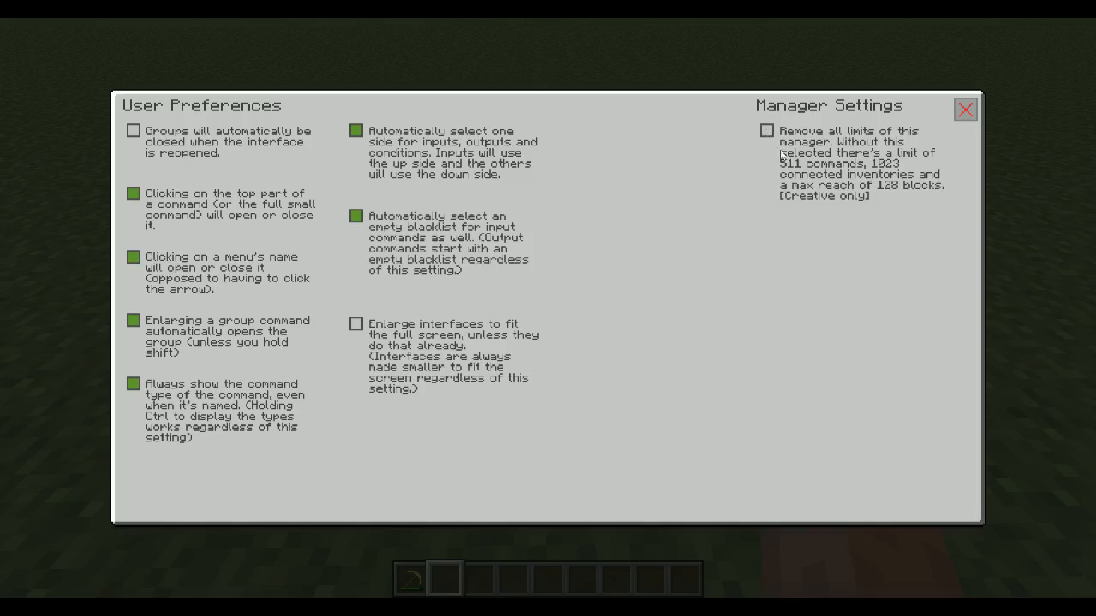
pyautogui.moveTo(812, 208)
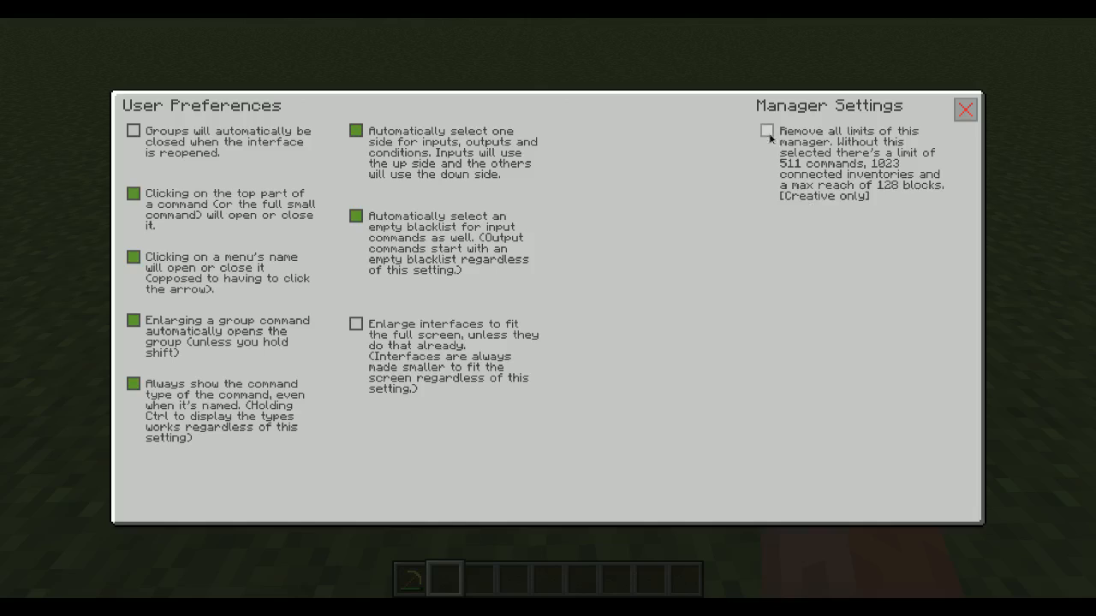
# Step: Enable 'remove all limits' for this manager, then close the preferences to return to the world
pyautogui.click(766, 131)
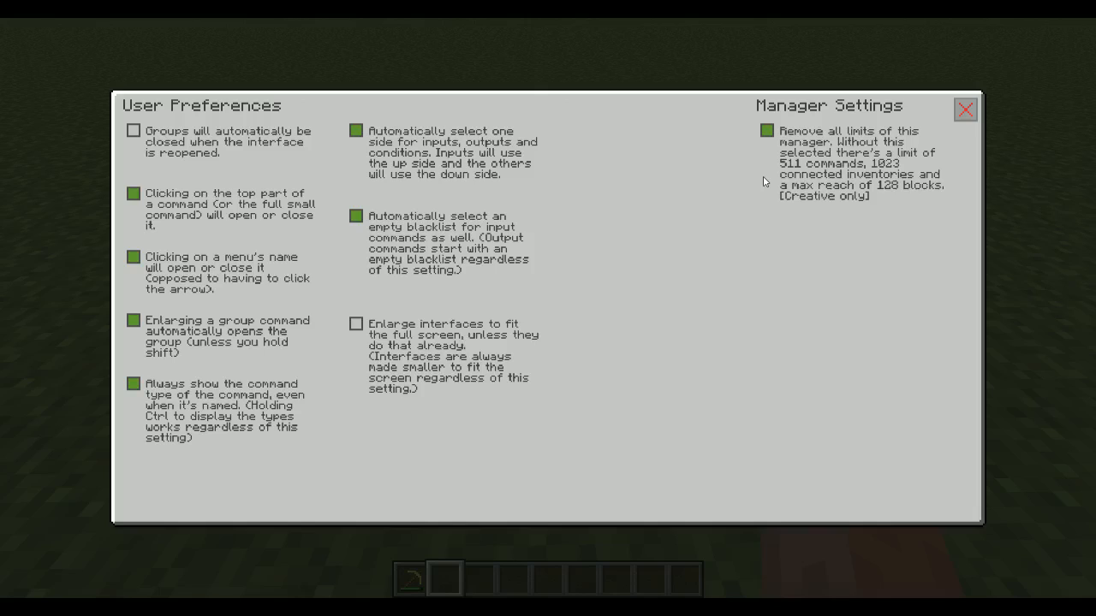
pyautogui.moveTo(767, 195)
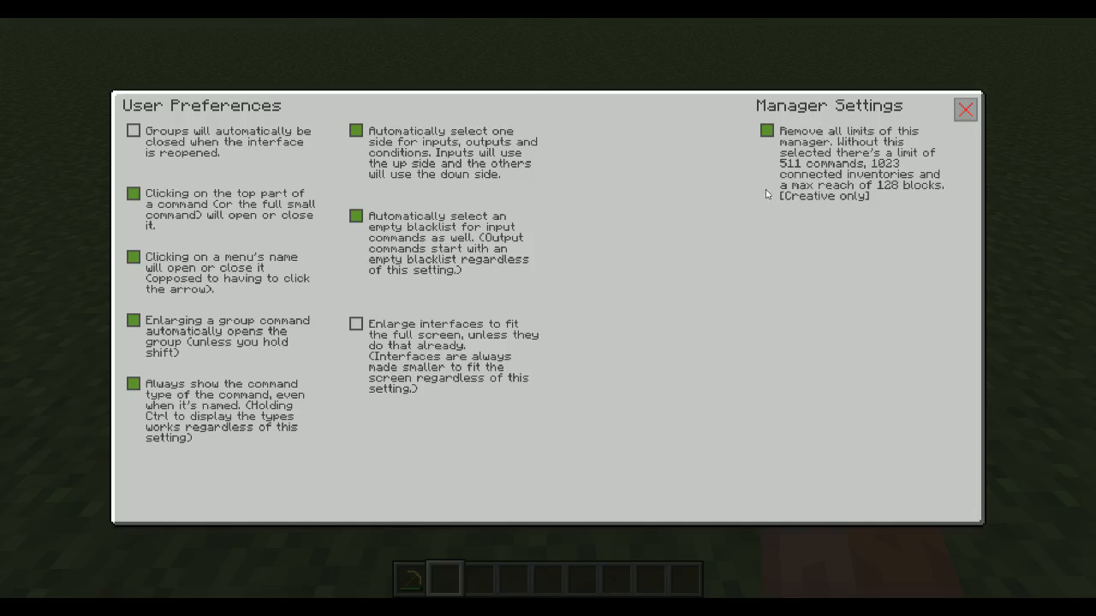
pyautogui.moveTo(798, 200)
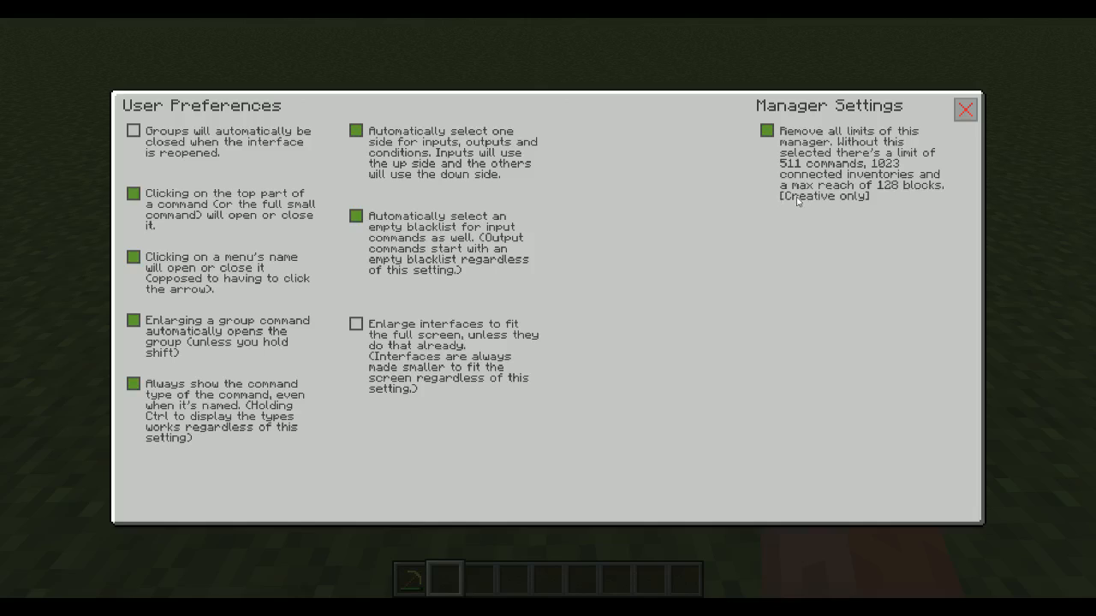
pyautogui.moveTo(778, 215)
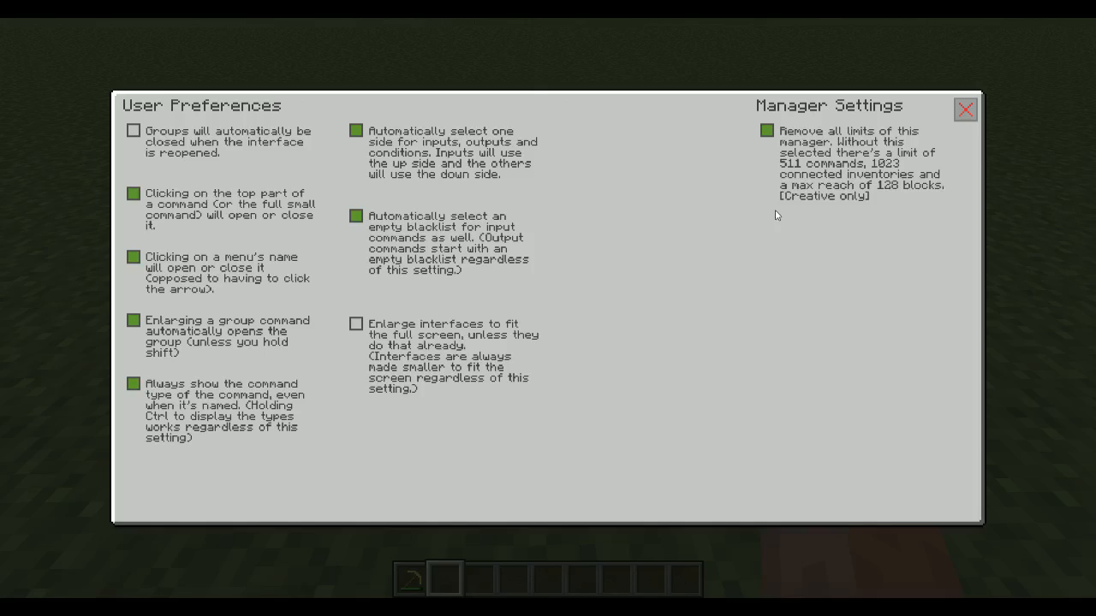
pyautogui.moveTo(889, 211)
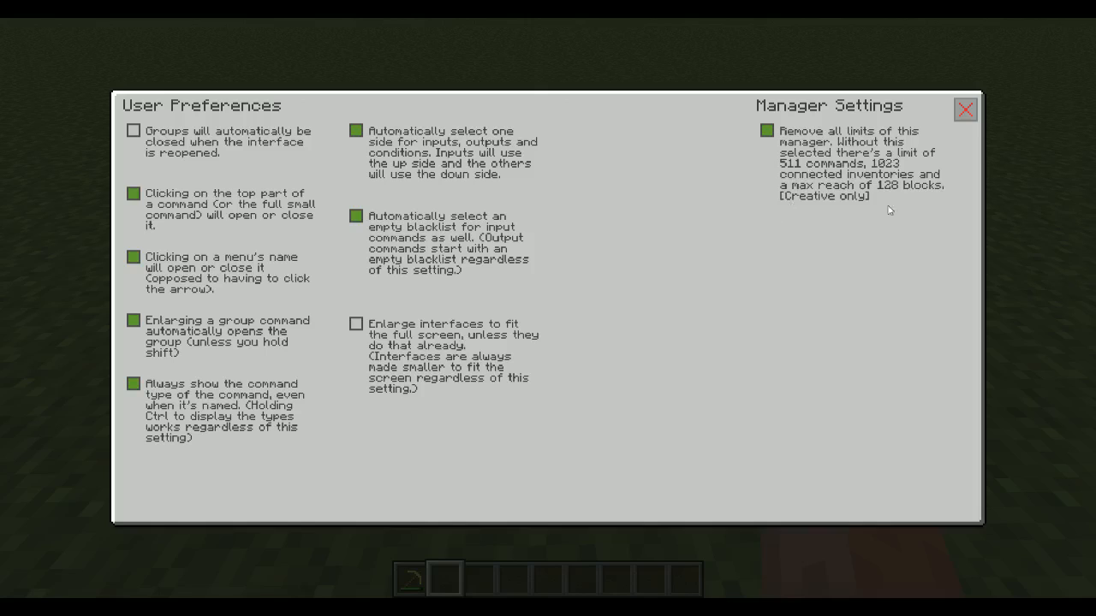
pyautogui.click(965, 109)
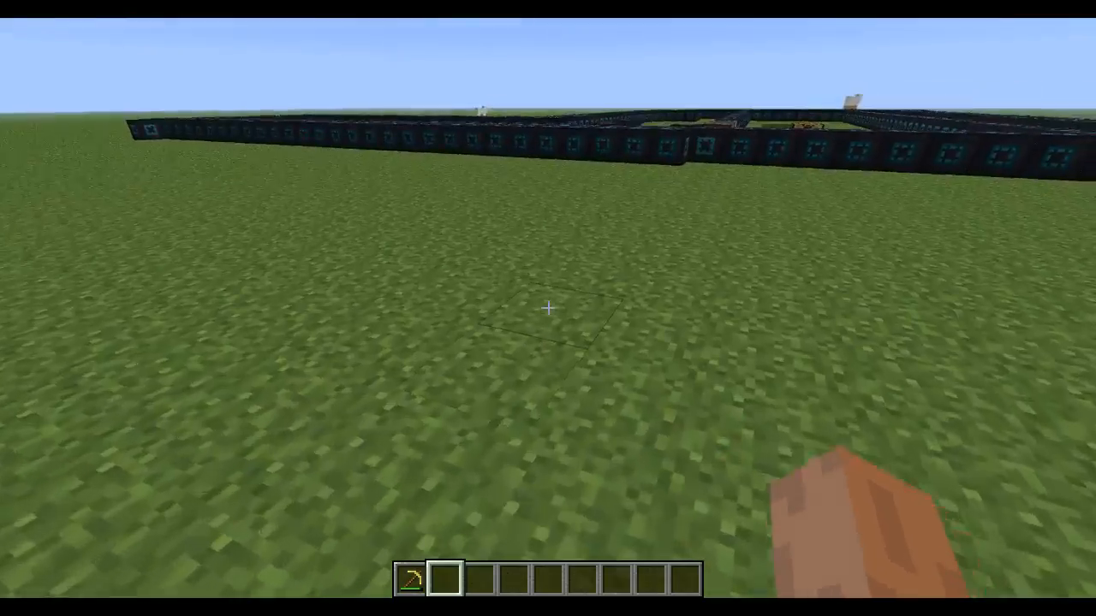
pyautogui.moveTo(548, 308)
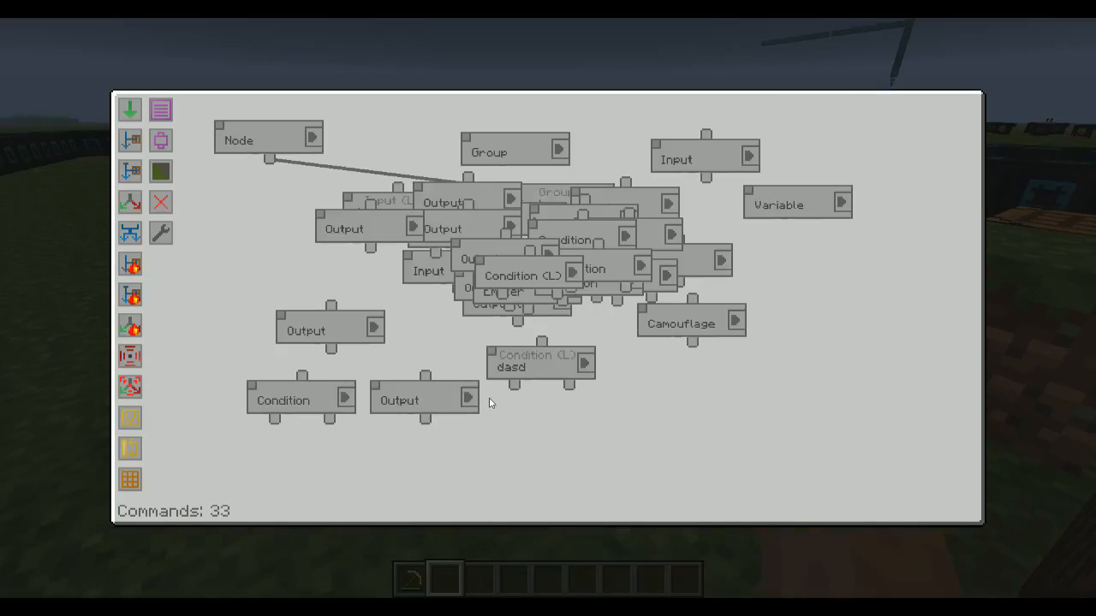
pyautogui.moveTo(160, 233)
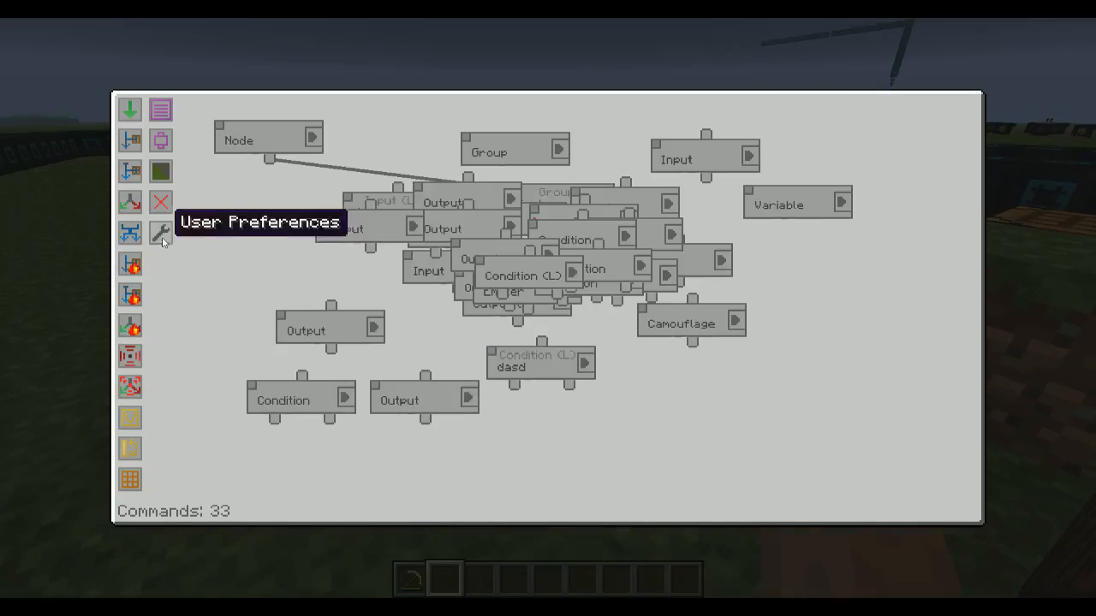
pyautogui.click(161, 232)
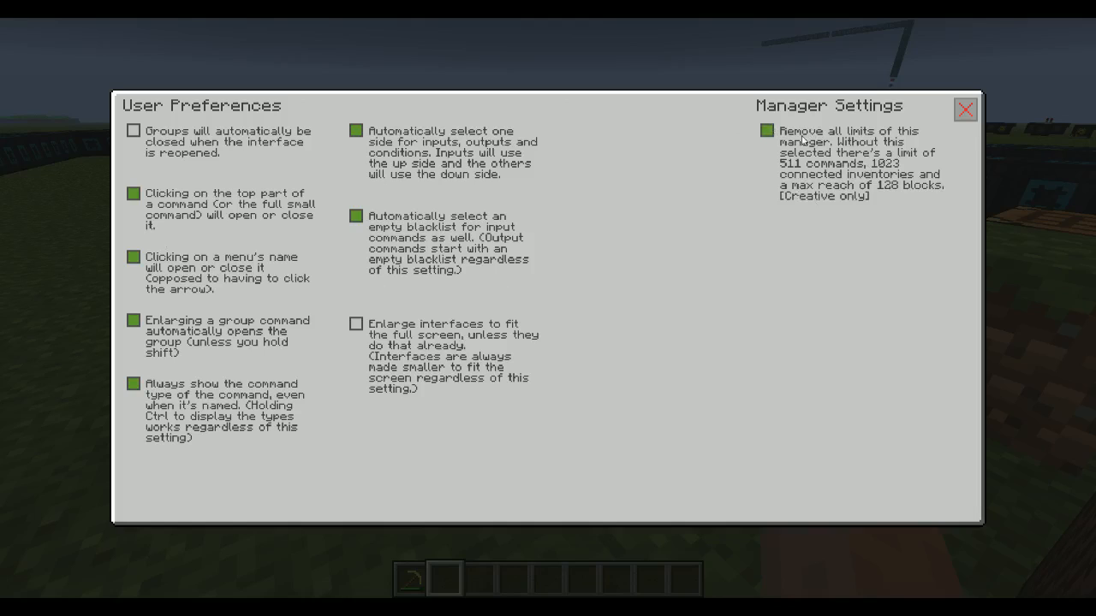
pyautogui.click(965, 110)
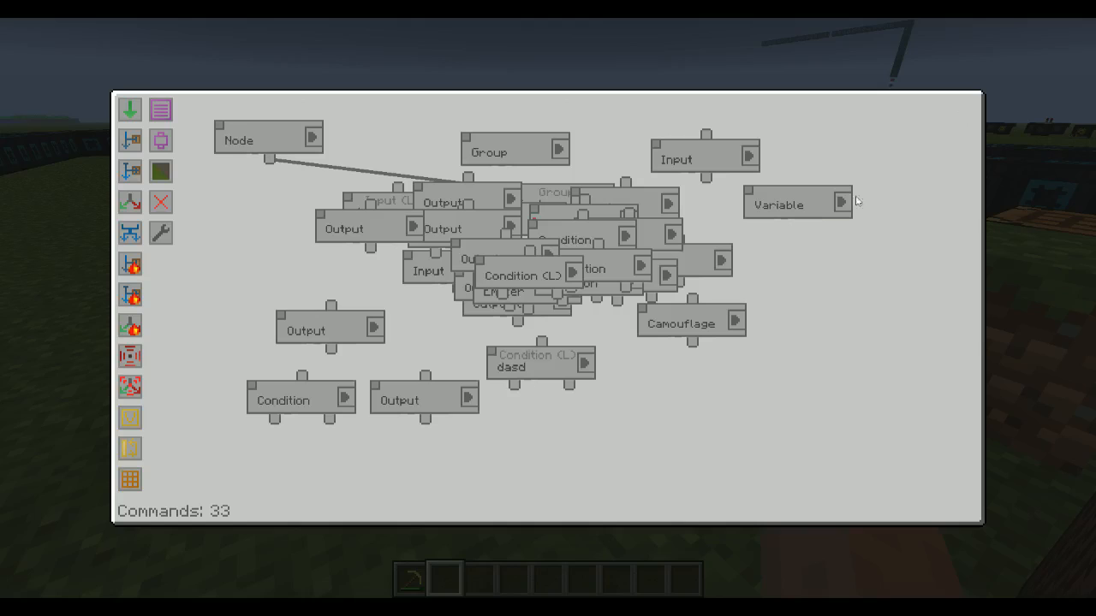
pyautogui.click(840, 203)
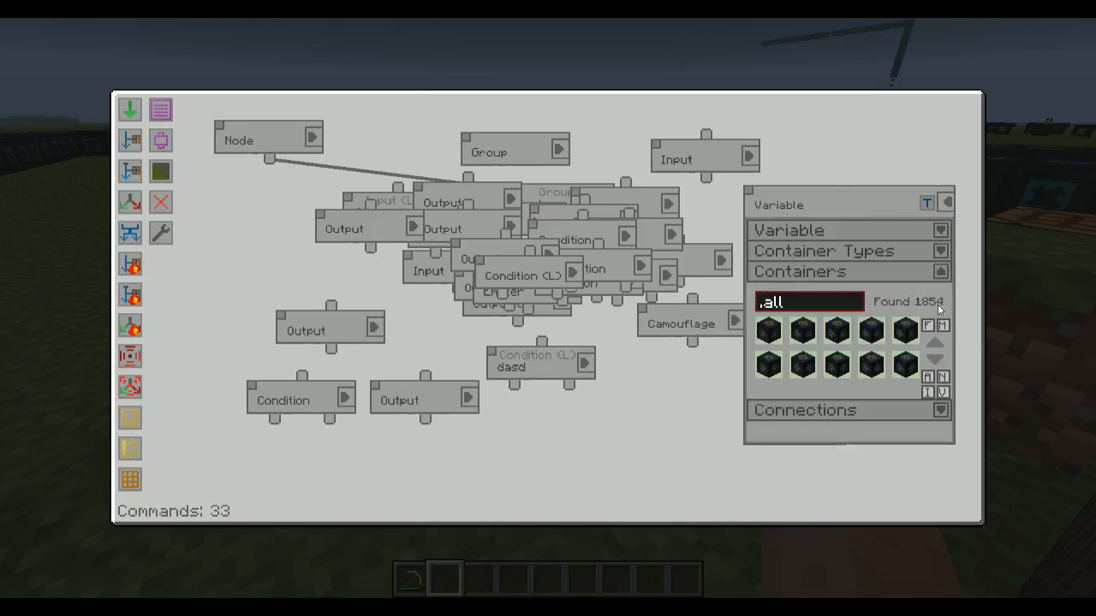
pyautogui.moveTo(929, 310)
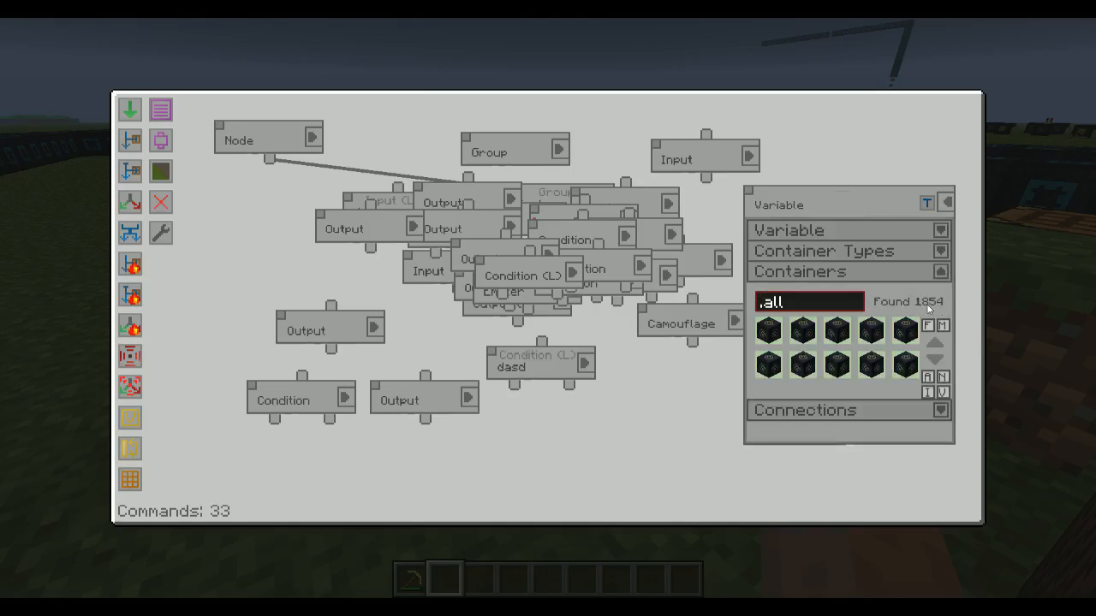
pyautogui.click(946, 203)
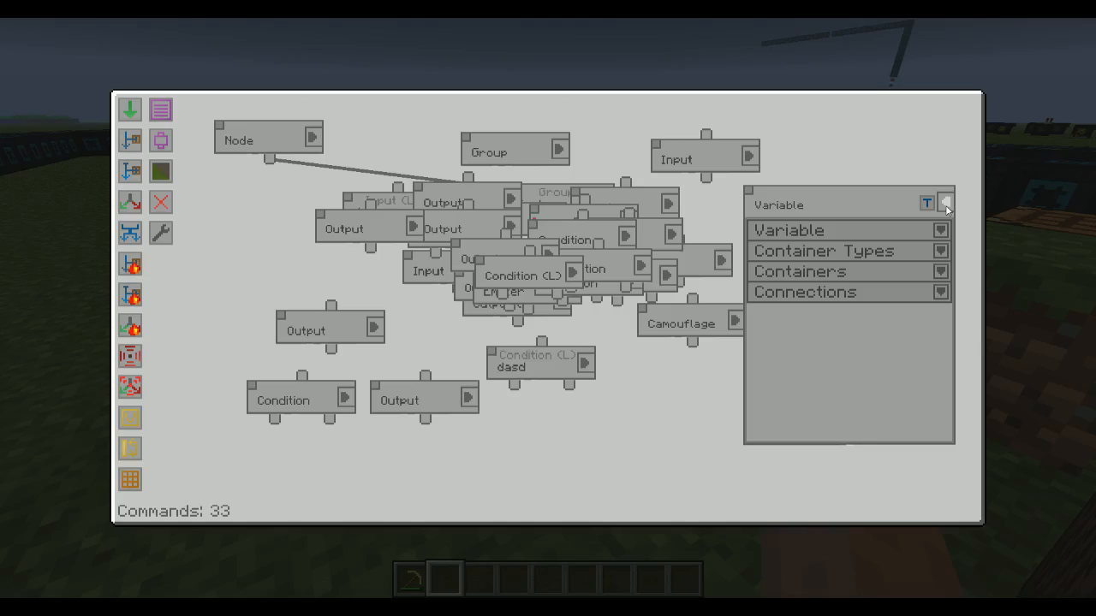
pyautogui.click(945, 203)
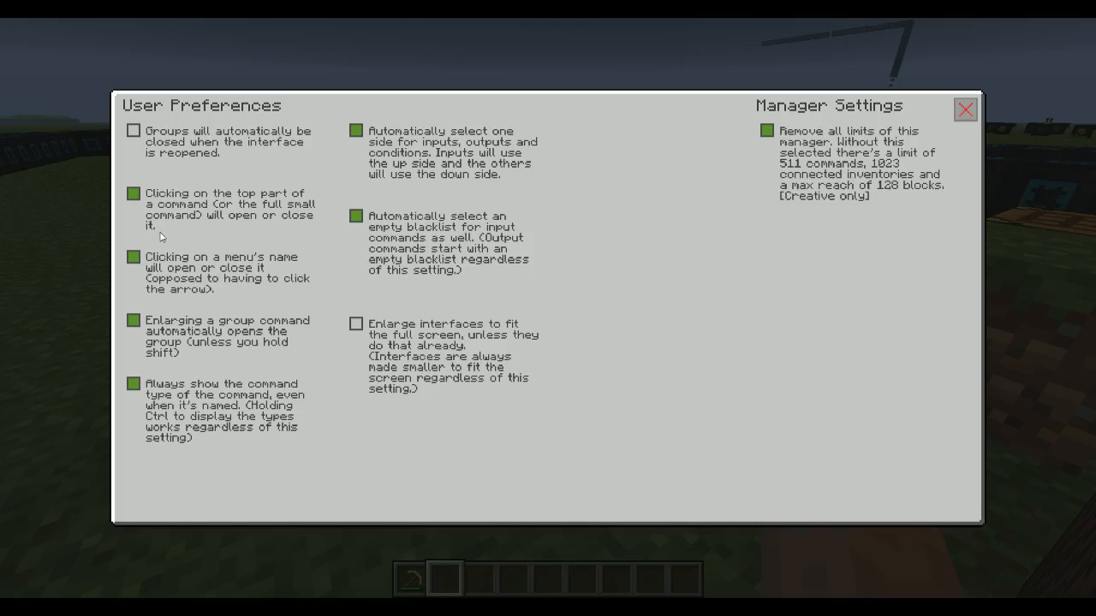
pyautogui.moveTo(745, 196)
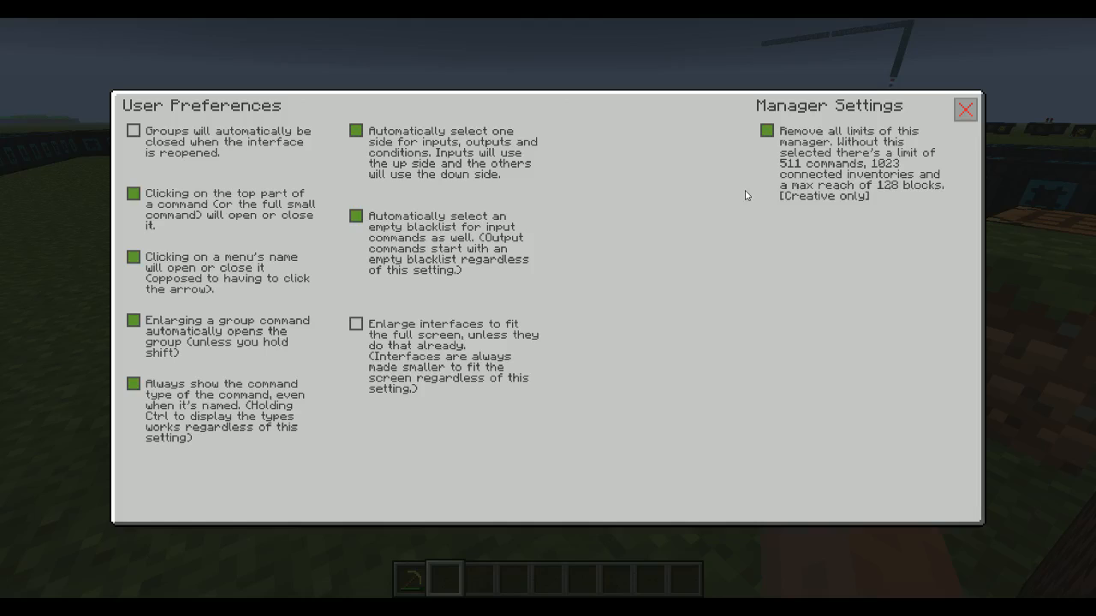
pyautogui.click(766, 131)
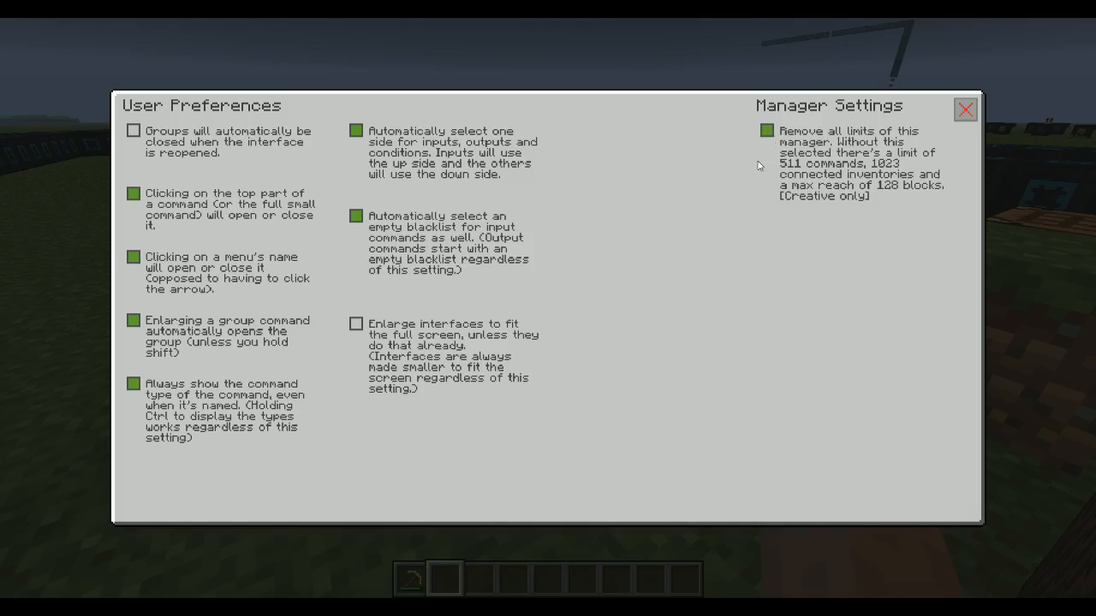
pyautogui.click(965, 110)
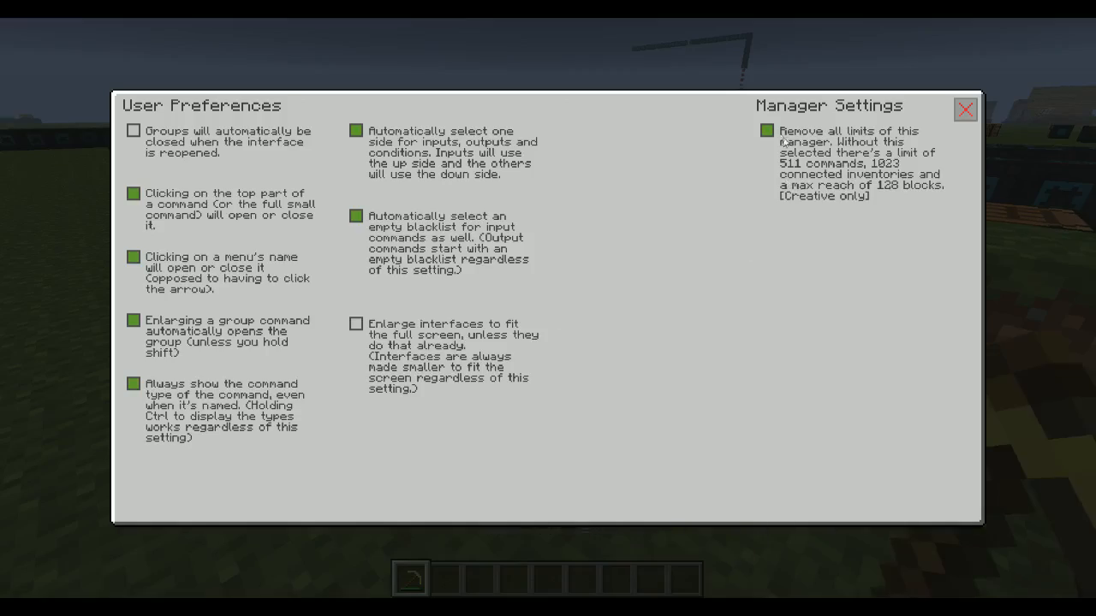
pyautogui.click(965, 110)
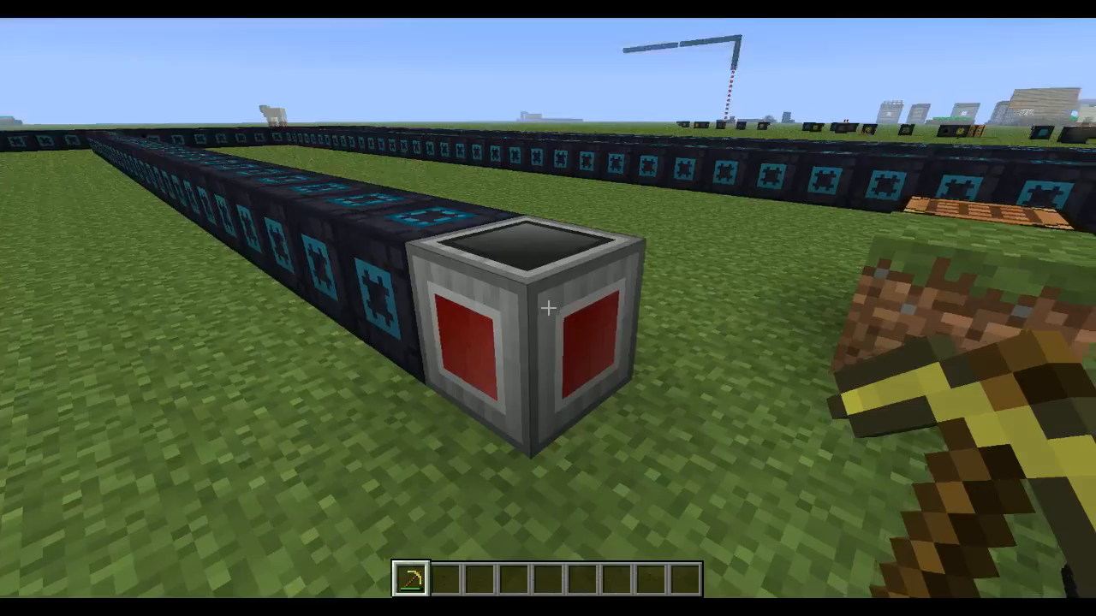
pyautogui.moveTo(547, 308)
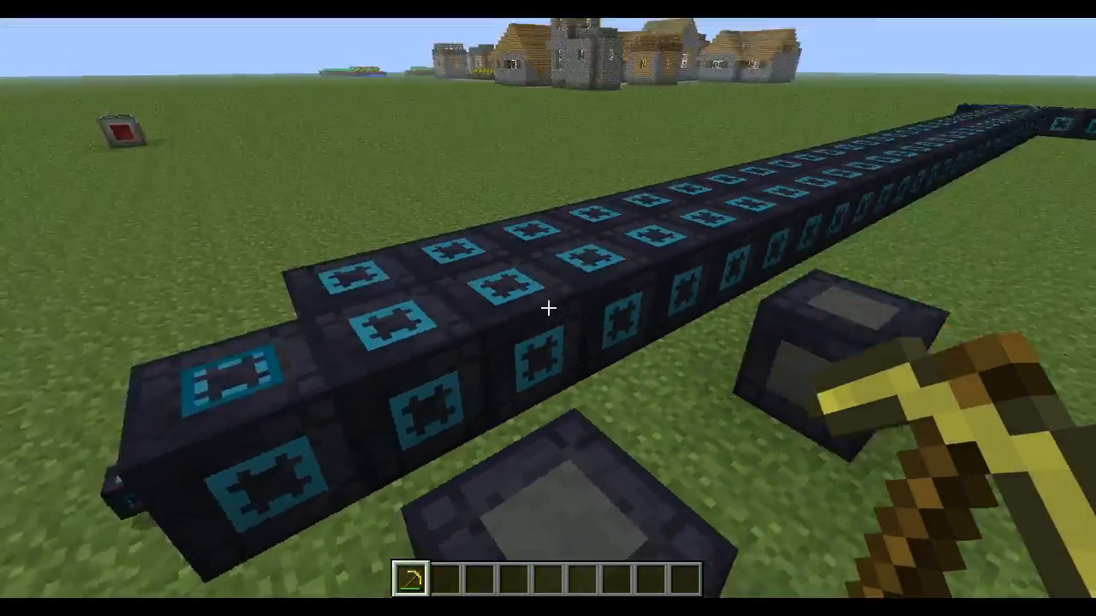
pyautogui.moveTo(548, 309)
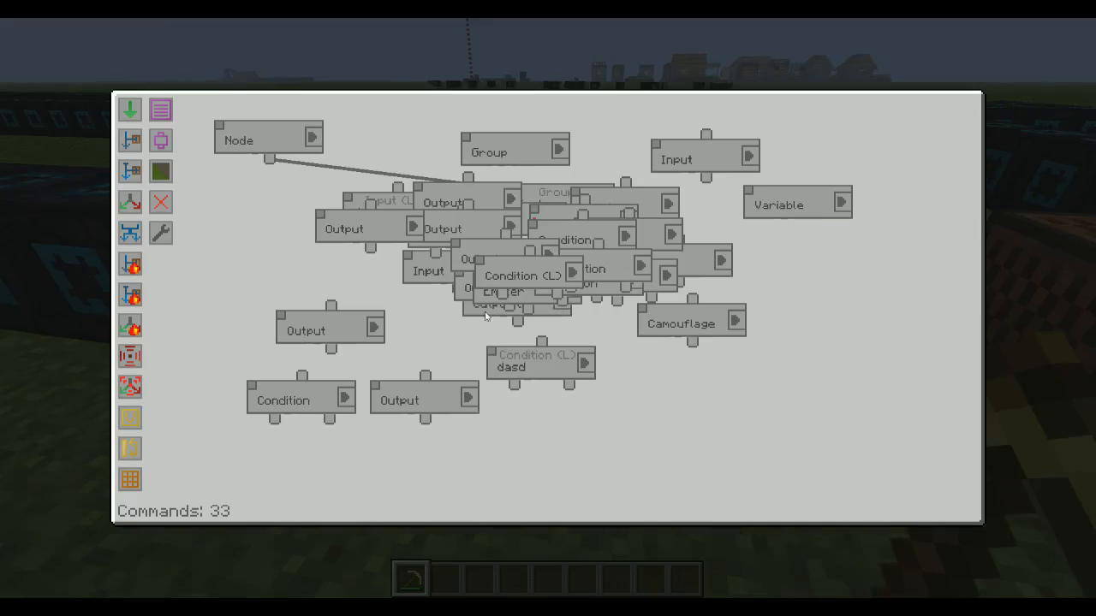
pyautogui.moveTo(201, 336)
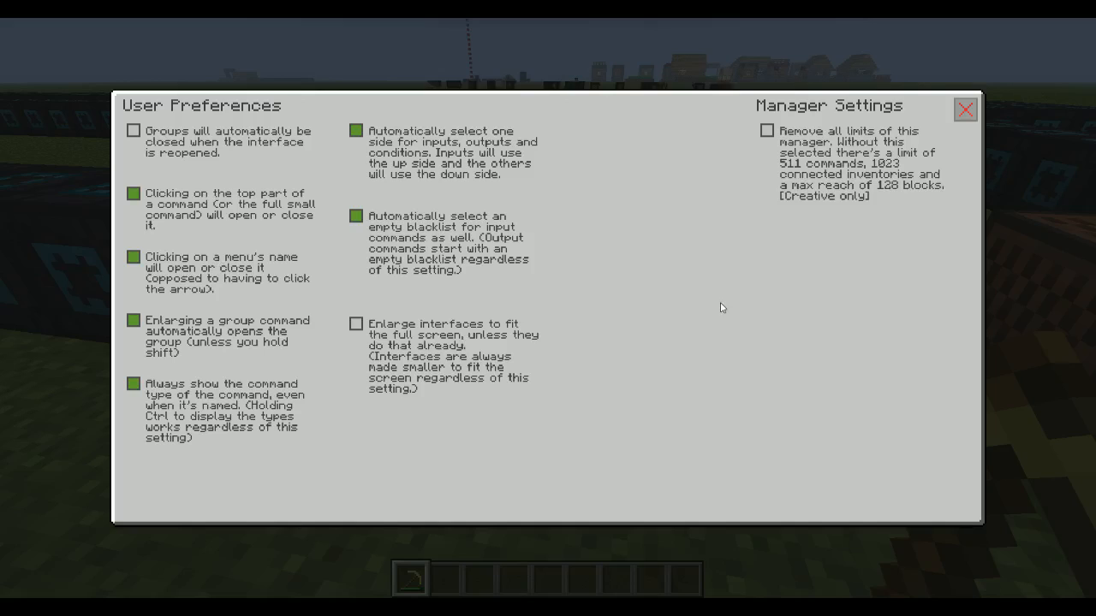
pyautogui.moveTo(918, 238)
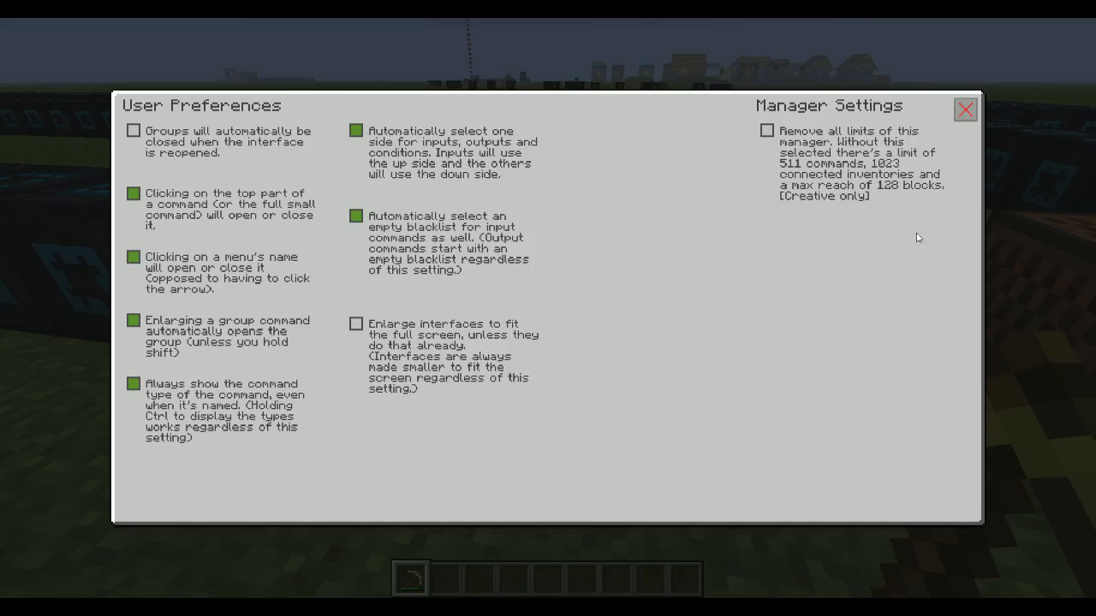
pyautogui.moveTo(795, 321)
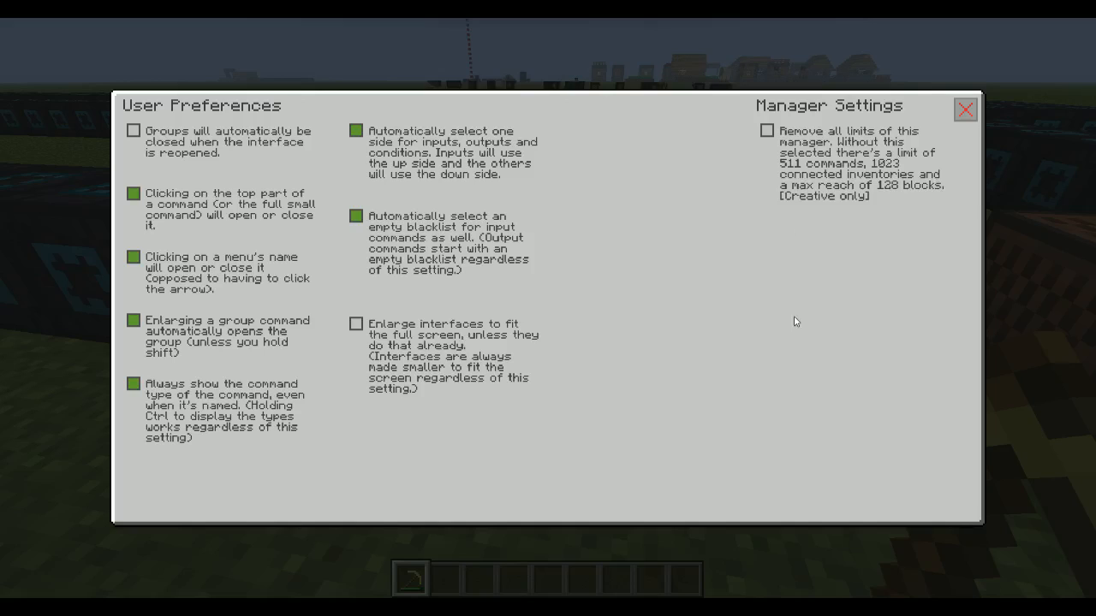
pyautogui.moveTo(753, 458)
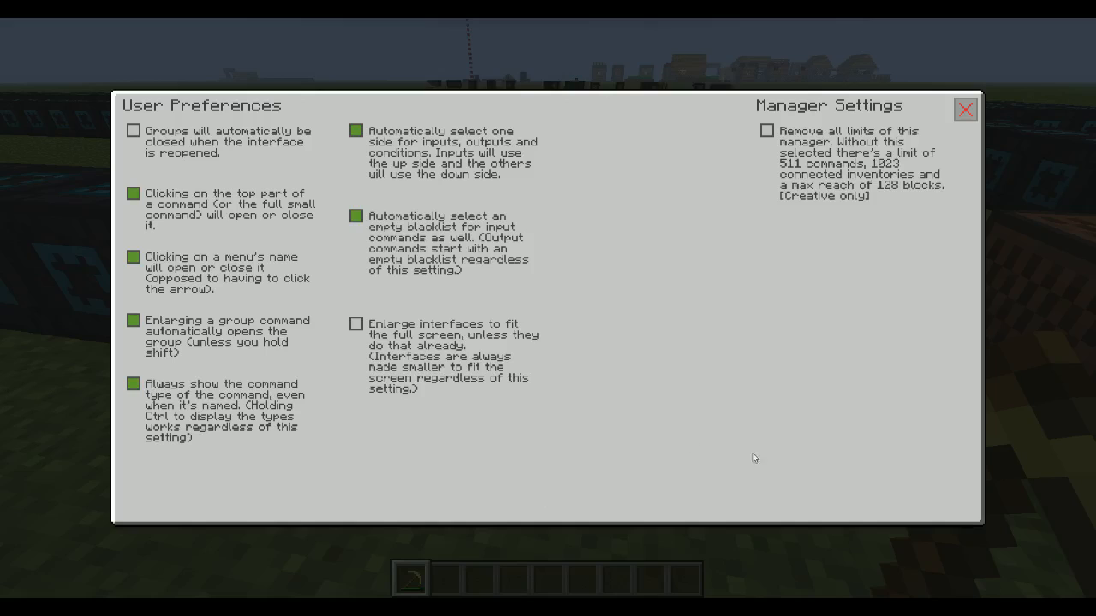
pyautogui.moveTo(516, 415)
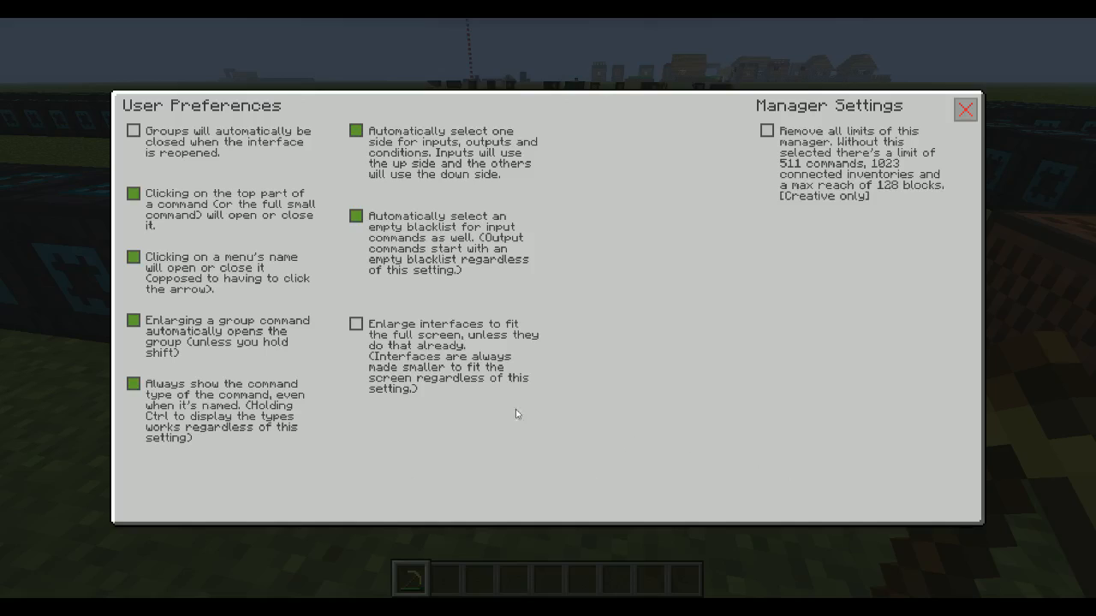
pyautogui.moveTo(581, 342)
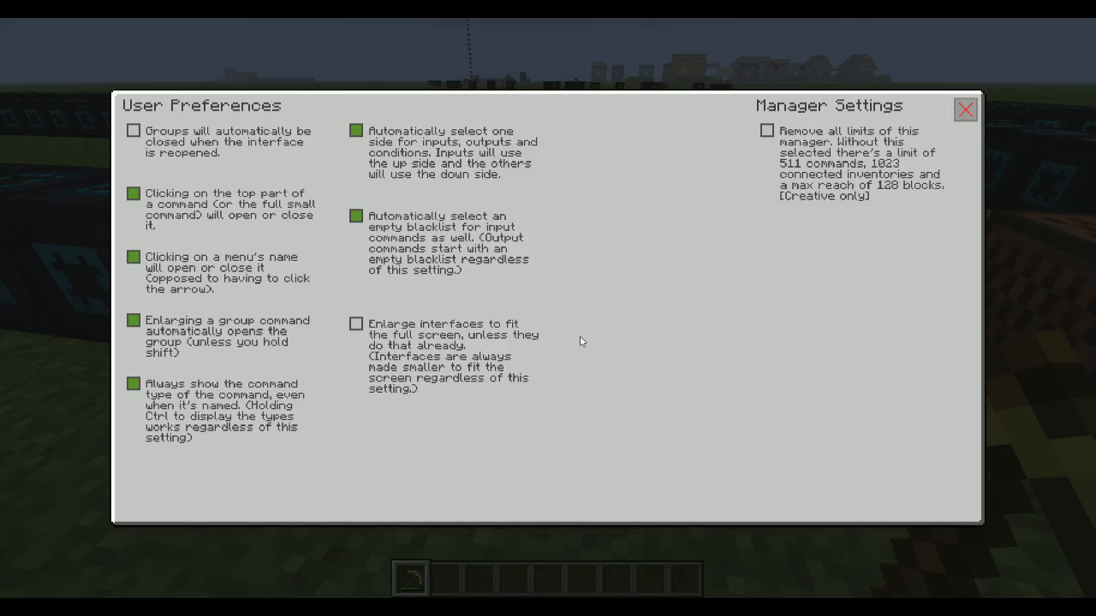
pyautogui.moveTo(511, 353)
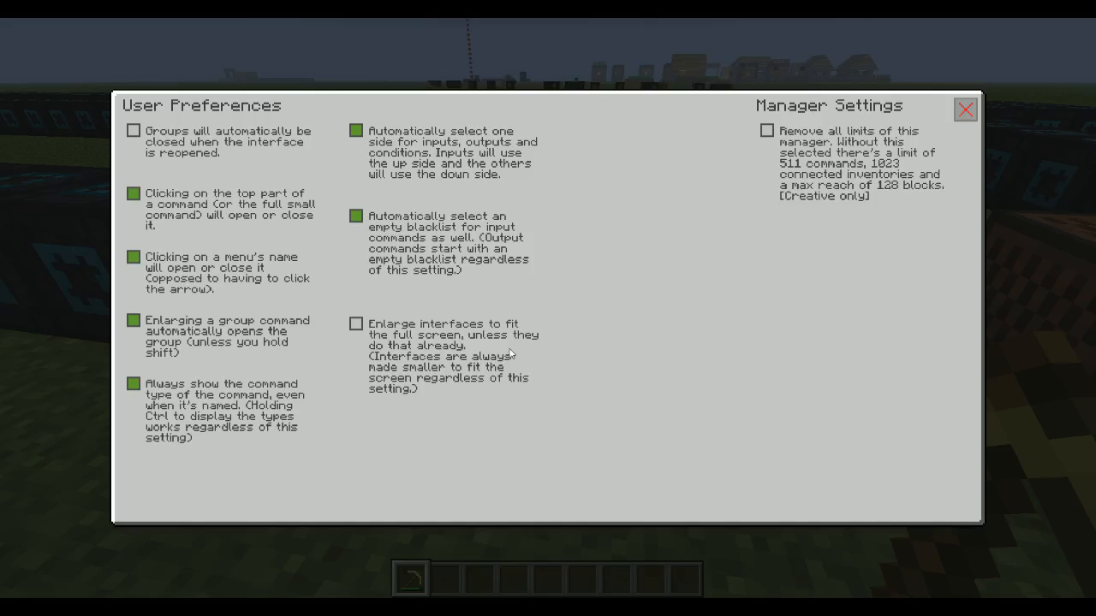
pyautogui.moveTo(514, 390)
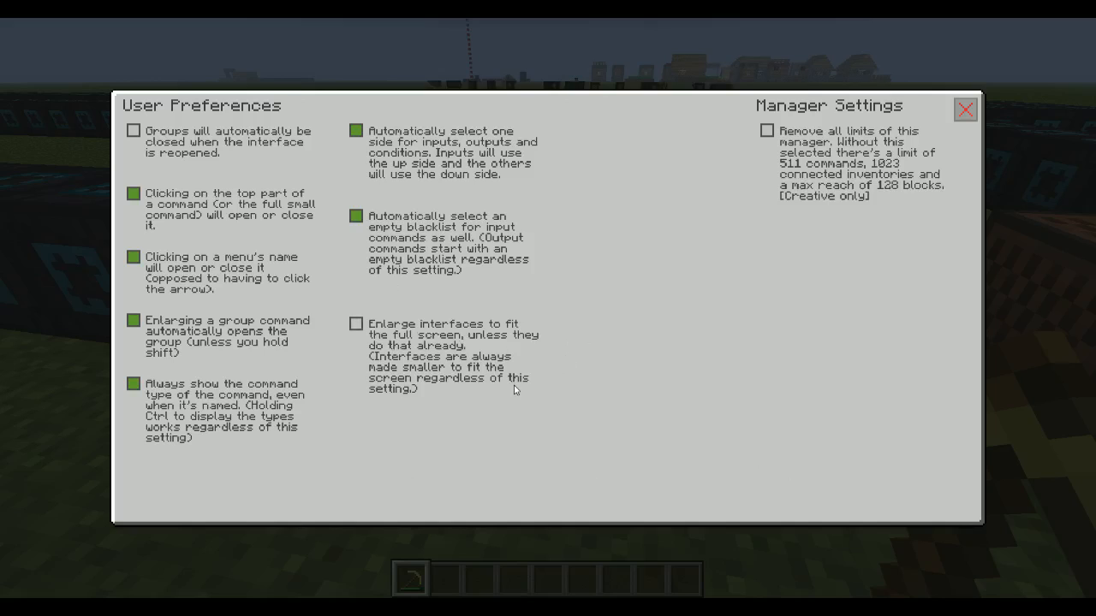